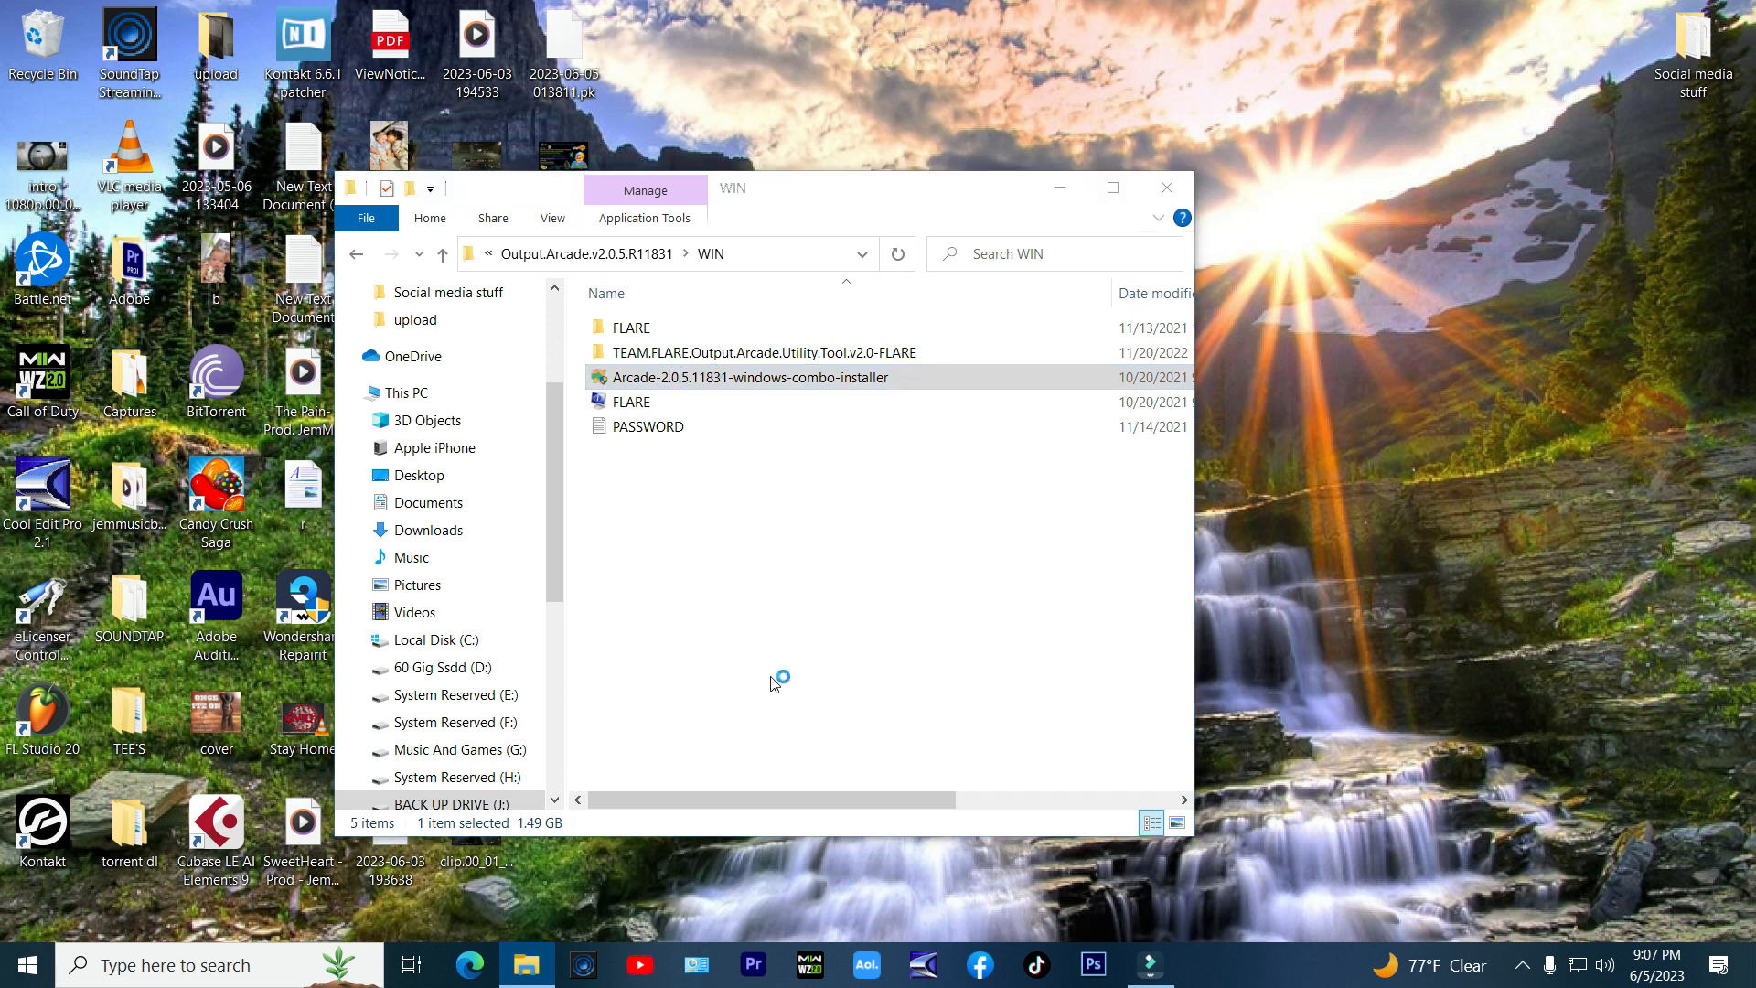
# Step: Run the Arcade combo installer with default 64-bit and 32-bit plugin folders, then finish
pyautogui.doubleClick(748, 376)
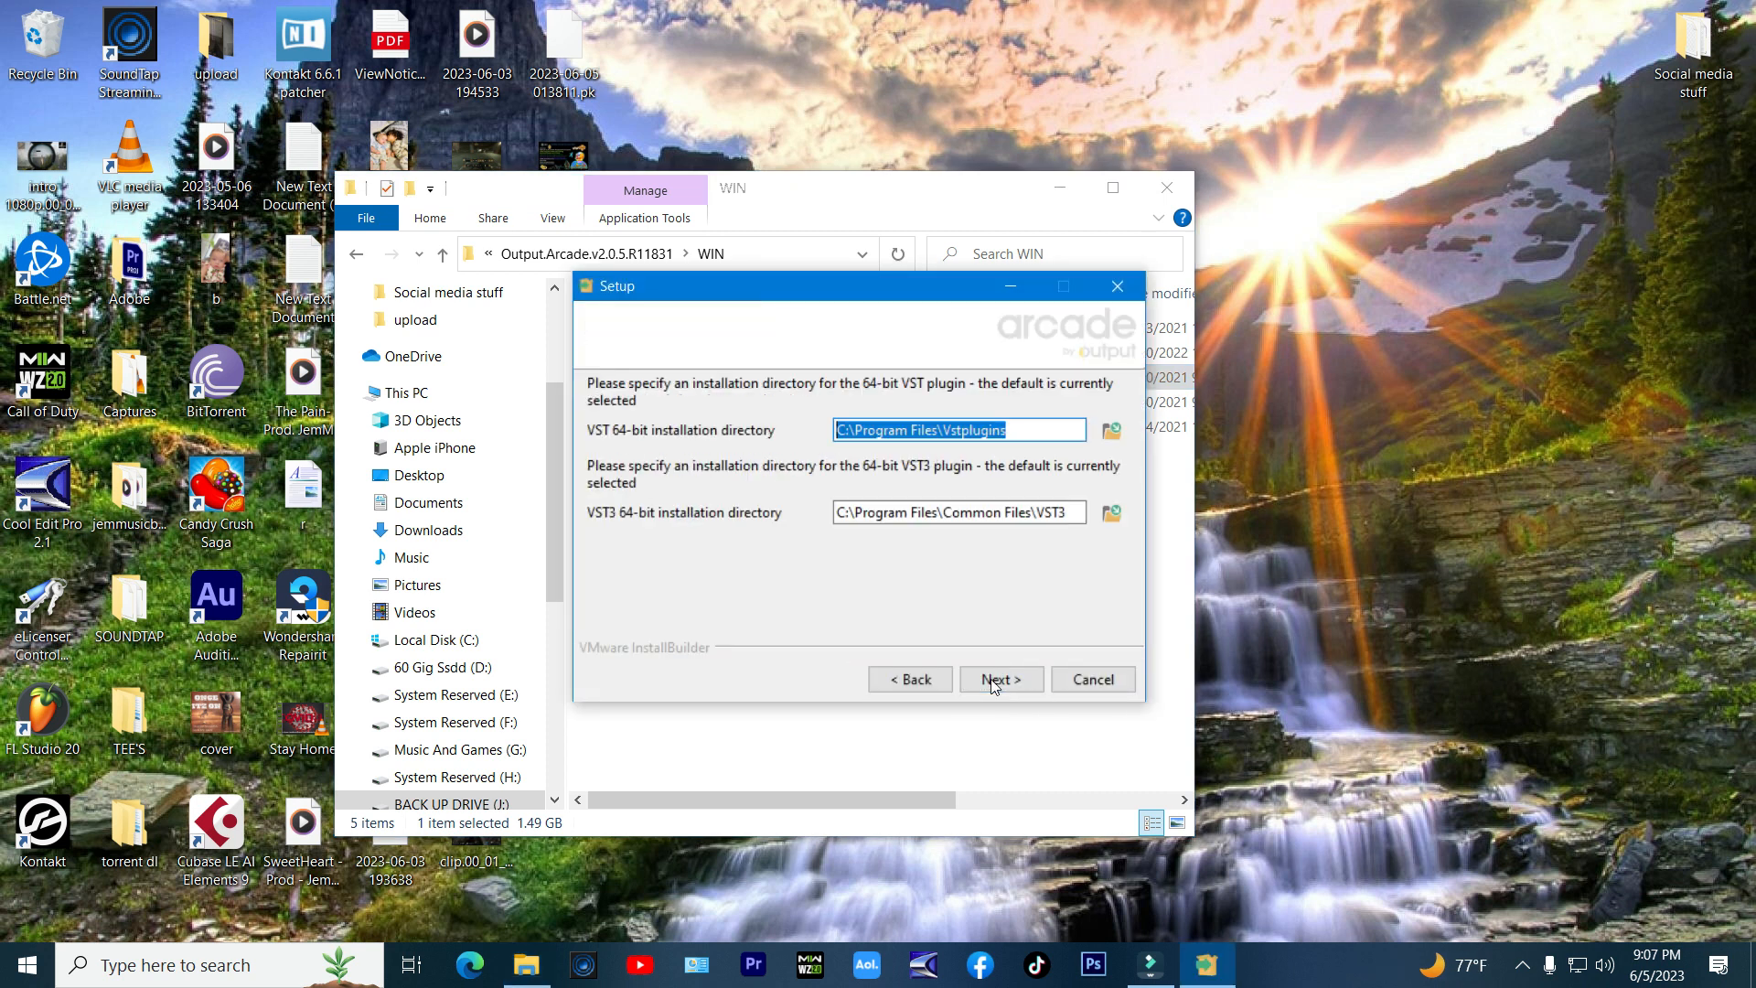
pyautogui.click(998, 678)
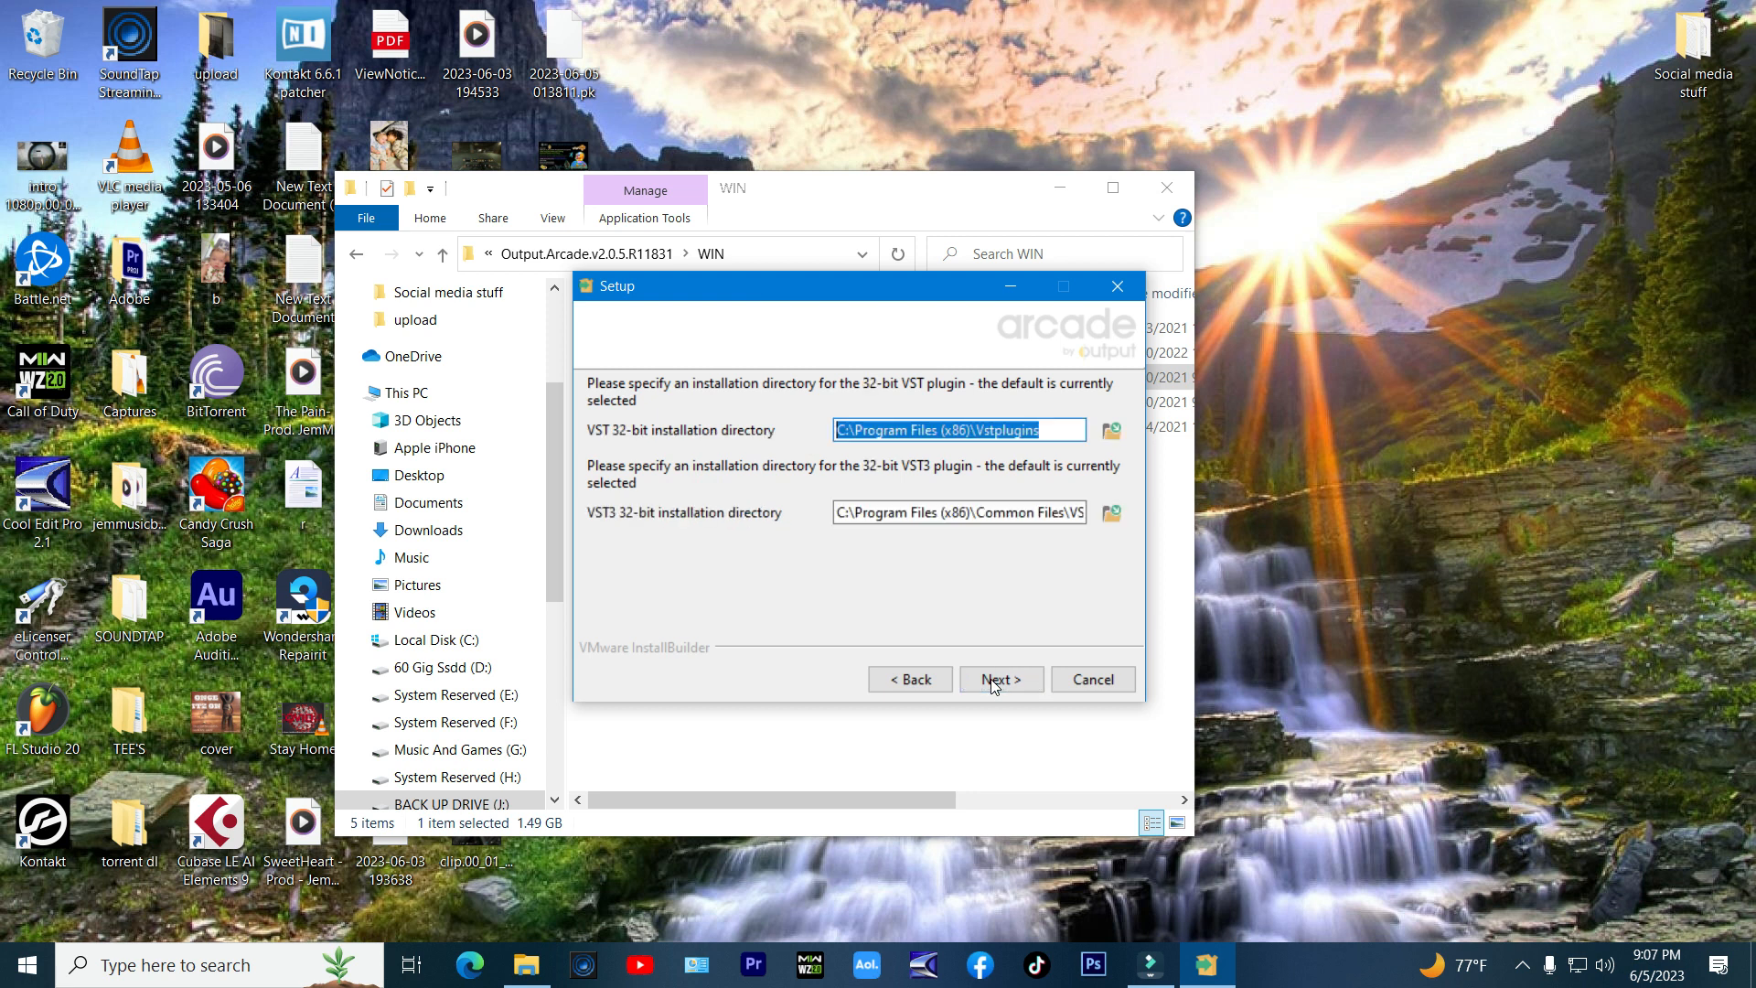
pyautogui.click(998, 679)
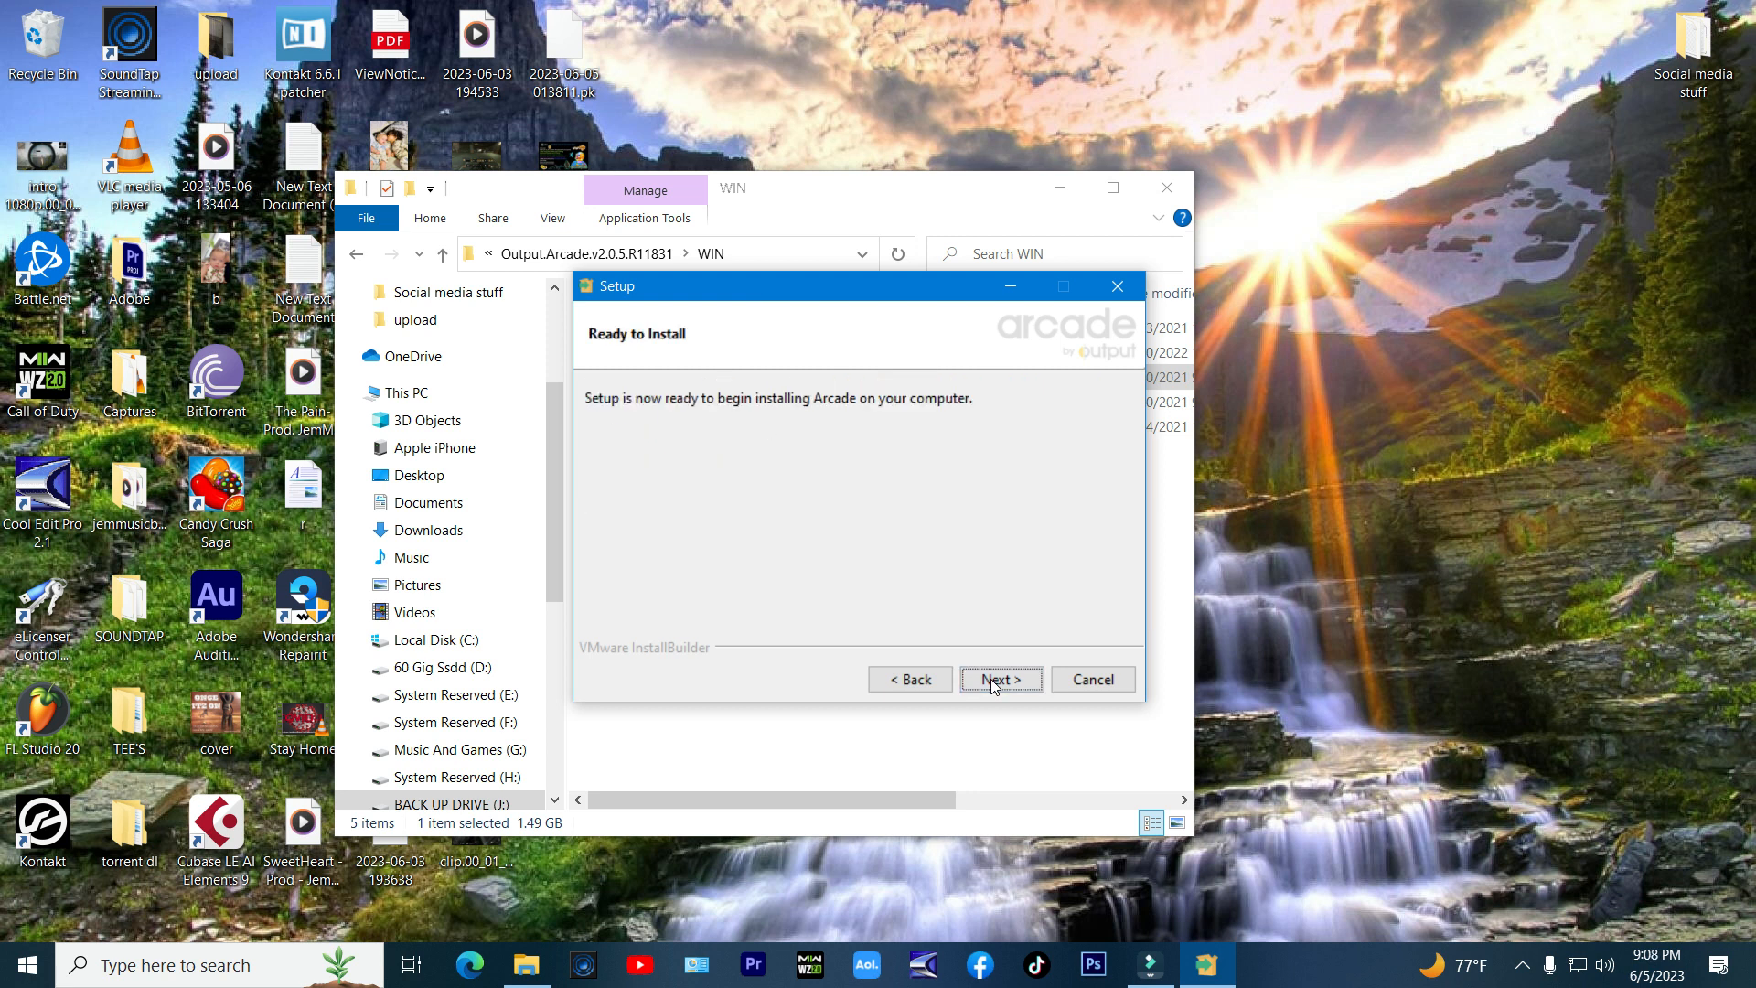
pyautogui.click(999, 679)
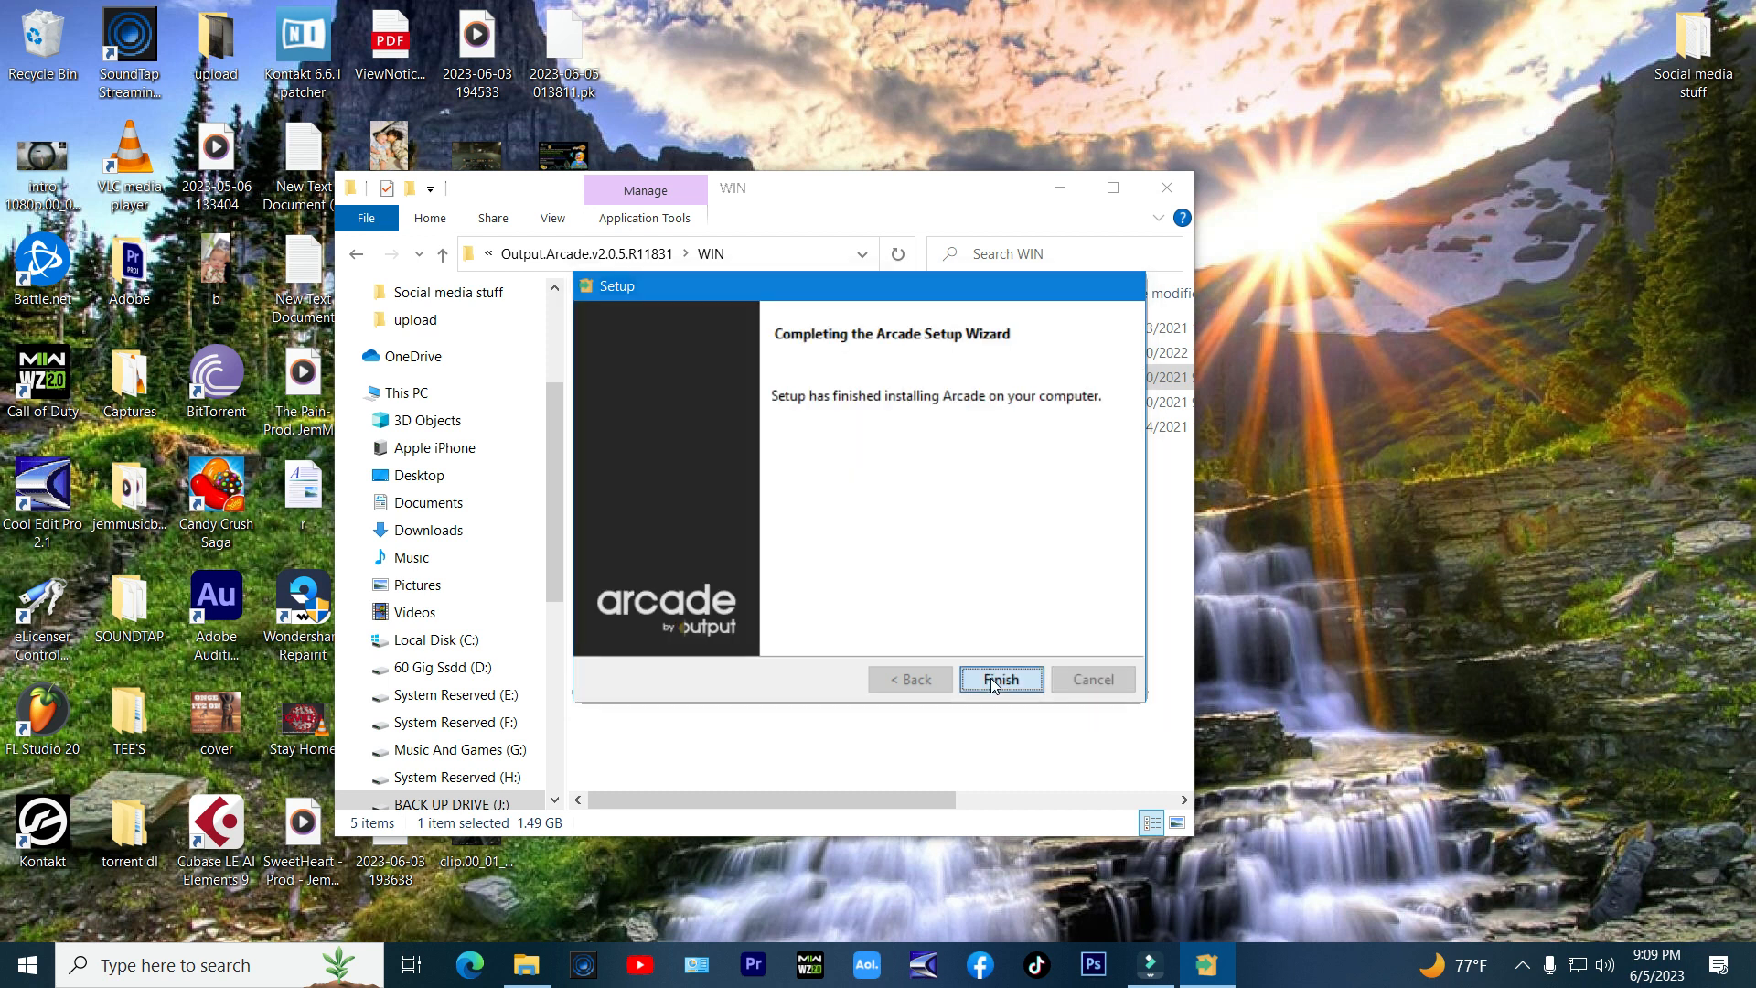
pyautogui.click(999, 678)
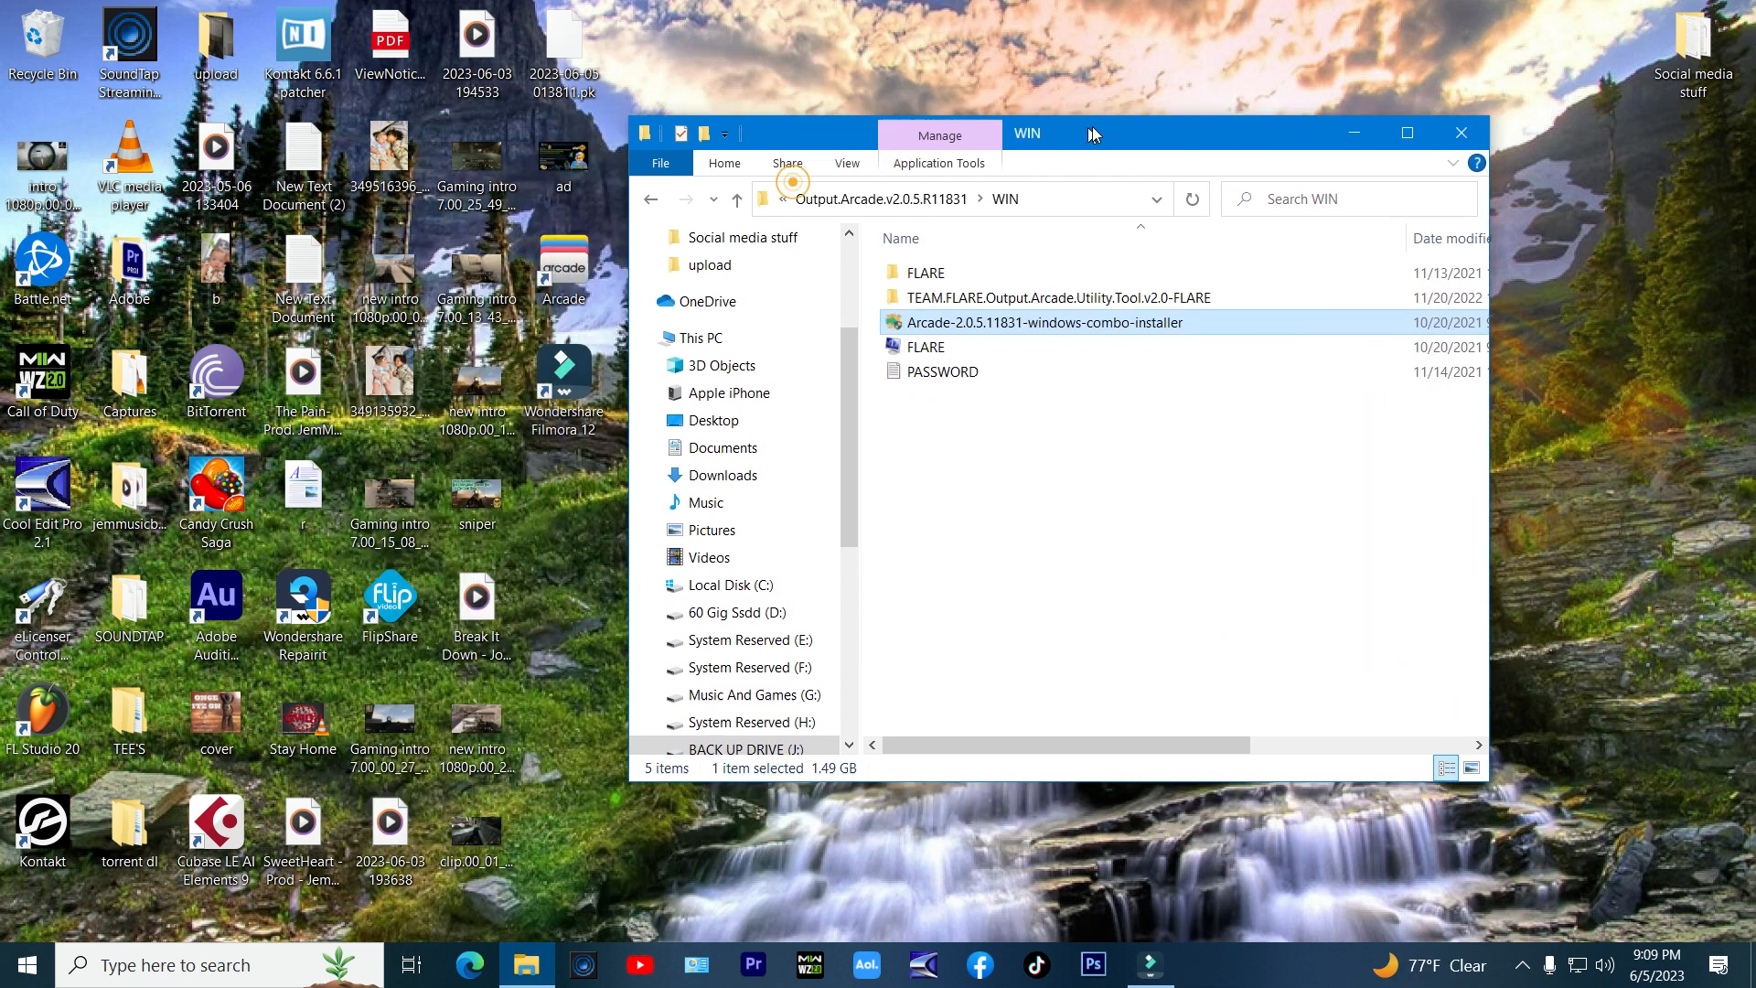
pyautogui.moveTo(1053, 133); pyautogui.dragTo(1114, 124)
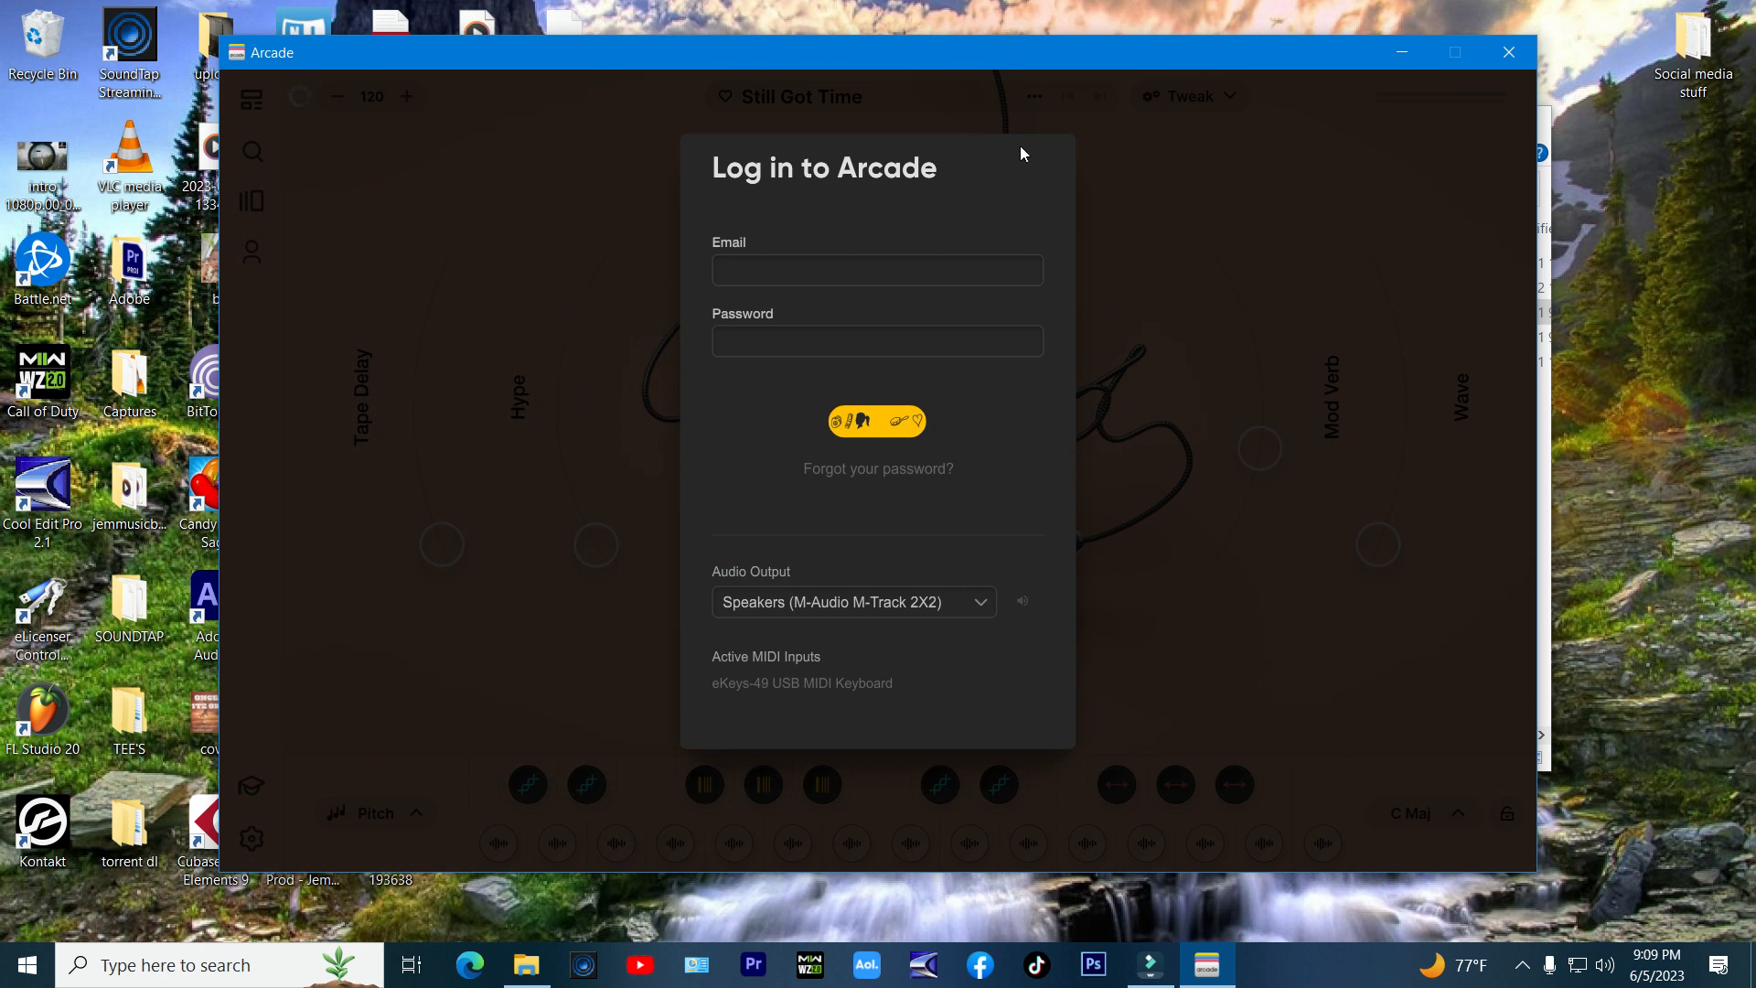
pyautogui.click(877, 268)
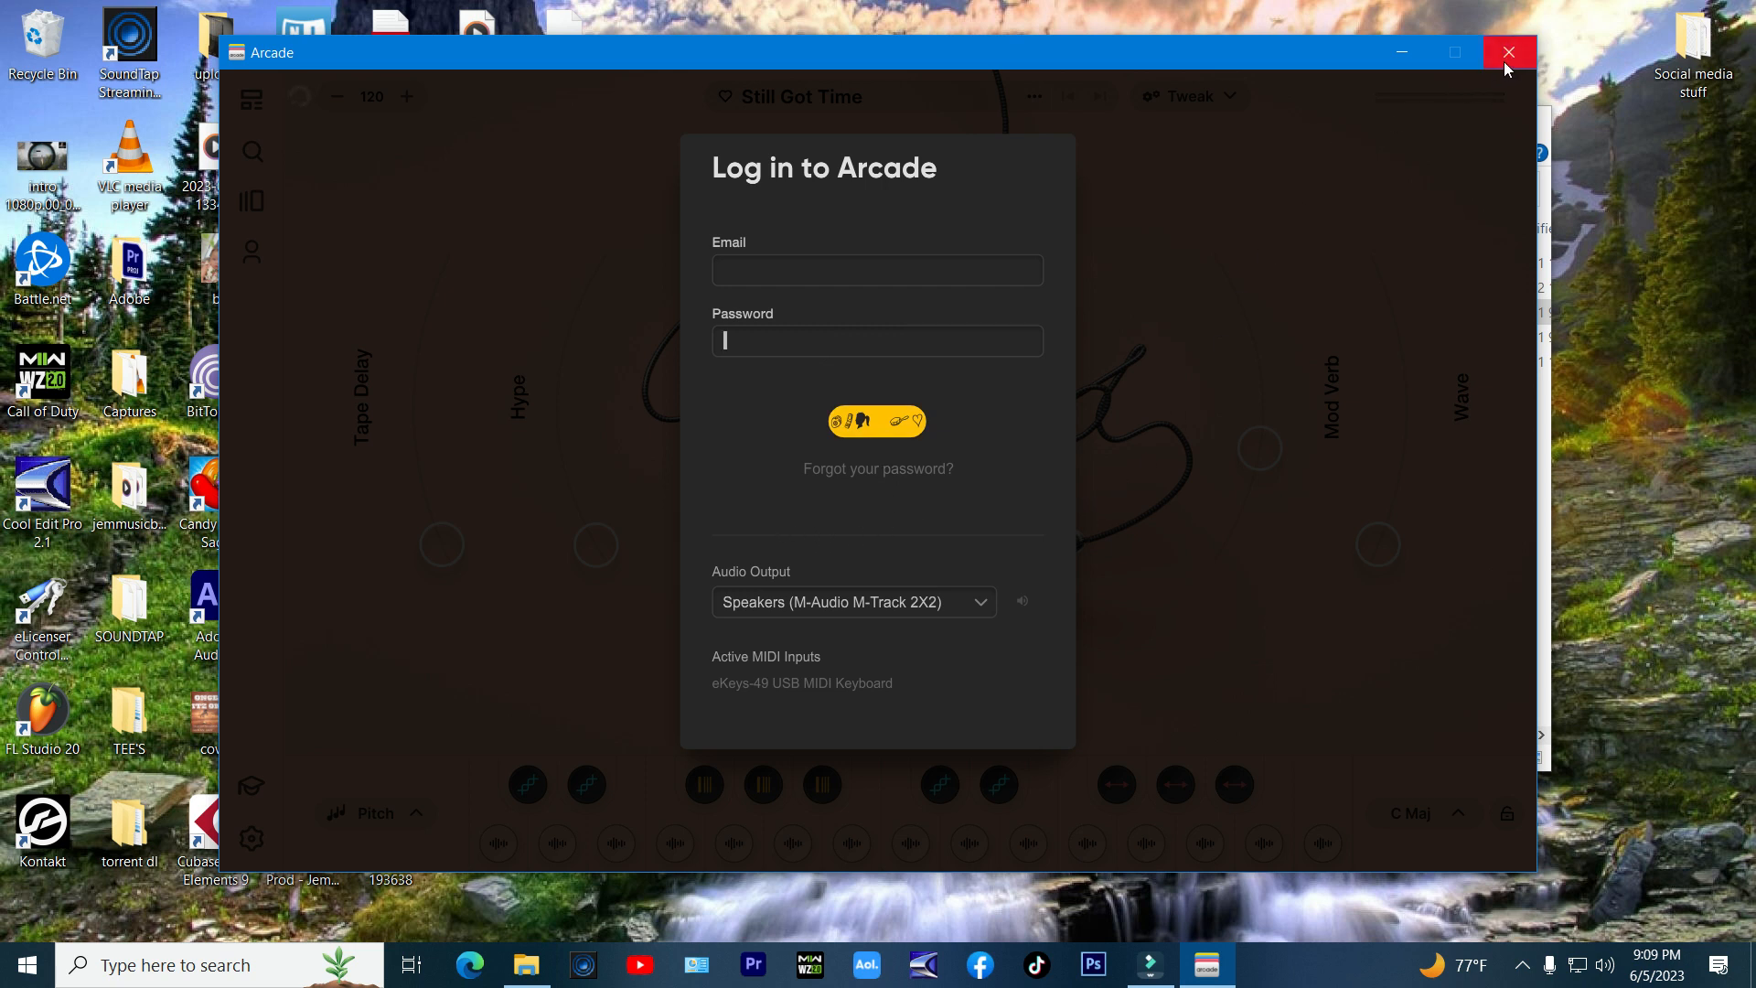
pyautogui.moveTo(1507, 53)
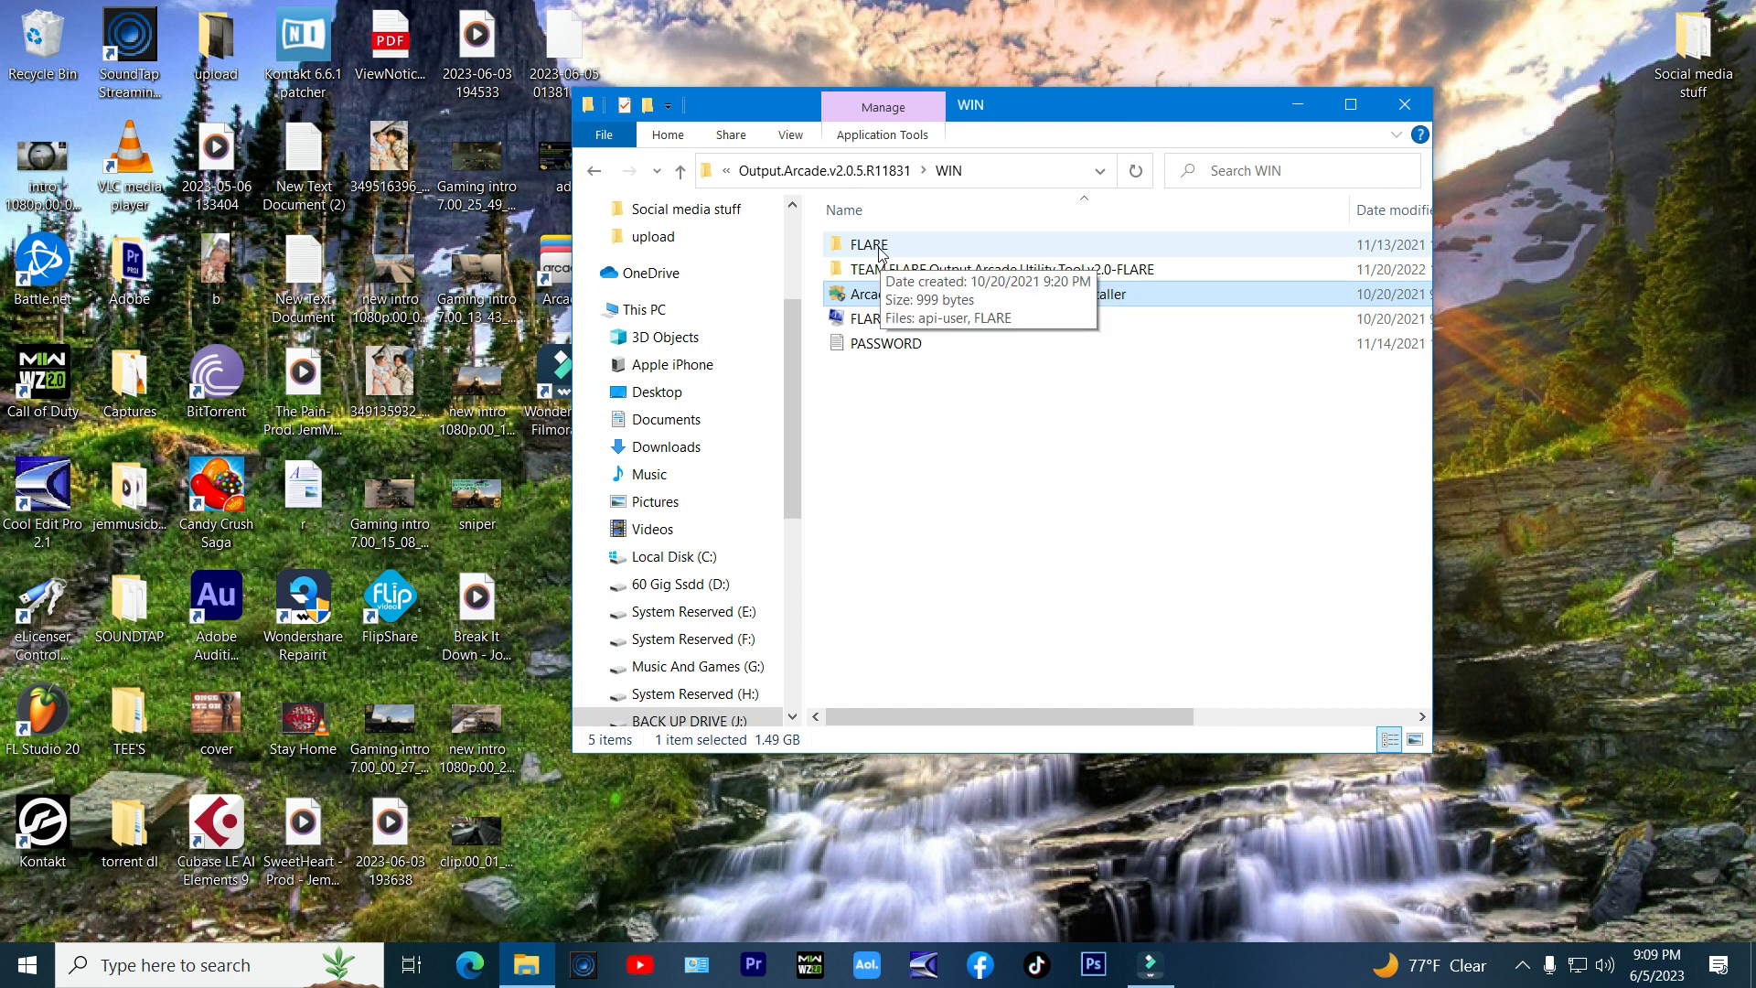
# Step: Copy the api-user file from the FLARE folder
pyautogui.doubleClick(868, 244)
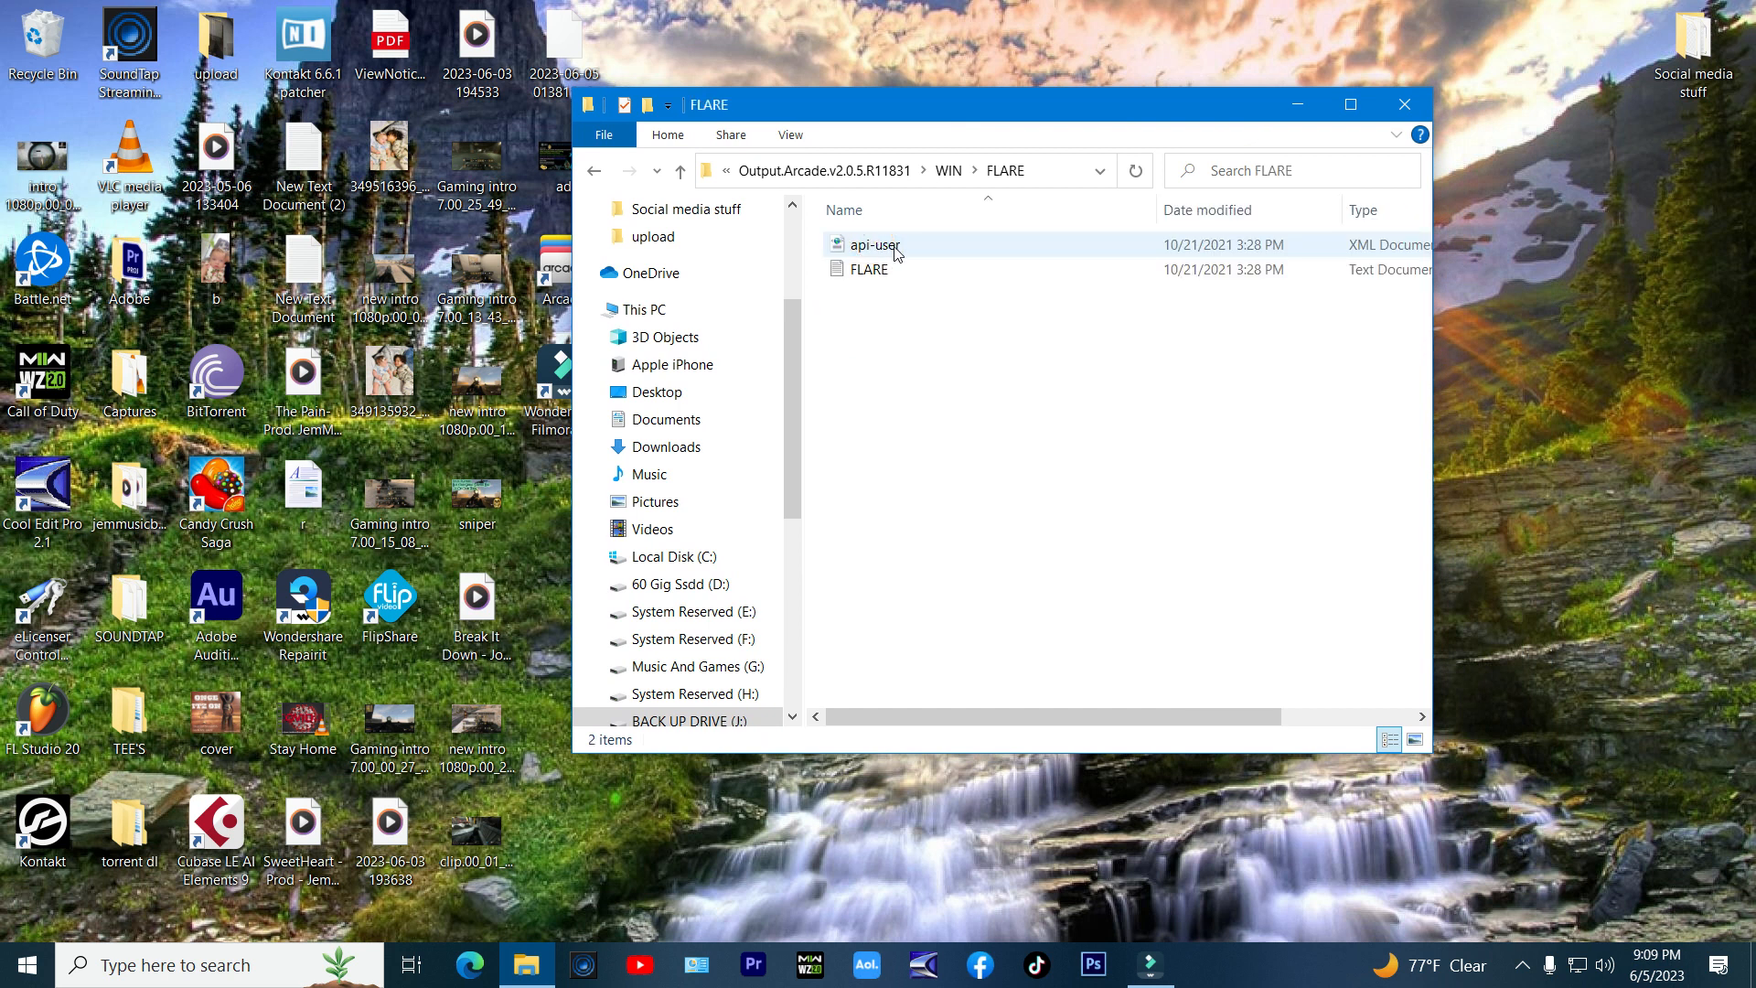
pyautogui.click(872, 269)
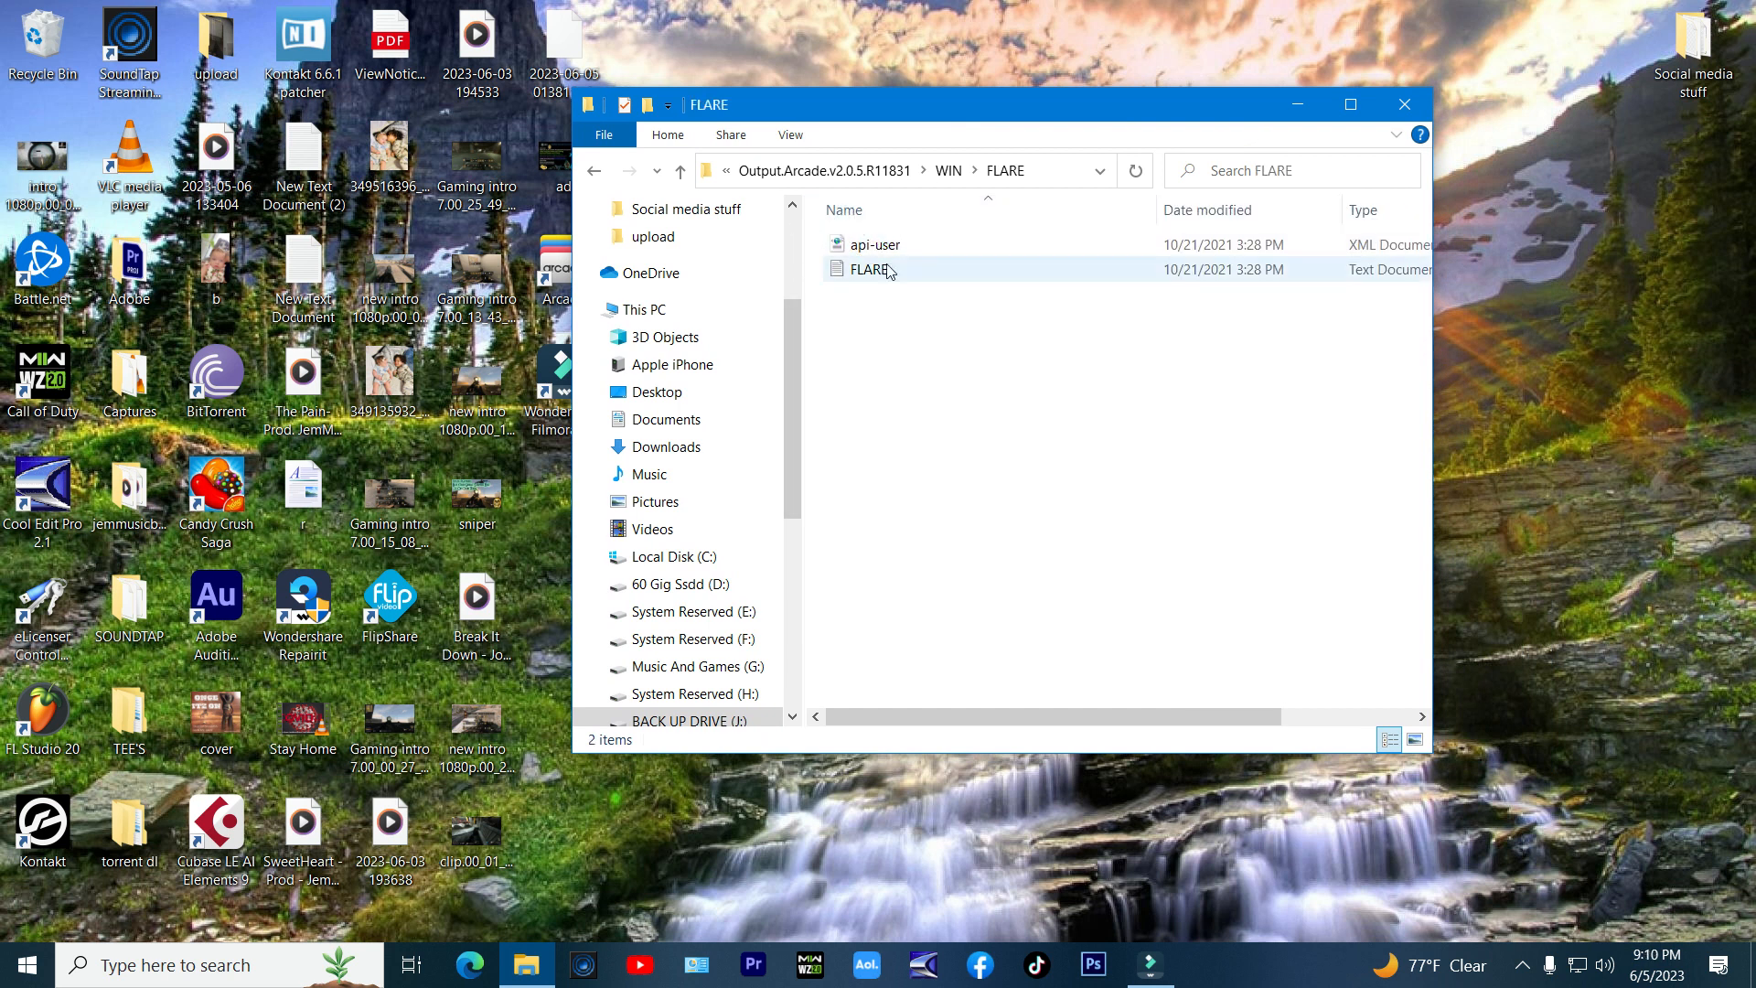
pyautogui.click(877, 244)
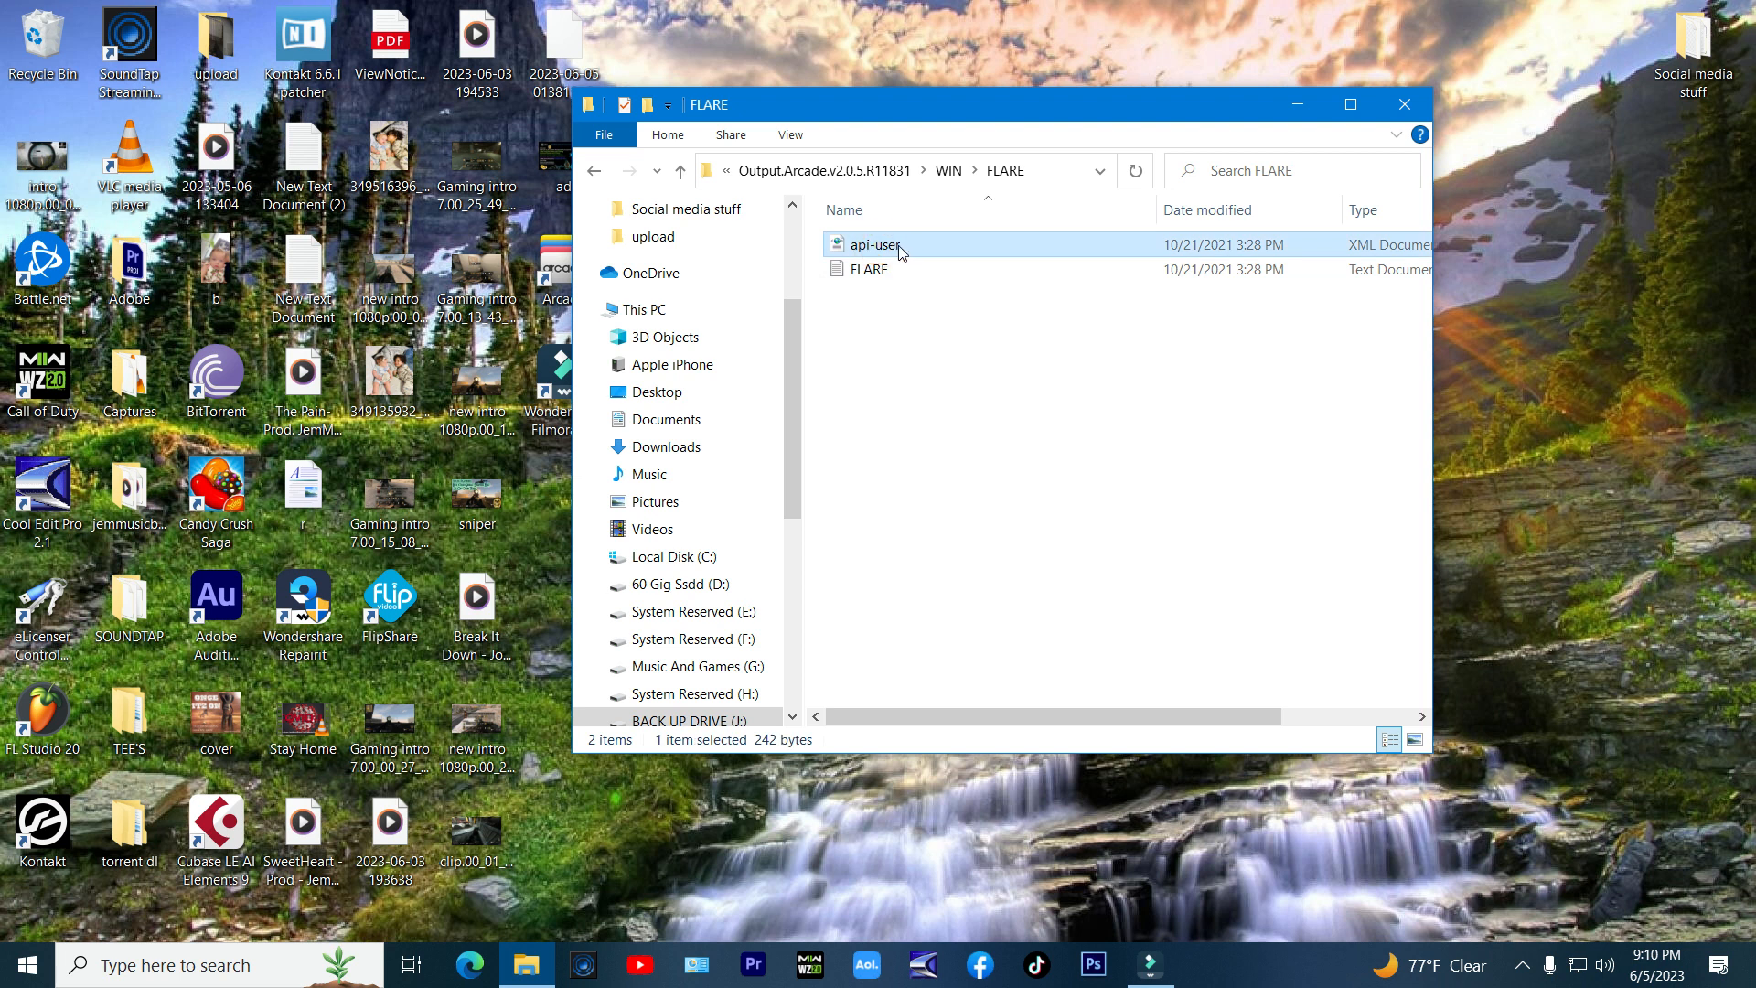
pyautogui.rightClick(873, 244)
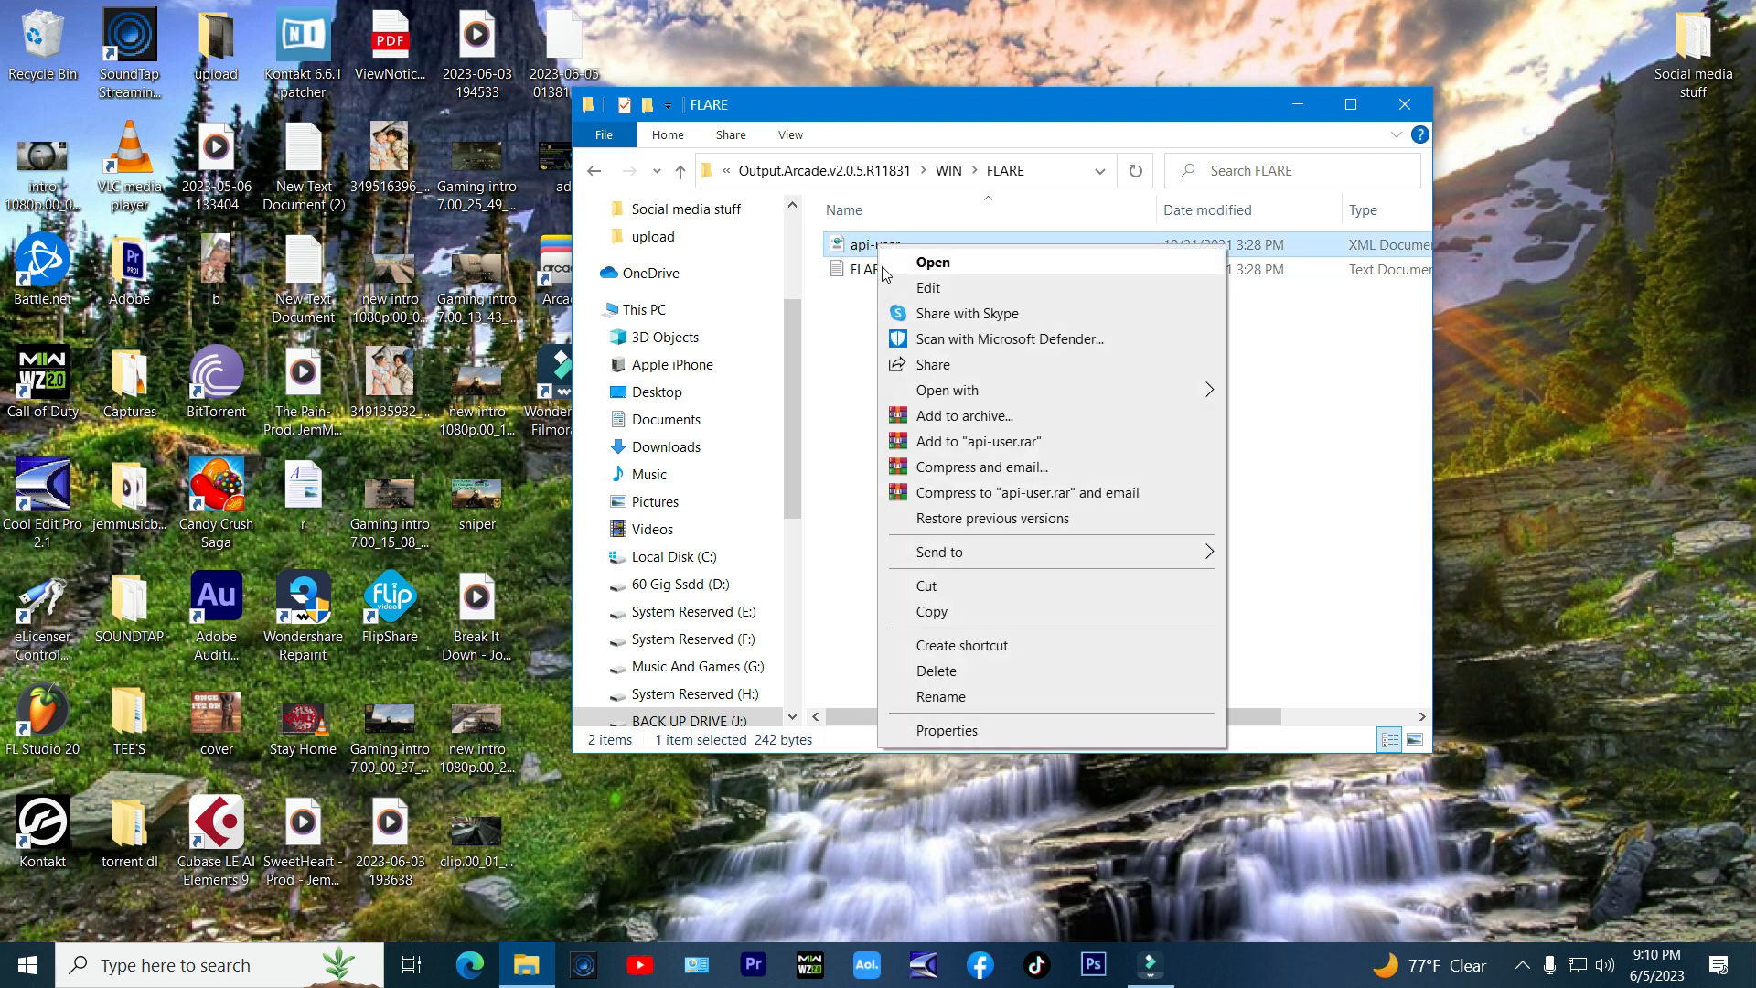
pyautogui.click(930, 612)
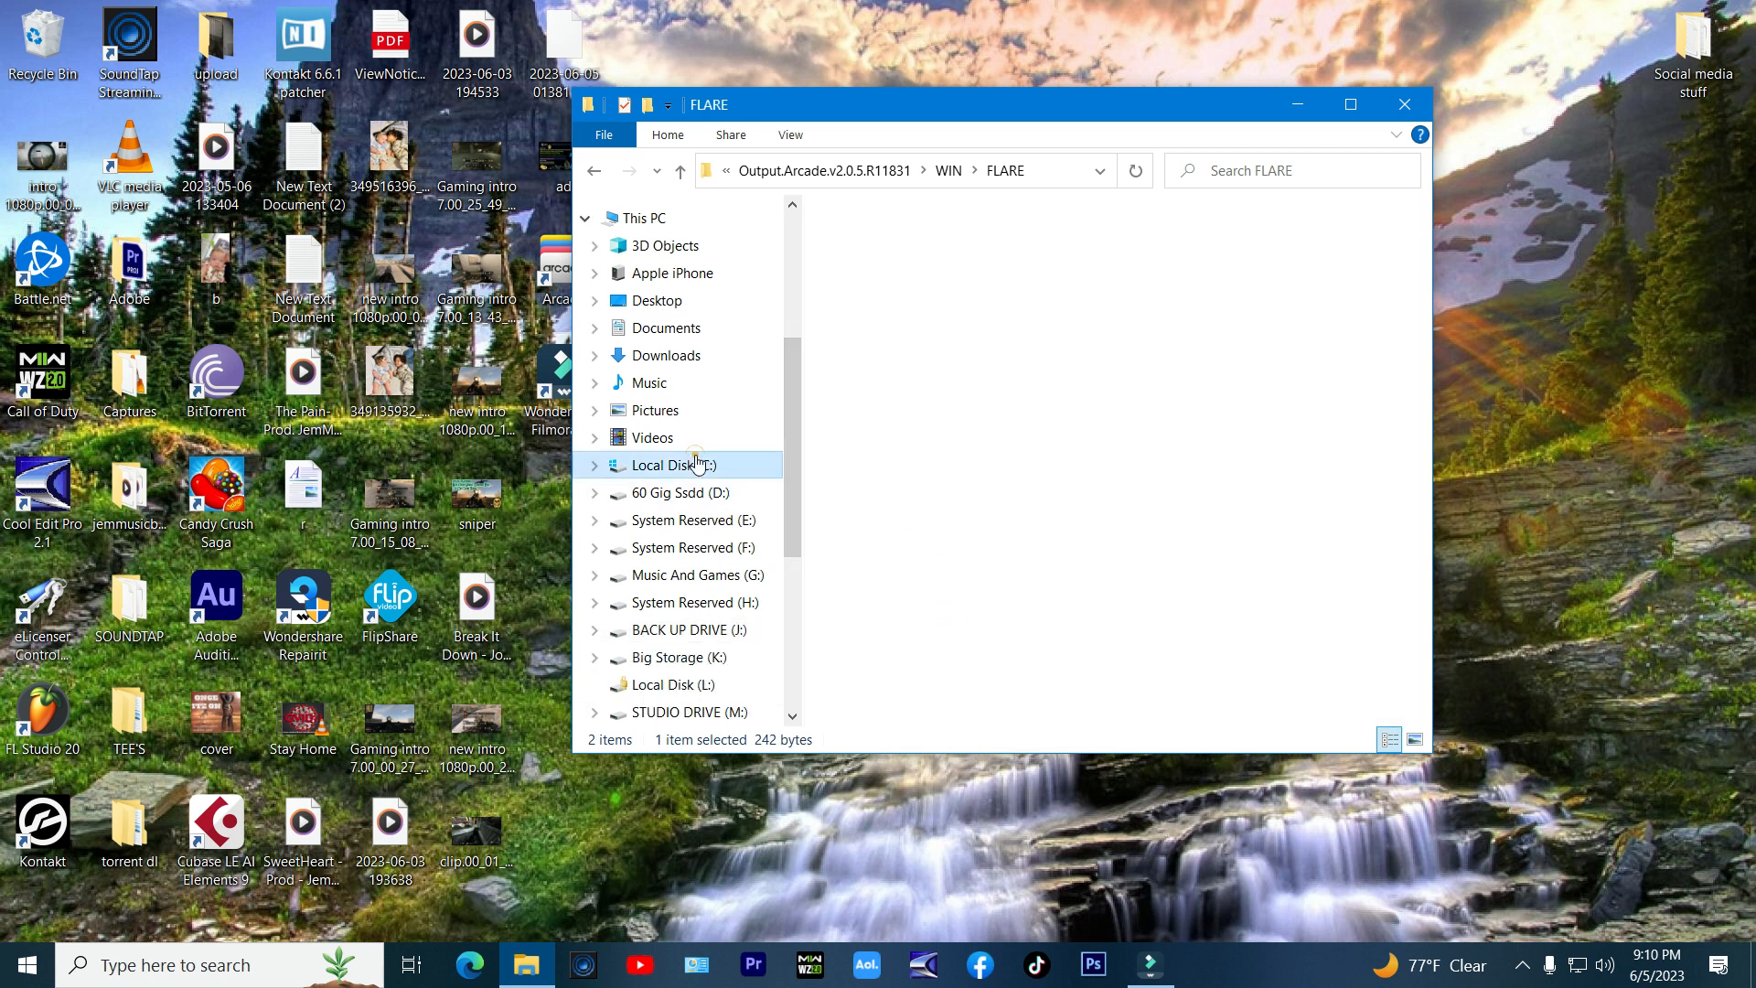
# Step: Paste api-user into C:\ProgramData\Output\Arcade and close File Explorer
pyautogui.click(672, 463)
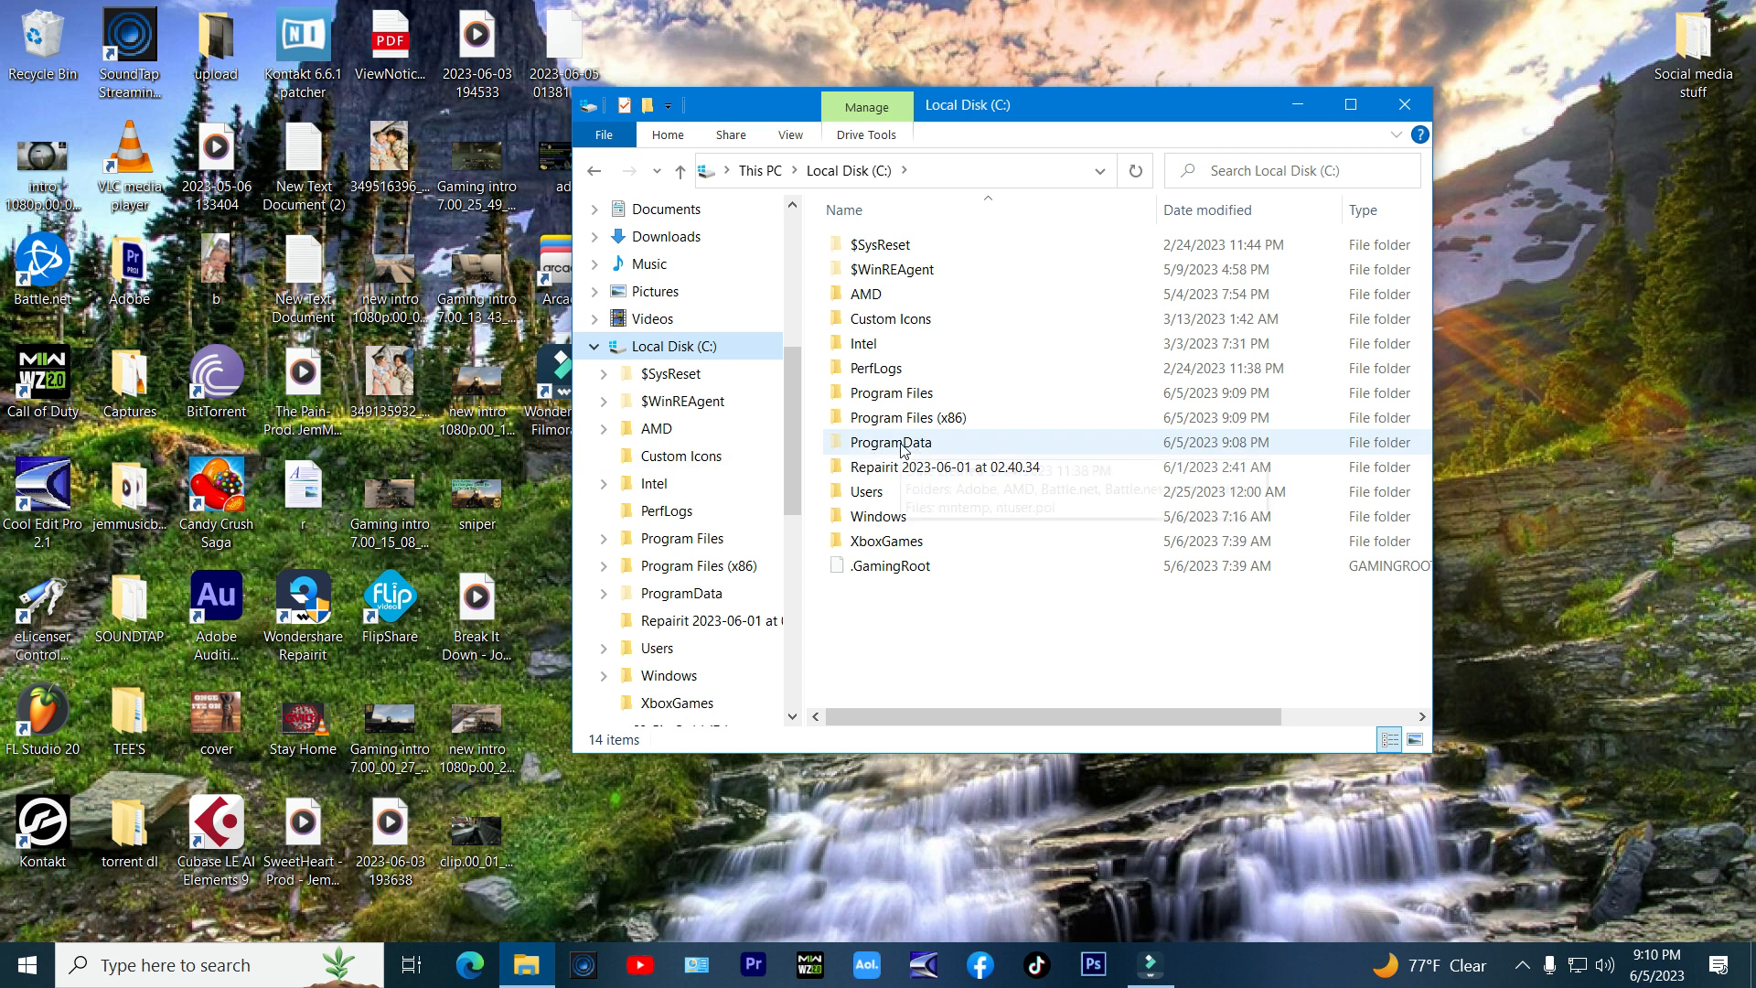
pyautogui.doubleClick(892, 440)
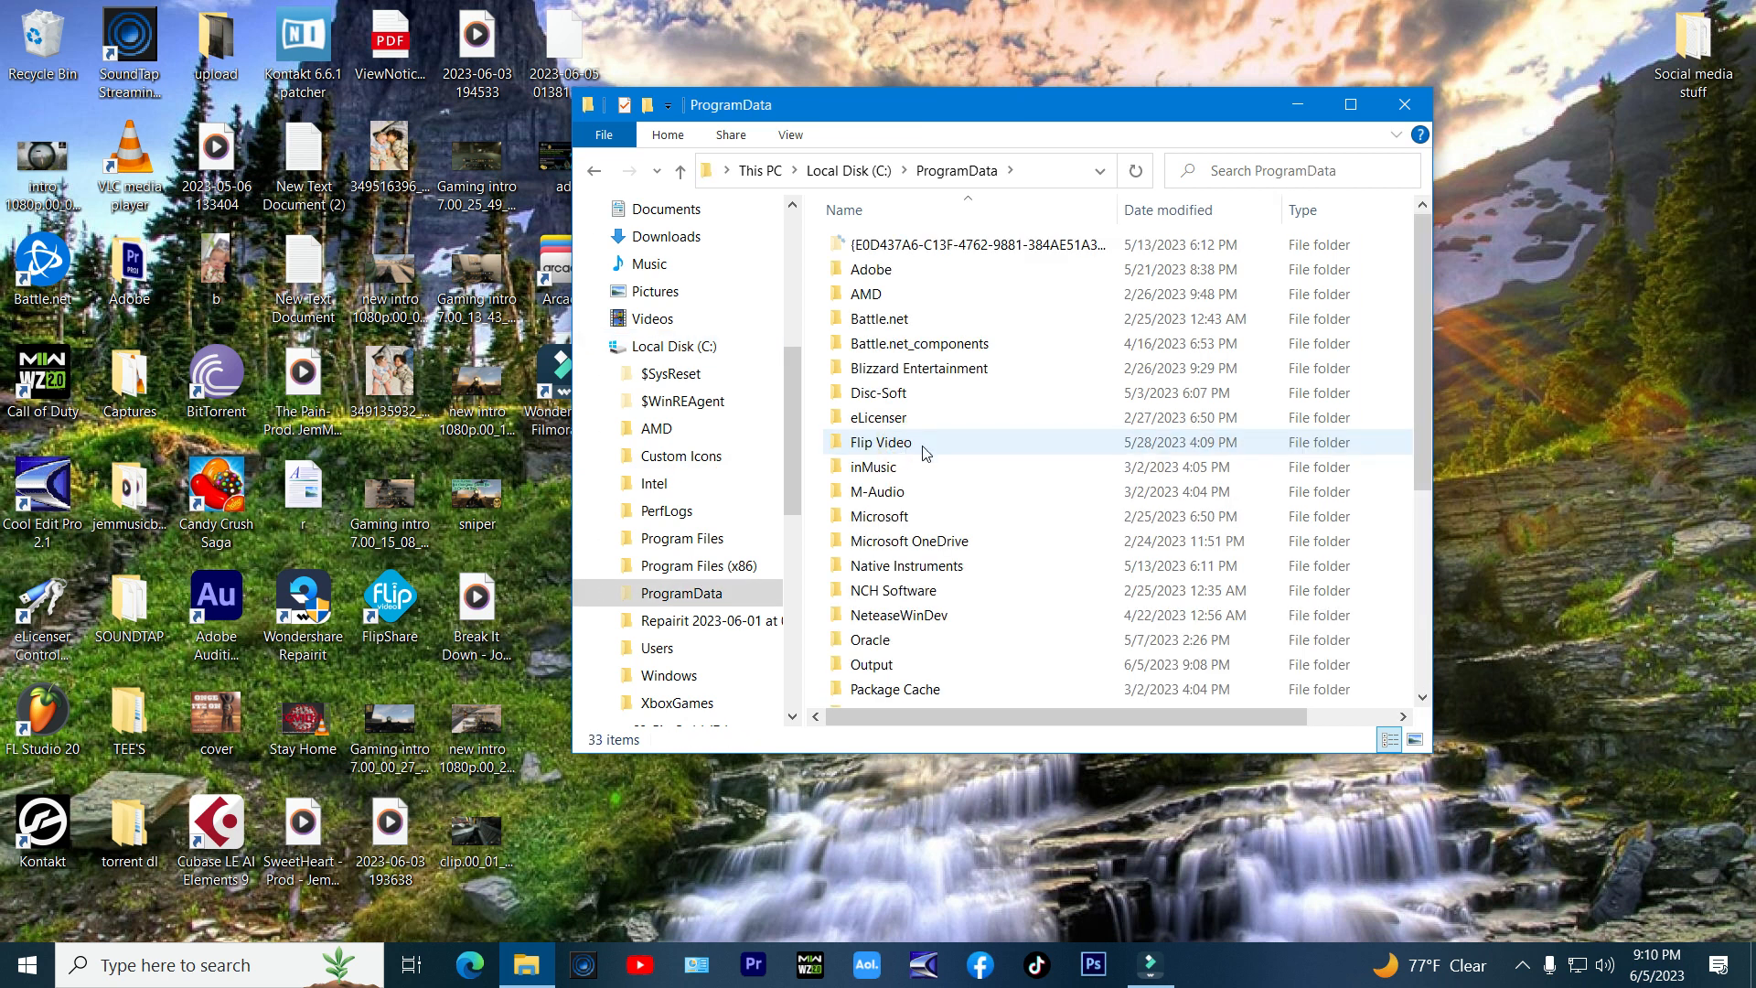
pyautogui.doubleClick(869, 663)
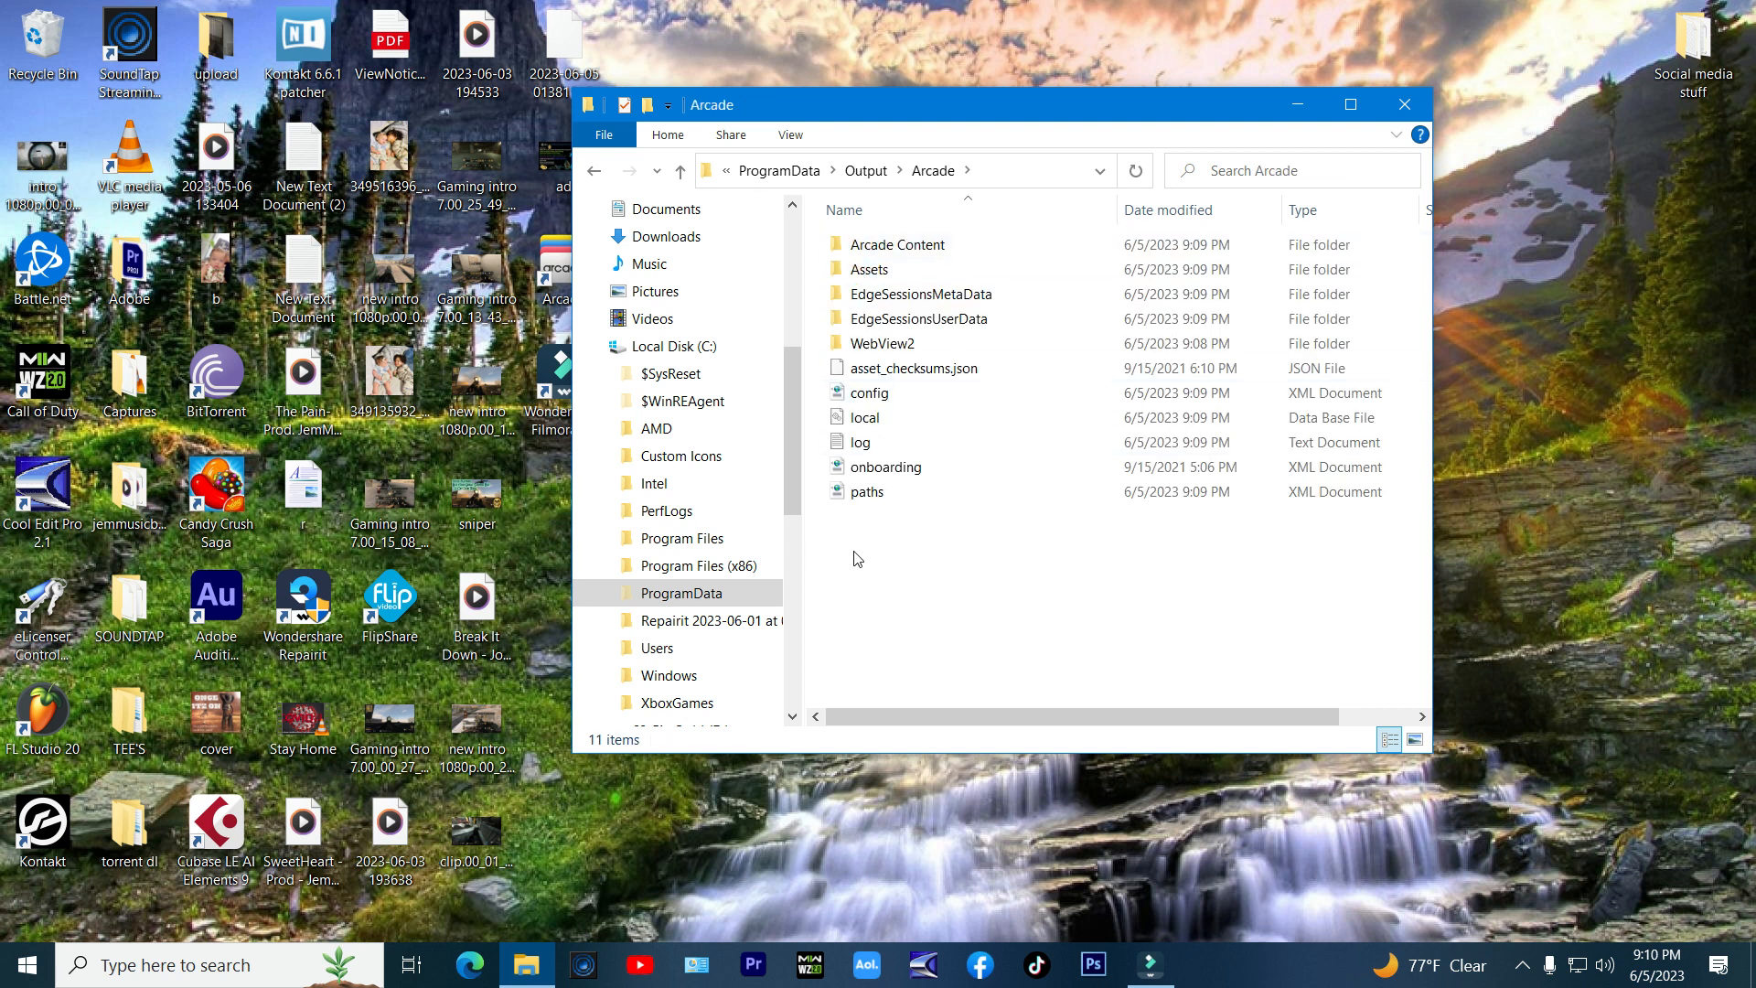
pyautogui.click(914, 595)
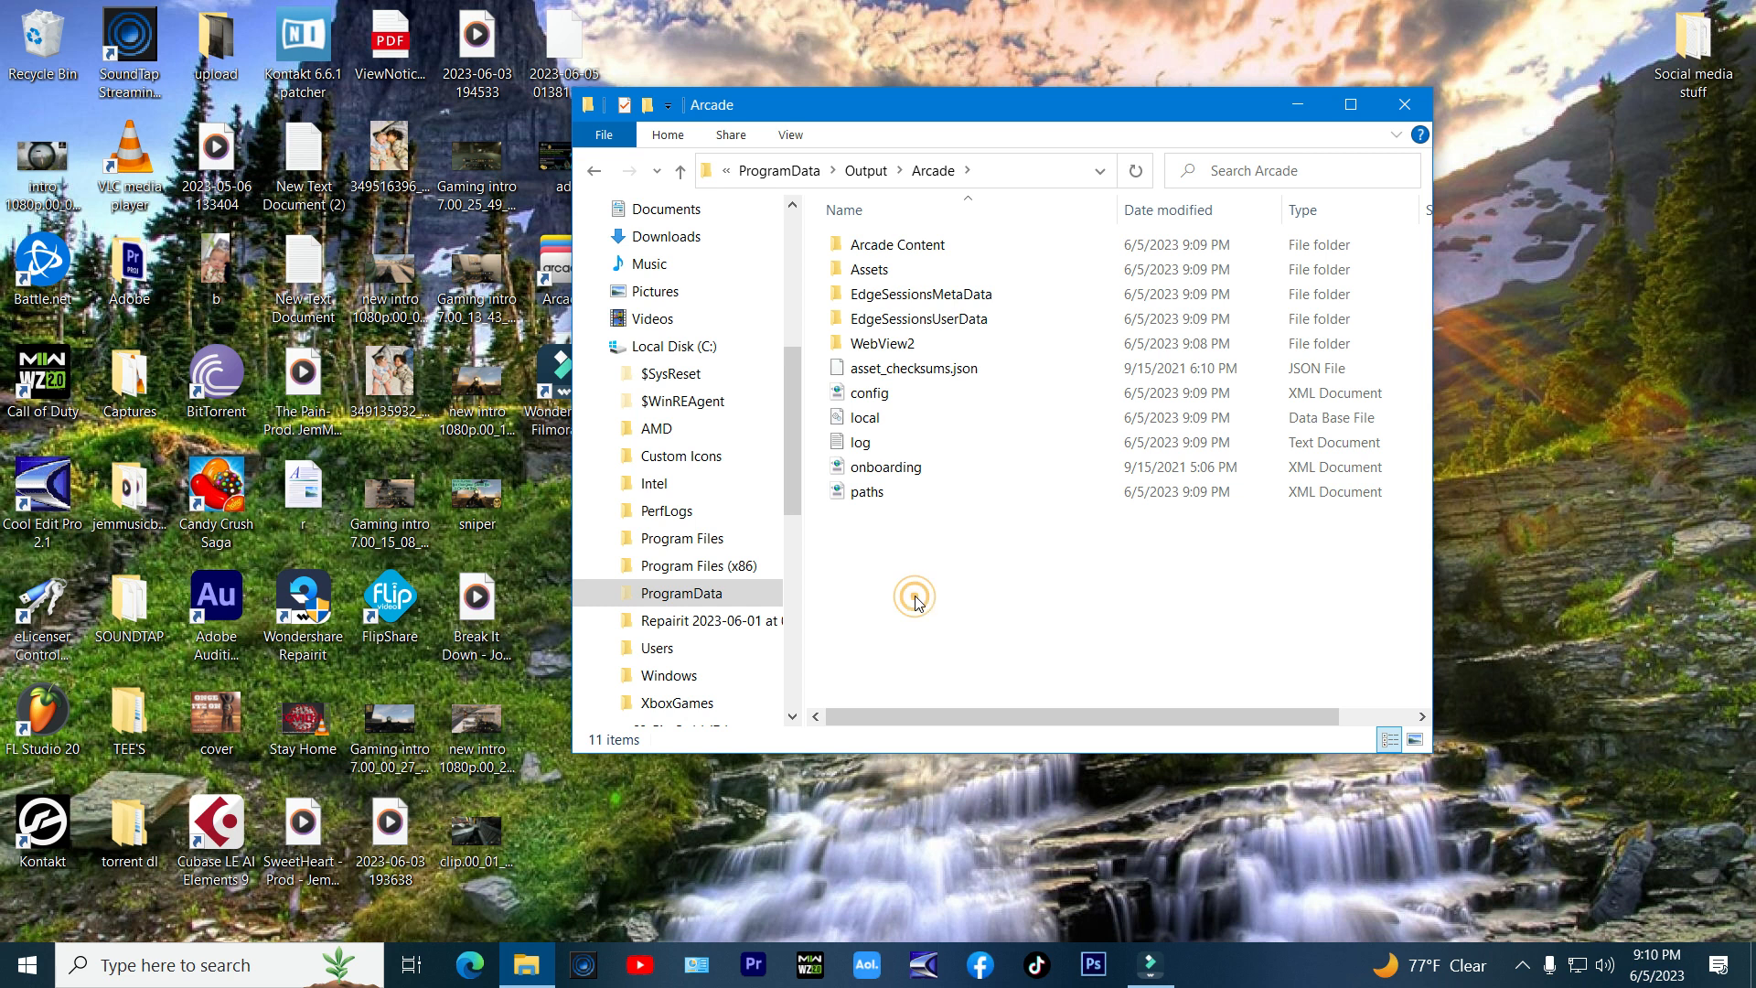
pyautogui.rightClick(914, 594)
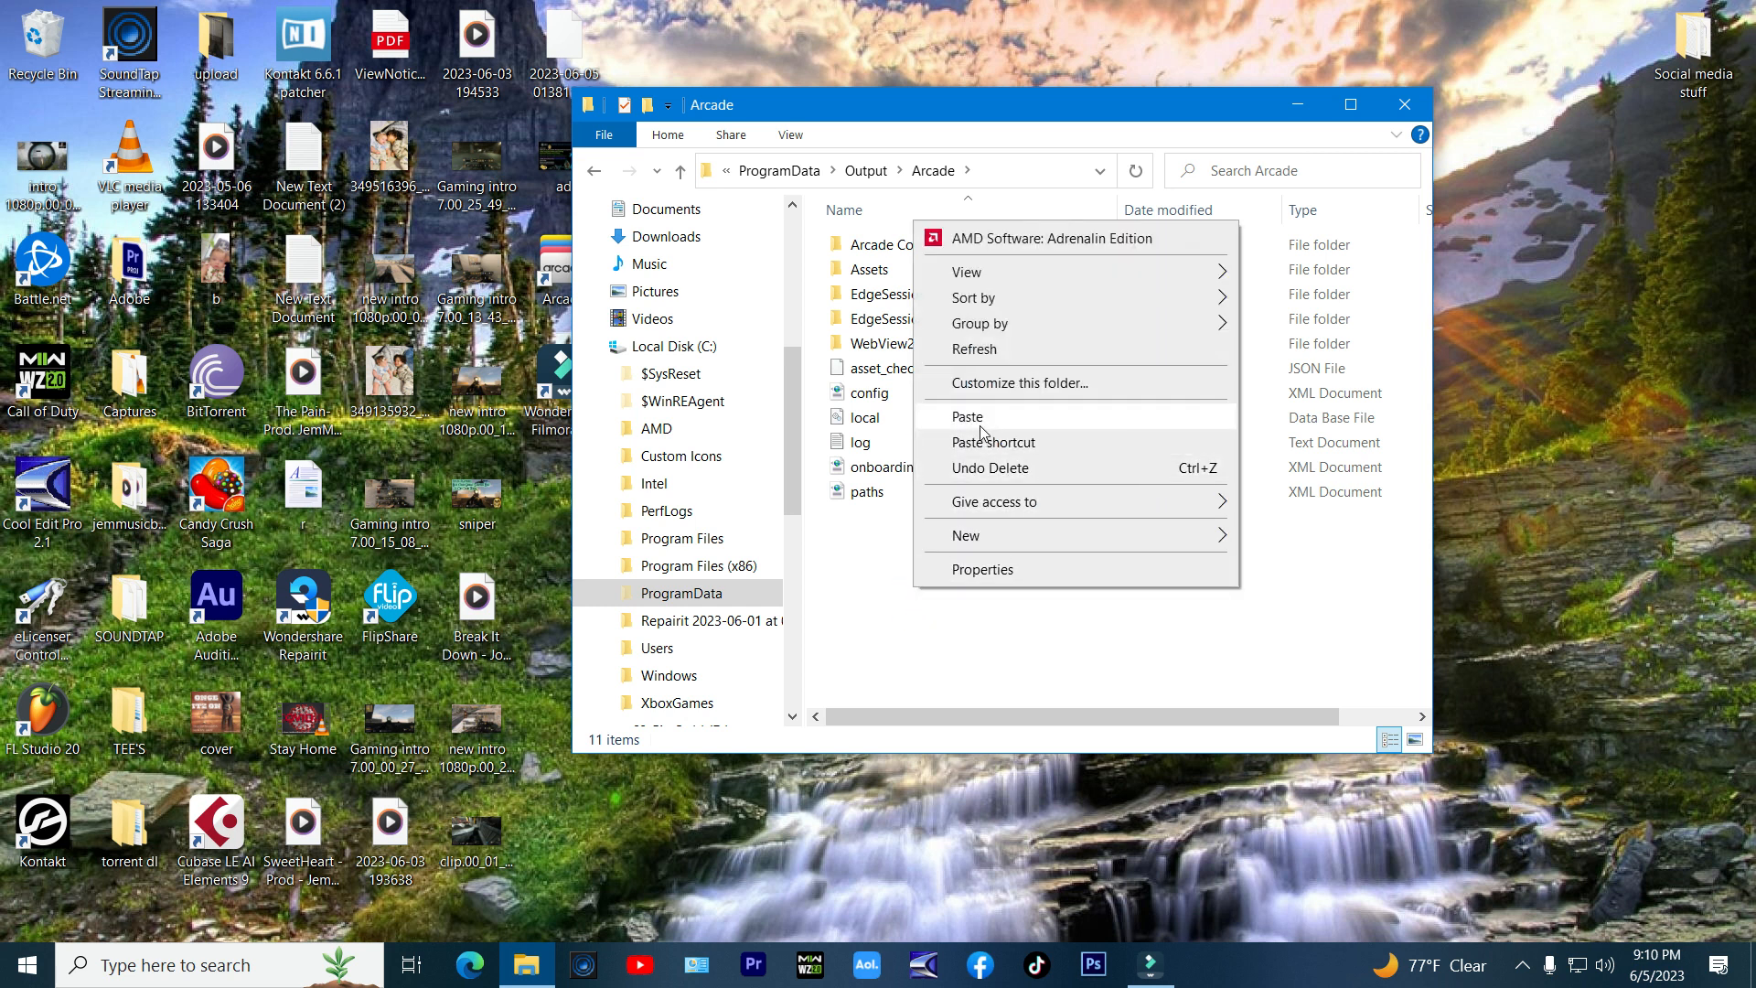
pyautogui.click(967, 415)
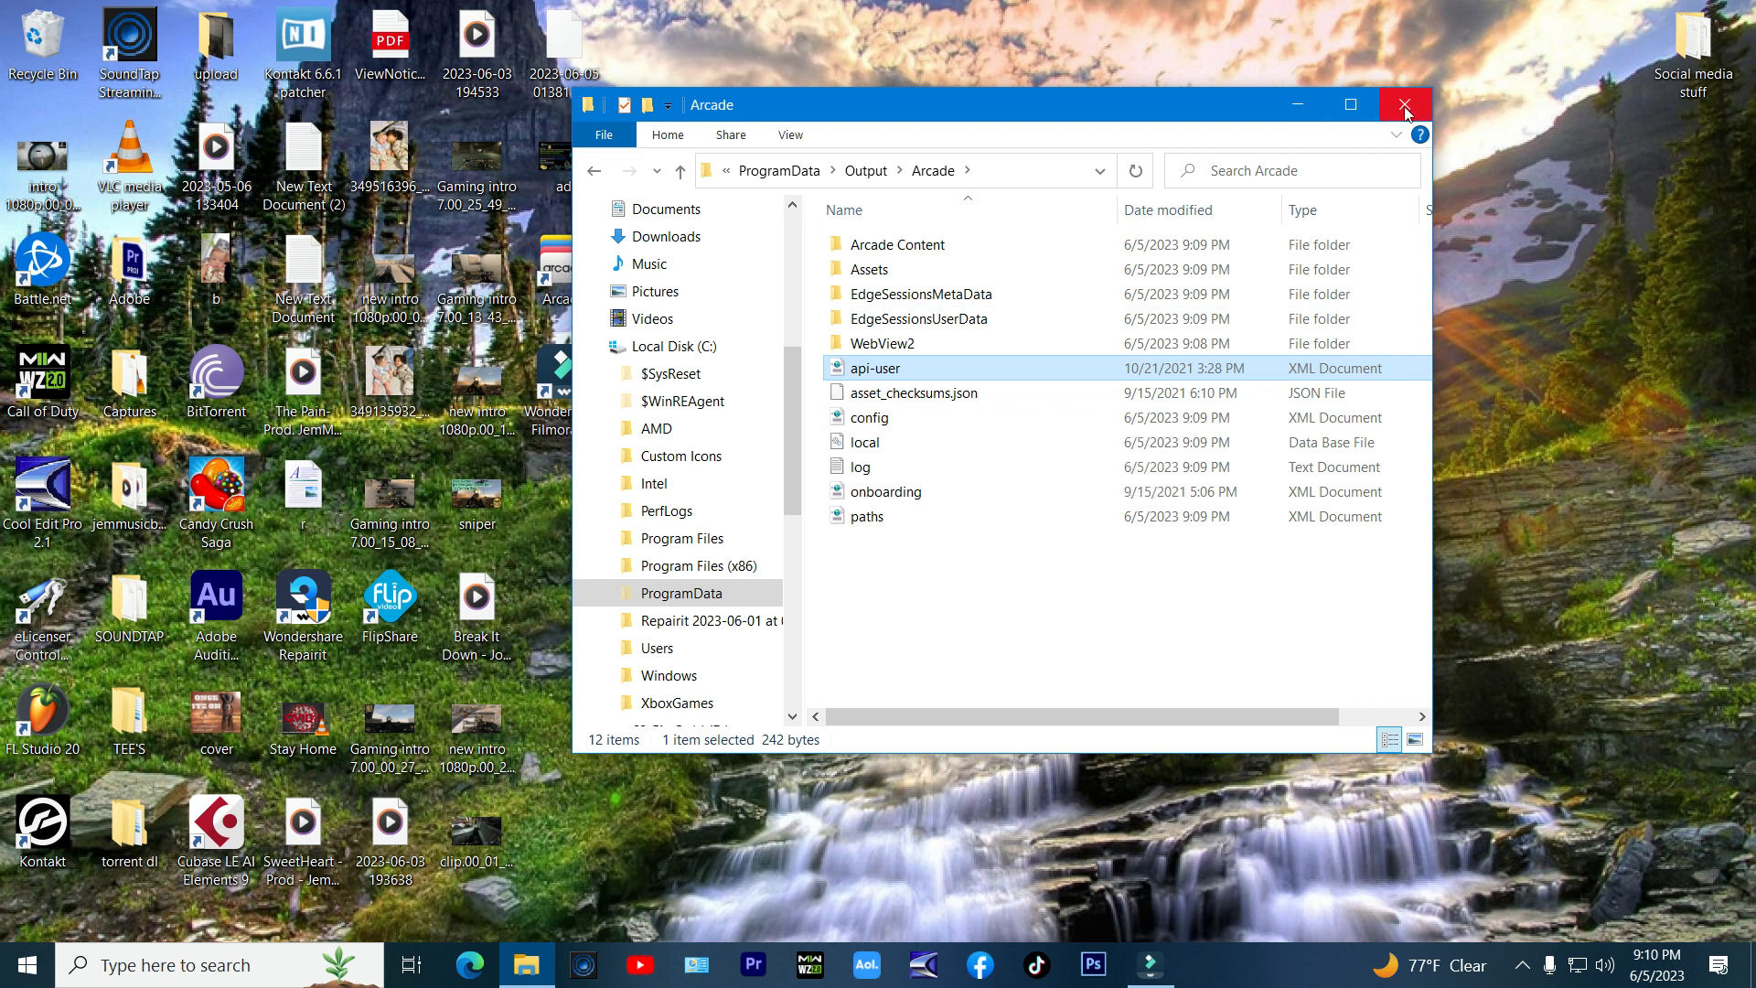
pyautogui.click(1407, 105)
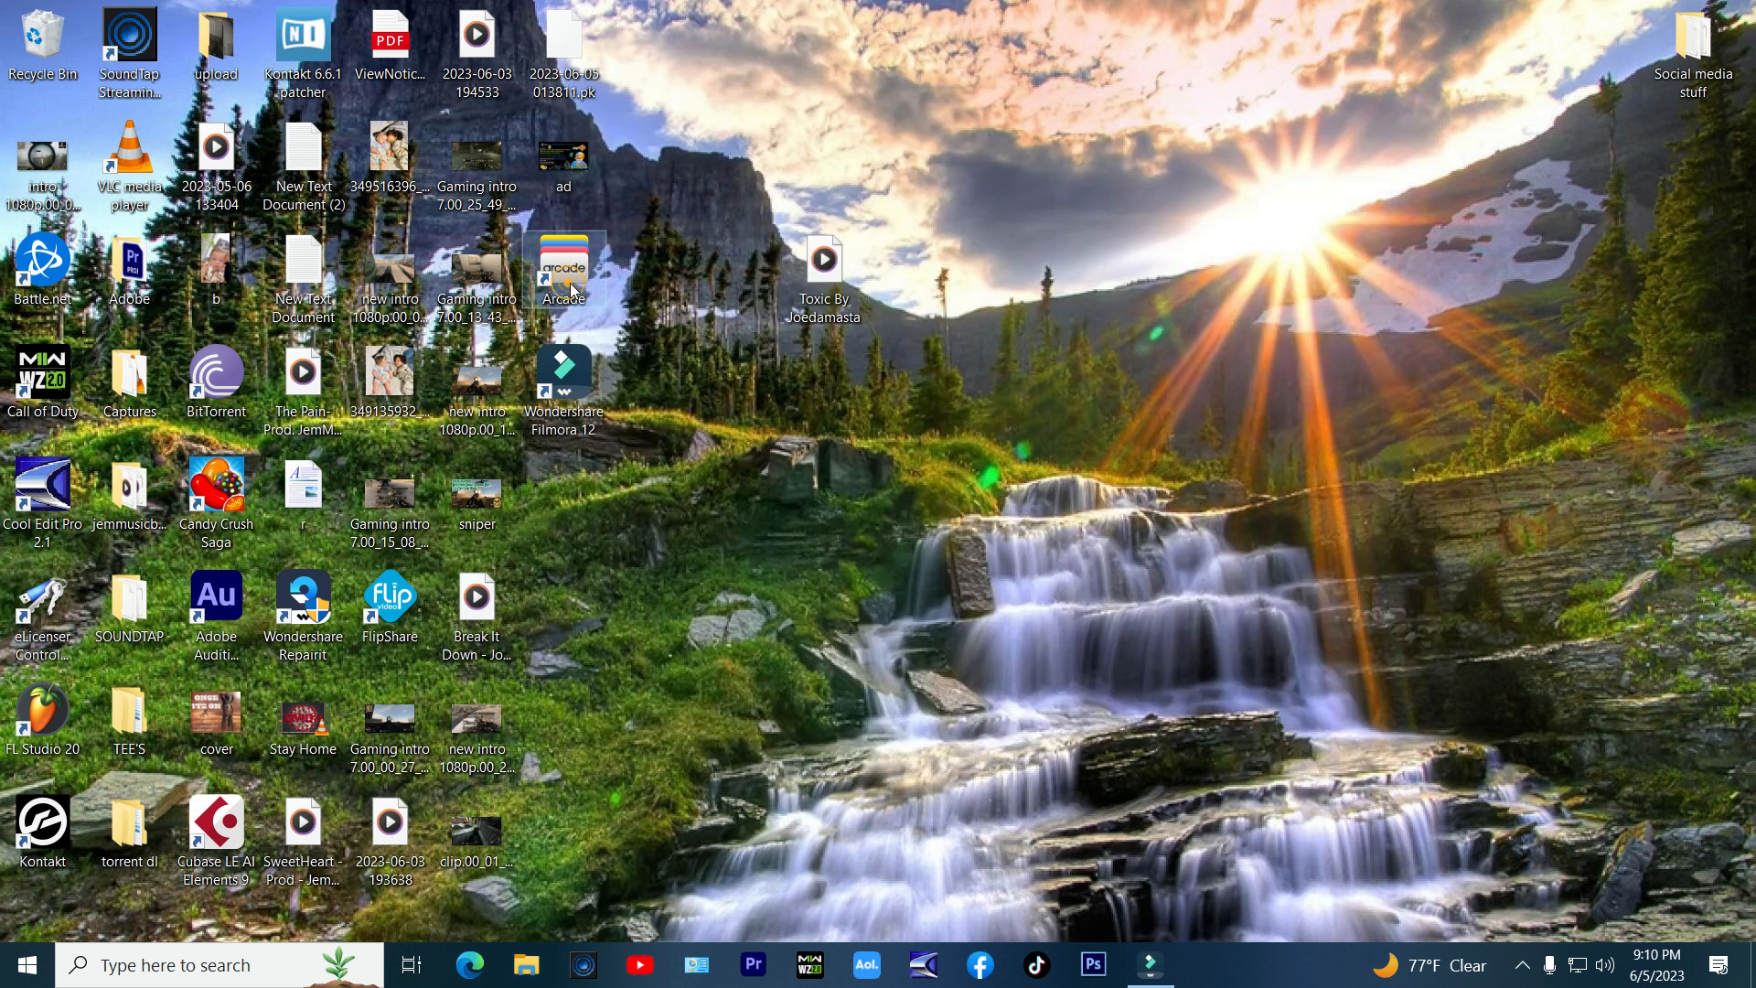
# Step: Relaunch Arcade, get past the offline notice, and load the Hooked line's 2gether kit
pyautogui.doubleClick(563, 268)
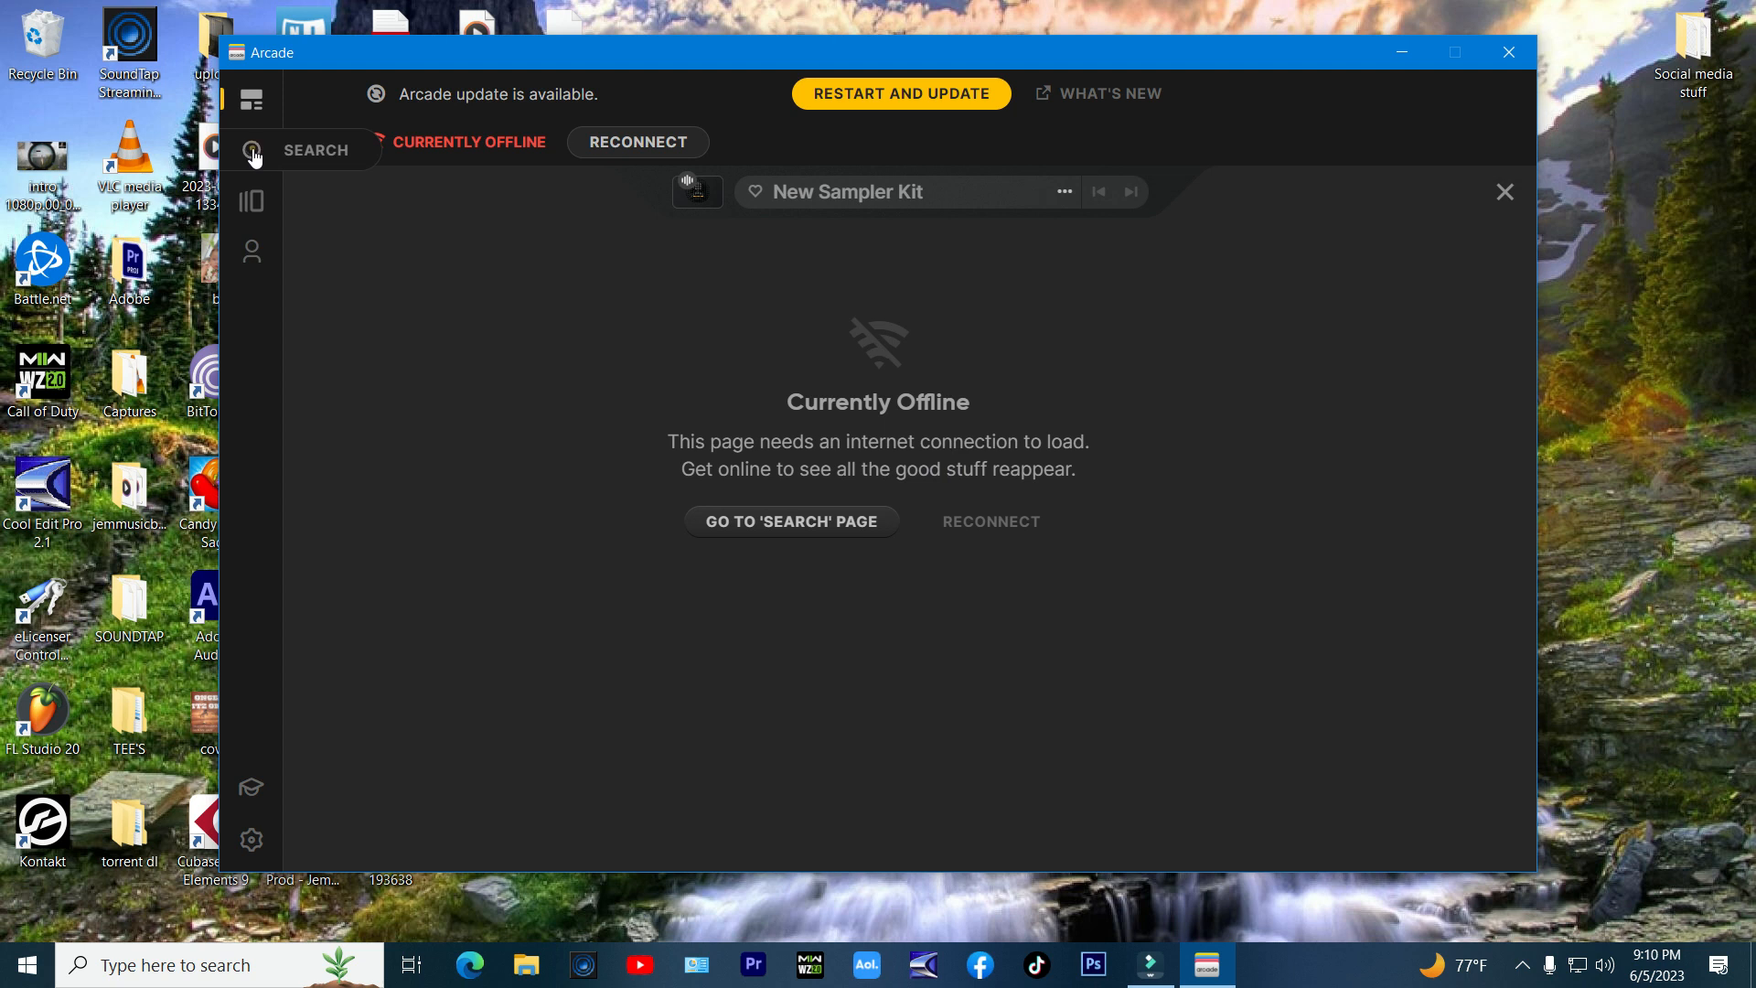
pyautogui.click(252, 150)
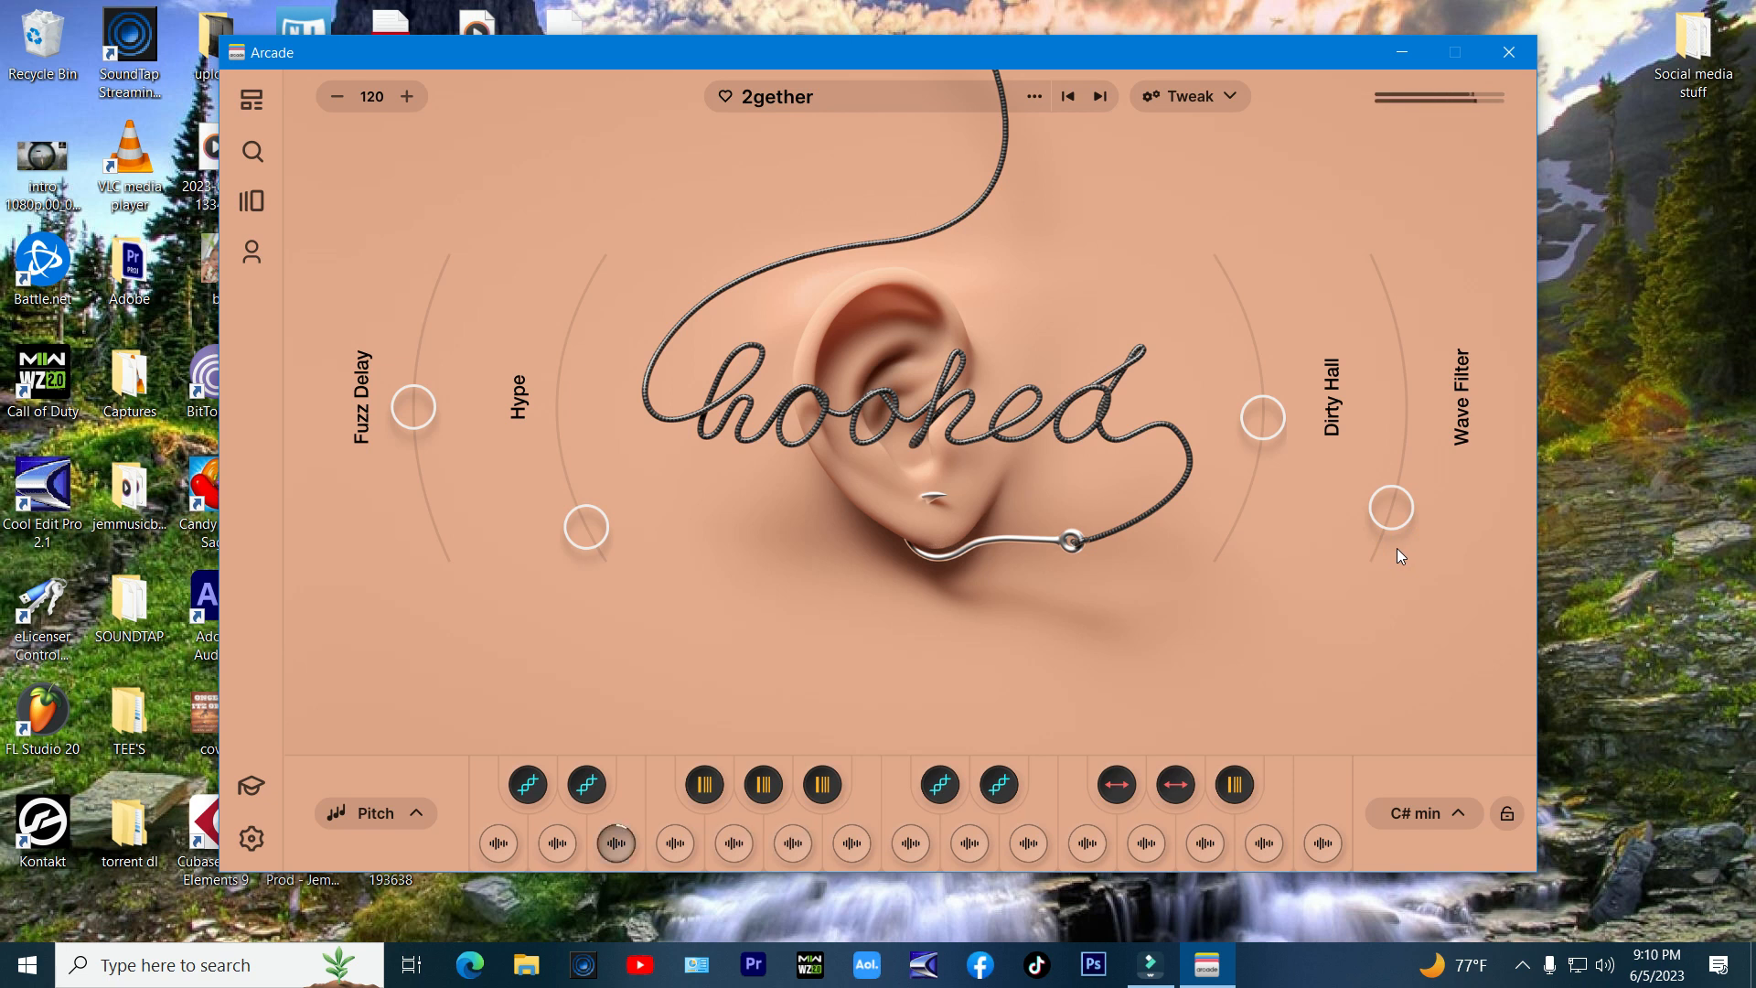
pyautogui.click(1085, 843)
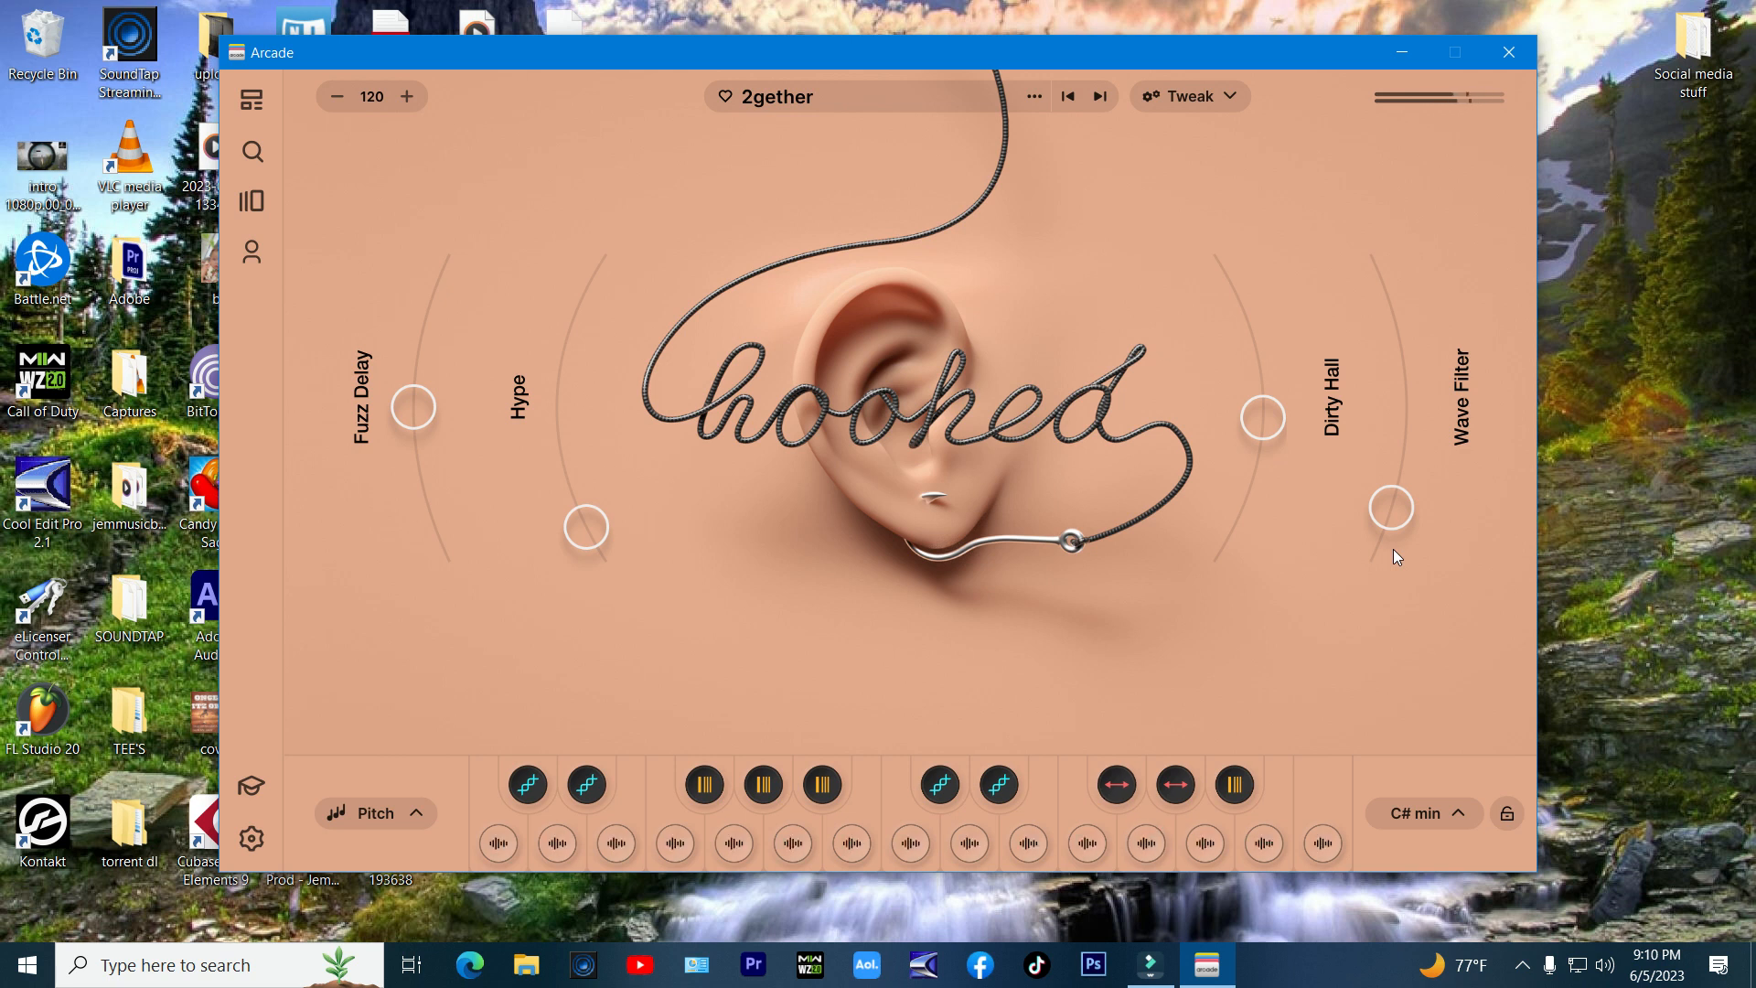
pyautogui.moveTo(1406, 403)
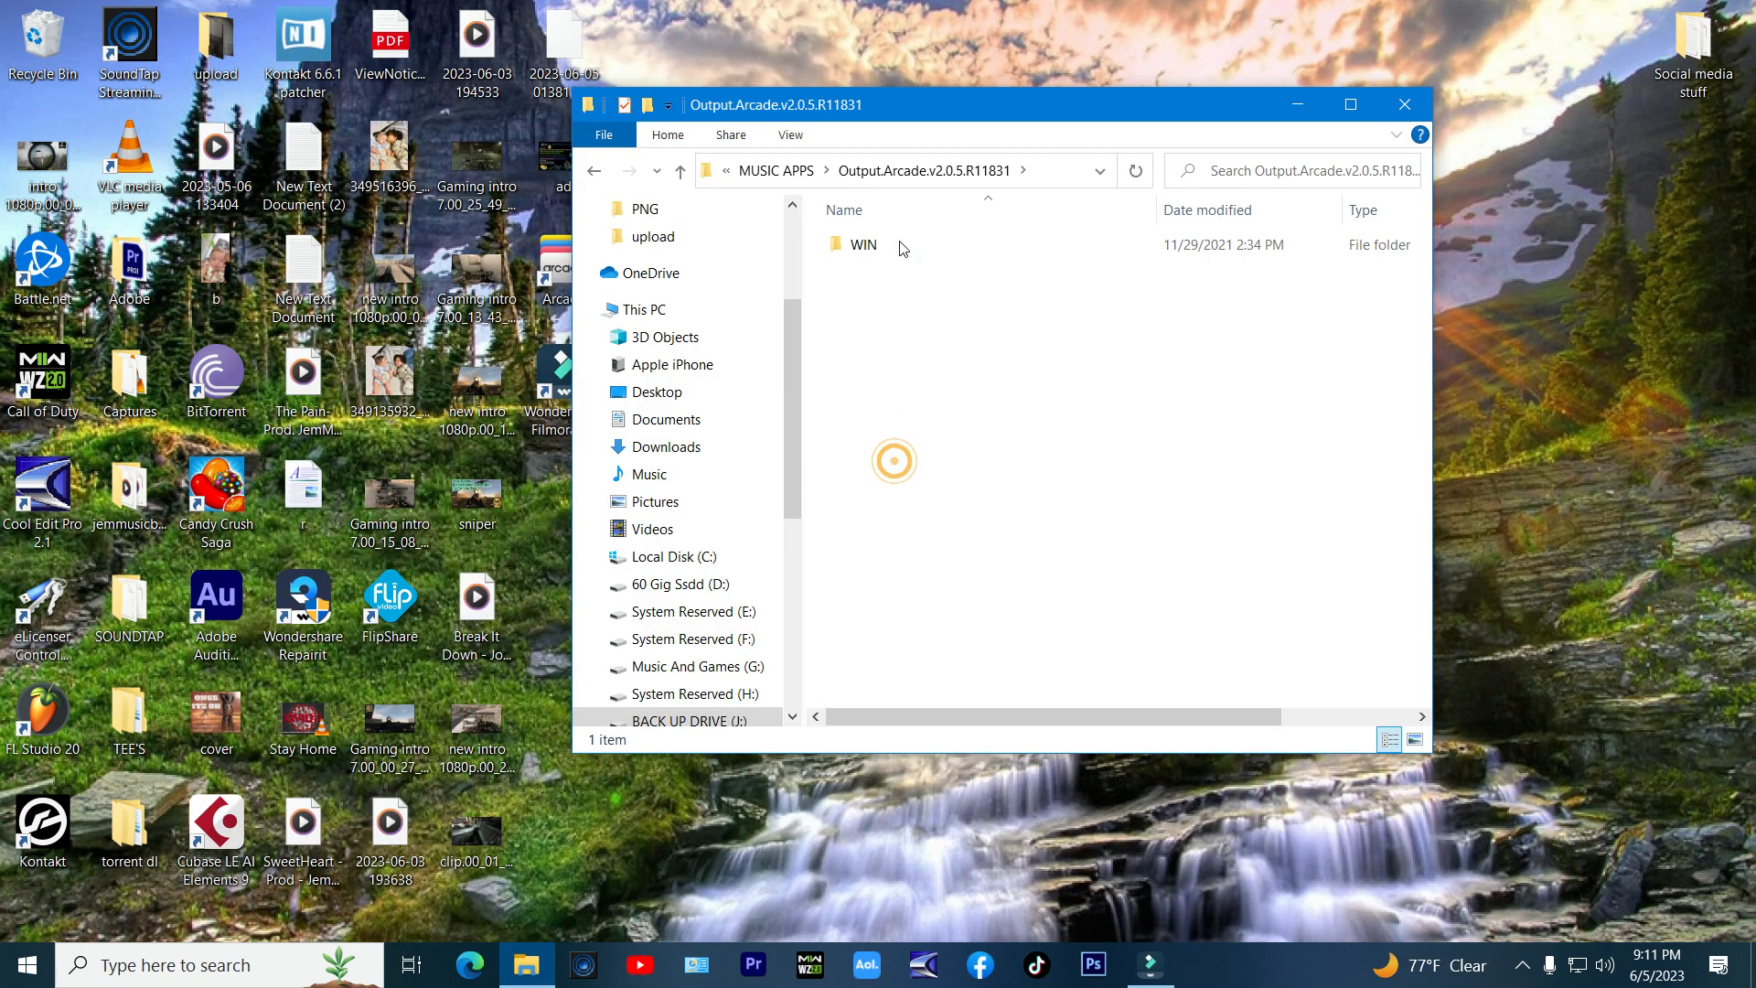
# Step: Open WIN > TEAM.FLARE.Output.Arcade.Utility.Tool.v2.0-FLARE > FLARE Arcade v2.0 Utility and run it
pyautogui.doubleClick(862, 245)
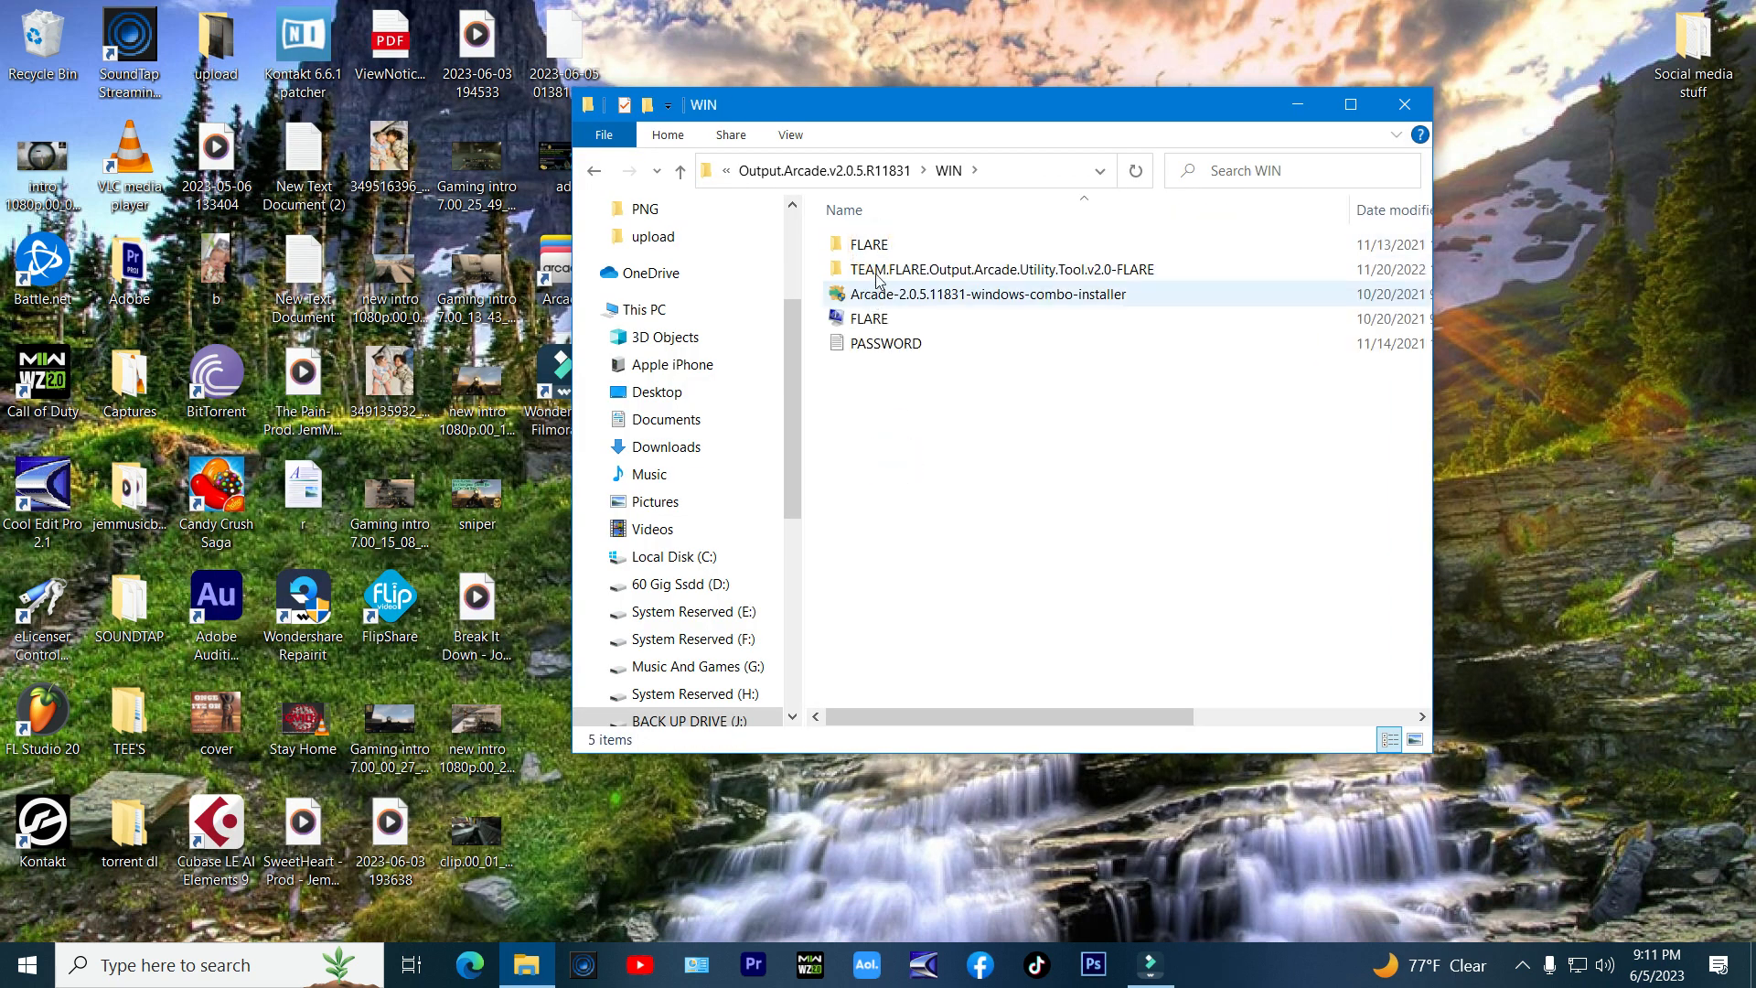
pyautogui.click(996, 269)
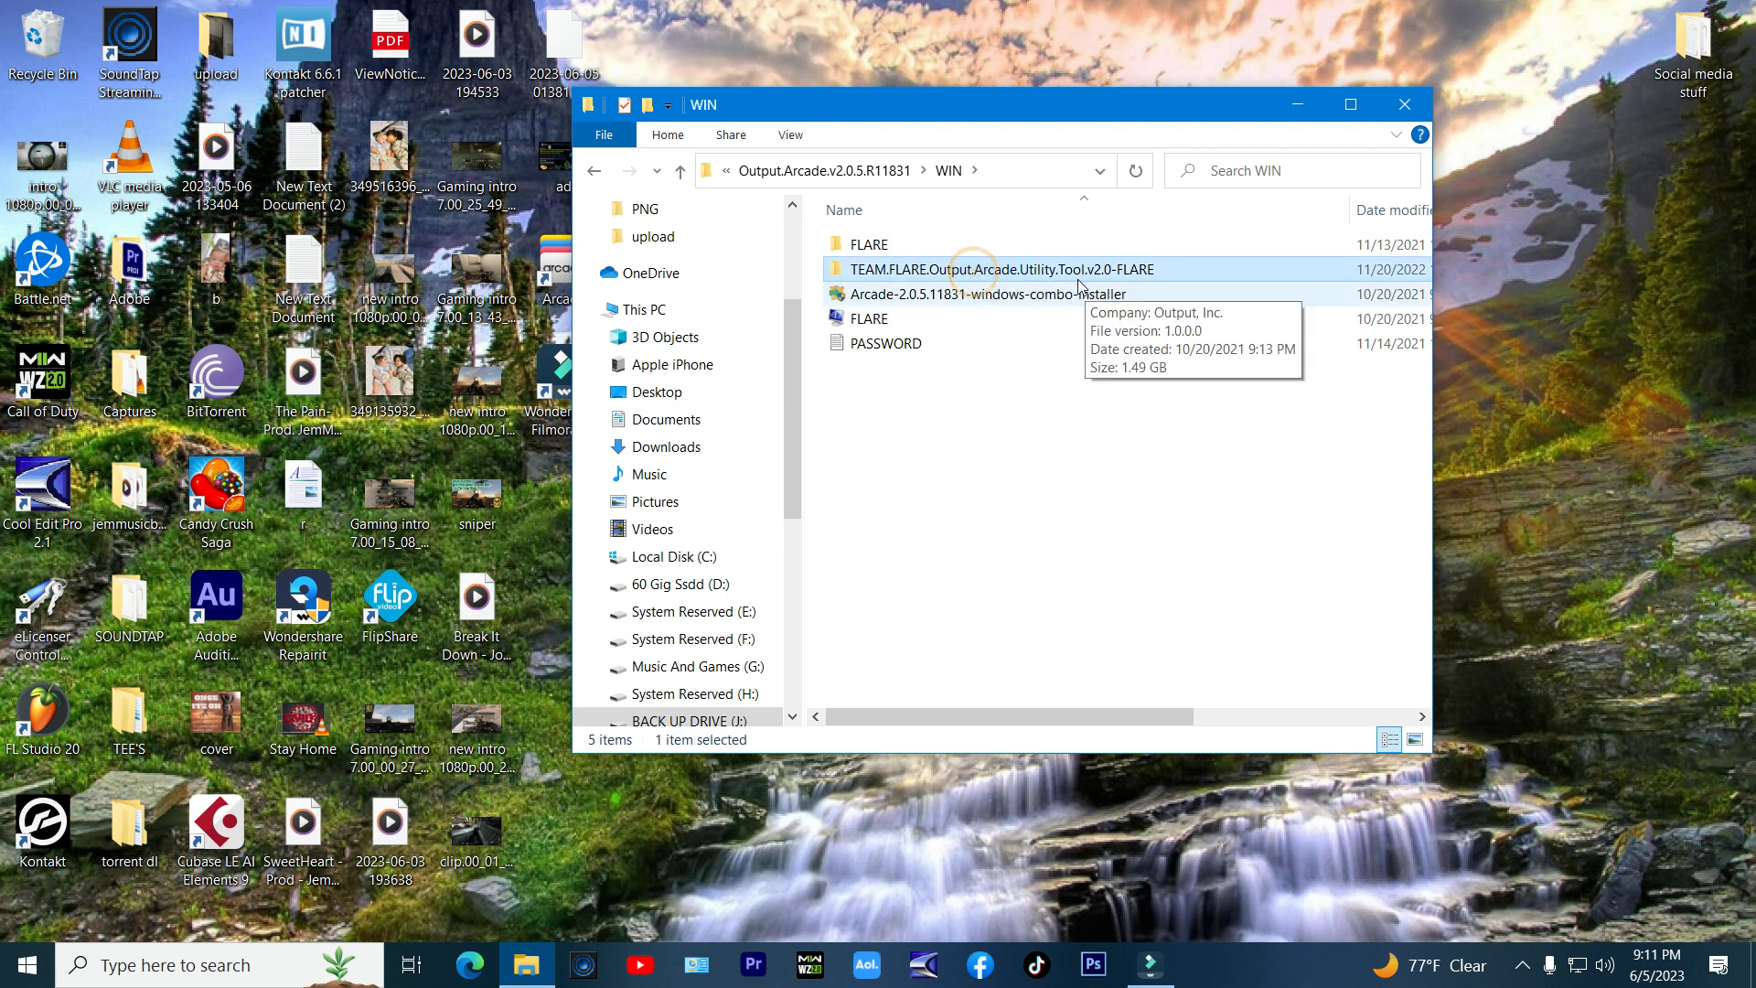
pyautogui.doubleClick(994, 269)
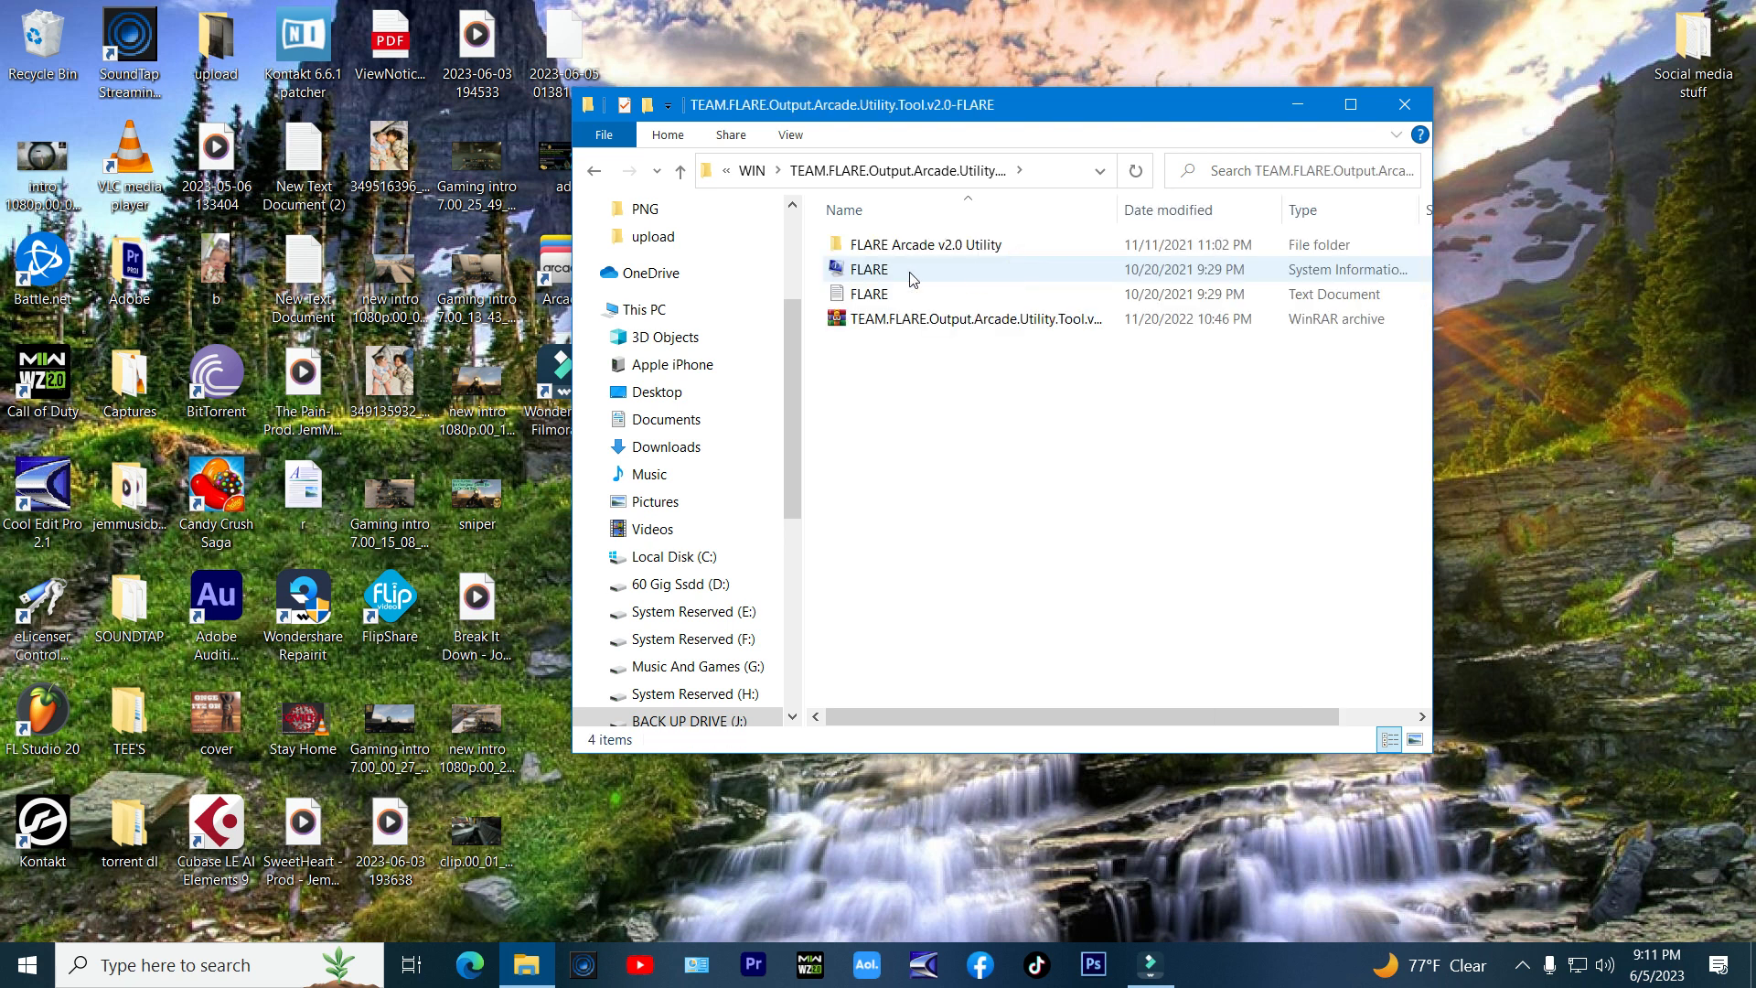
pyautogui.doubleClick(928, 244)
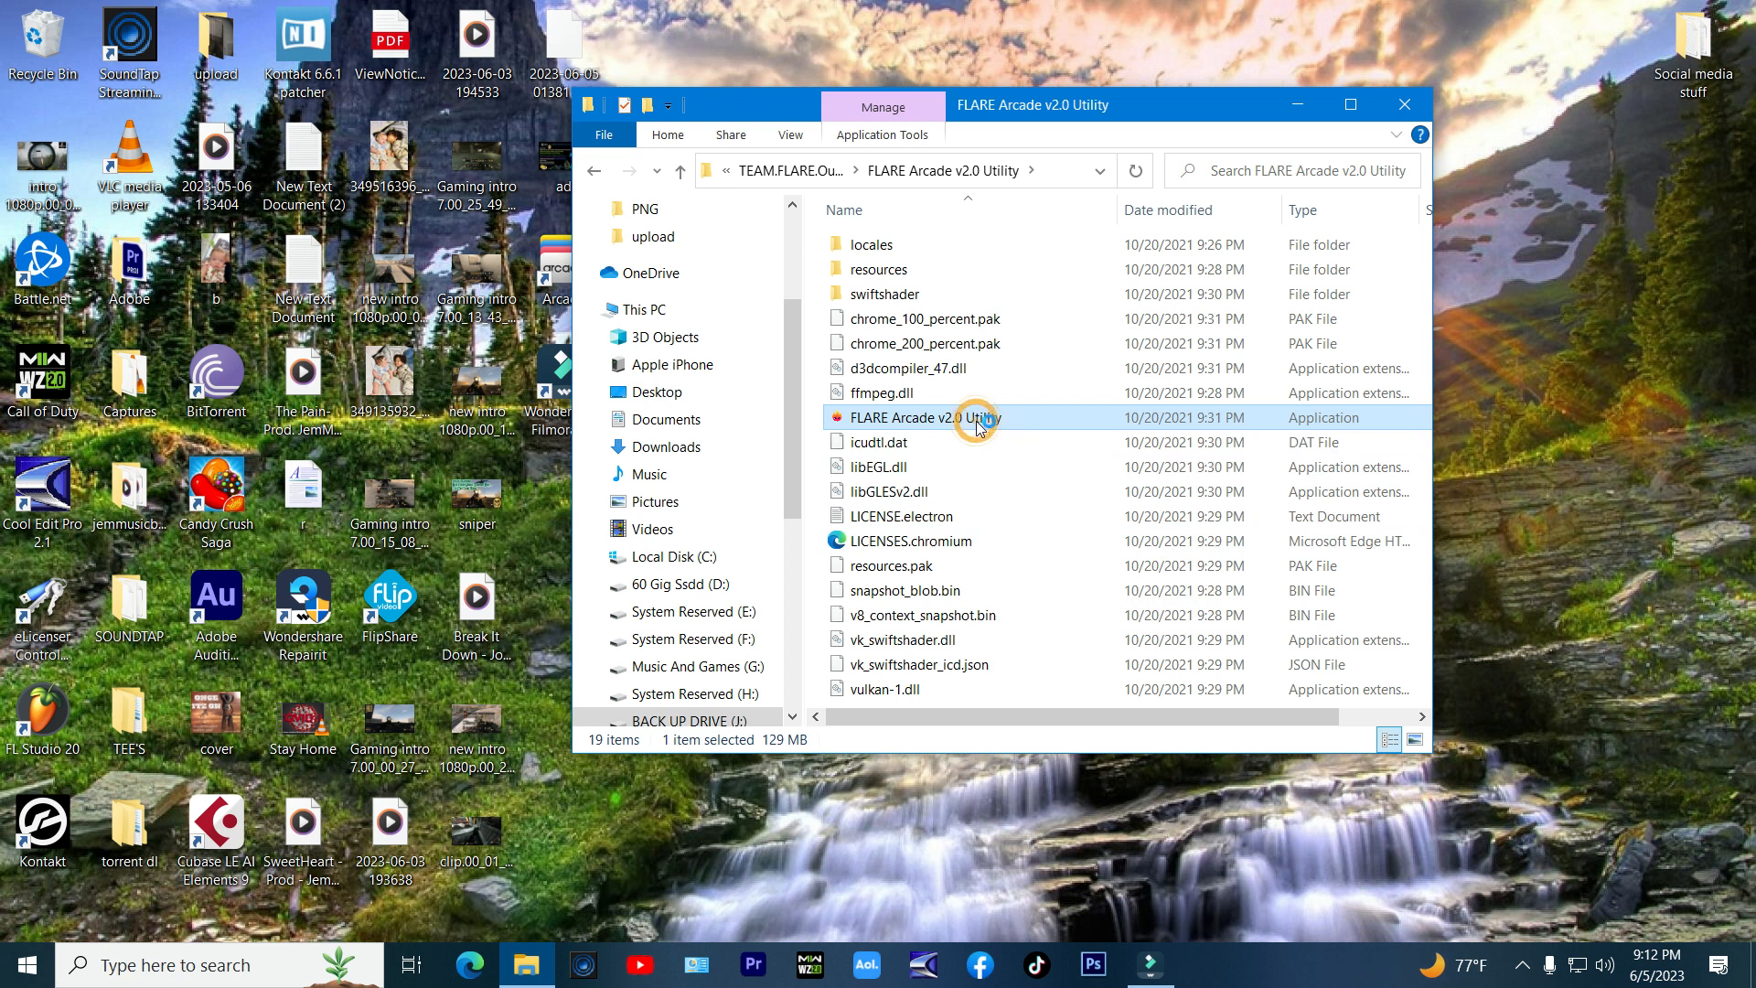
pyautogui.doubleClick(918, 417)
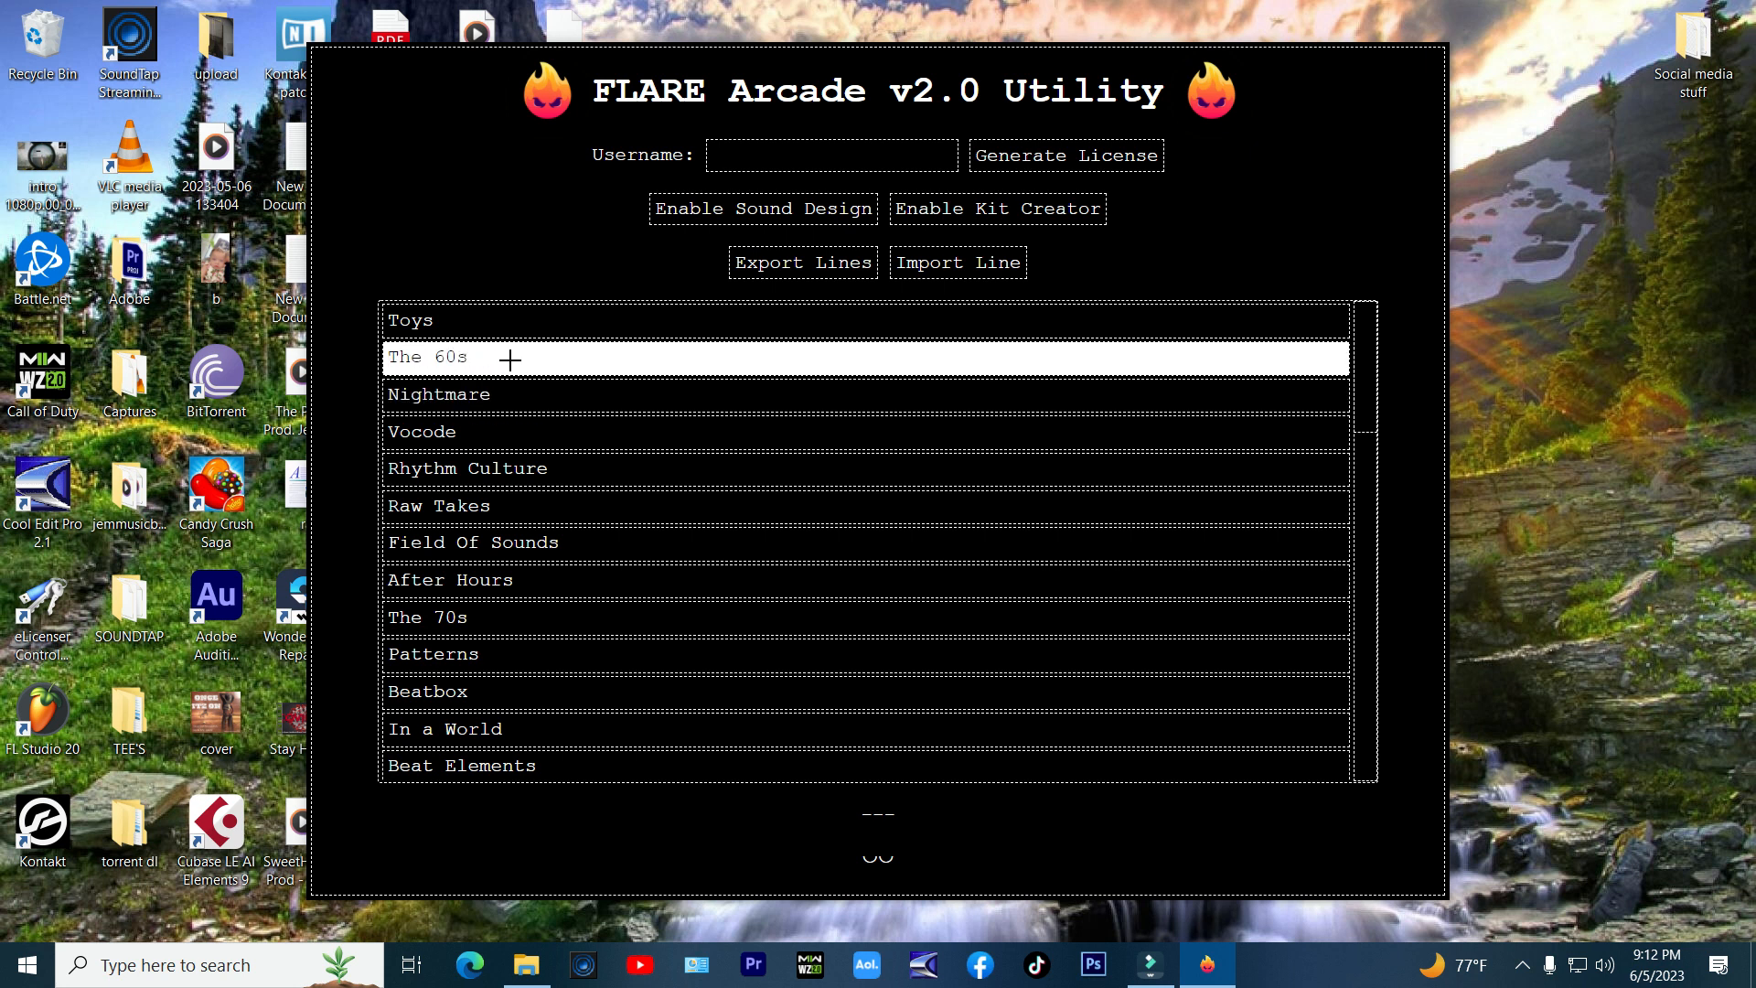
# Step: Select The 60s line and open the Import Line file dialog
pyautogui.click(504, 357)
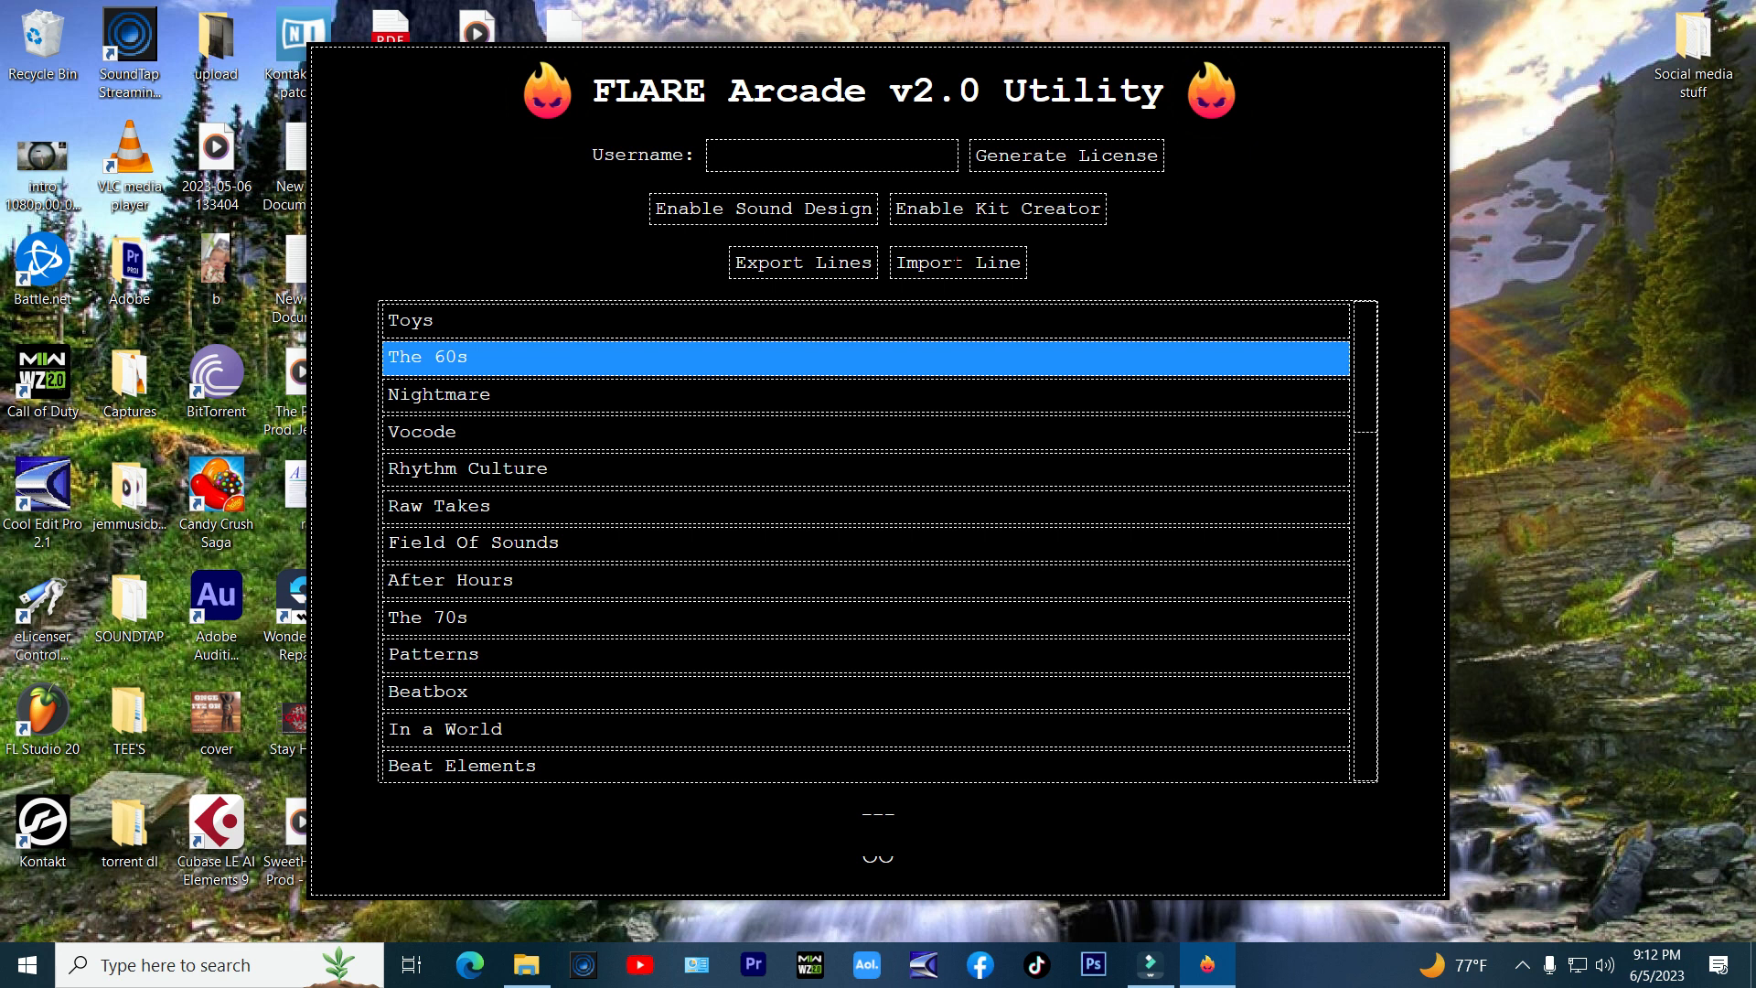
pyautogui.click(957, 263)
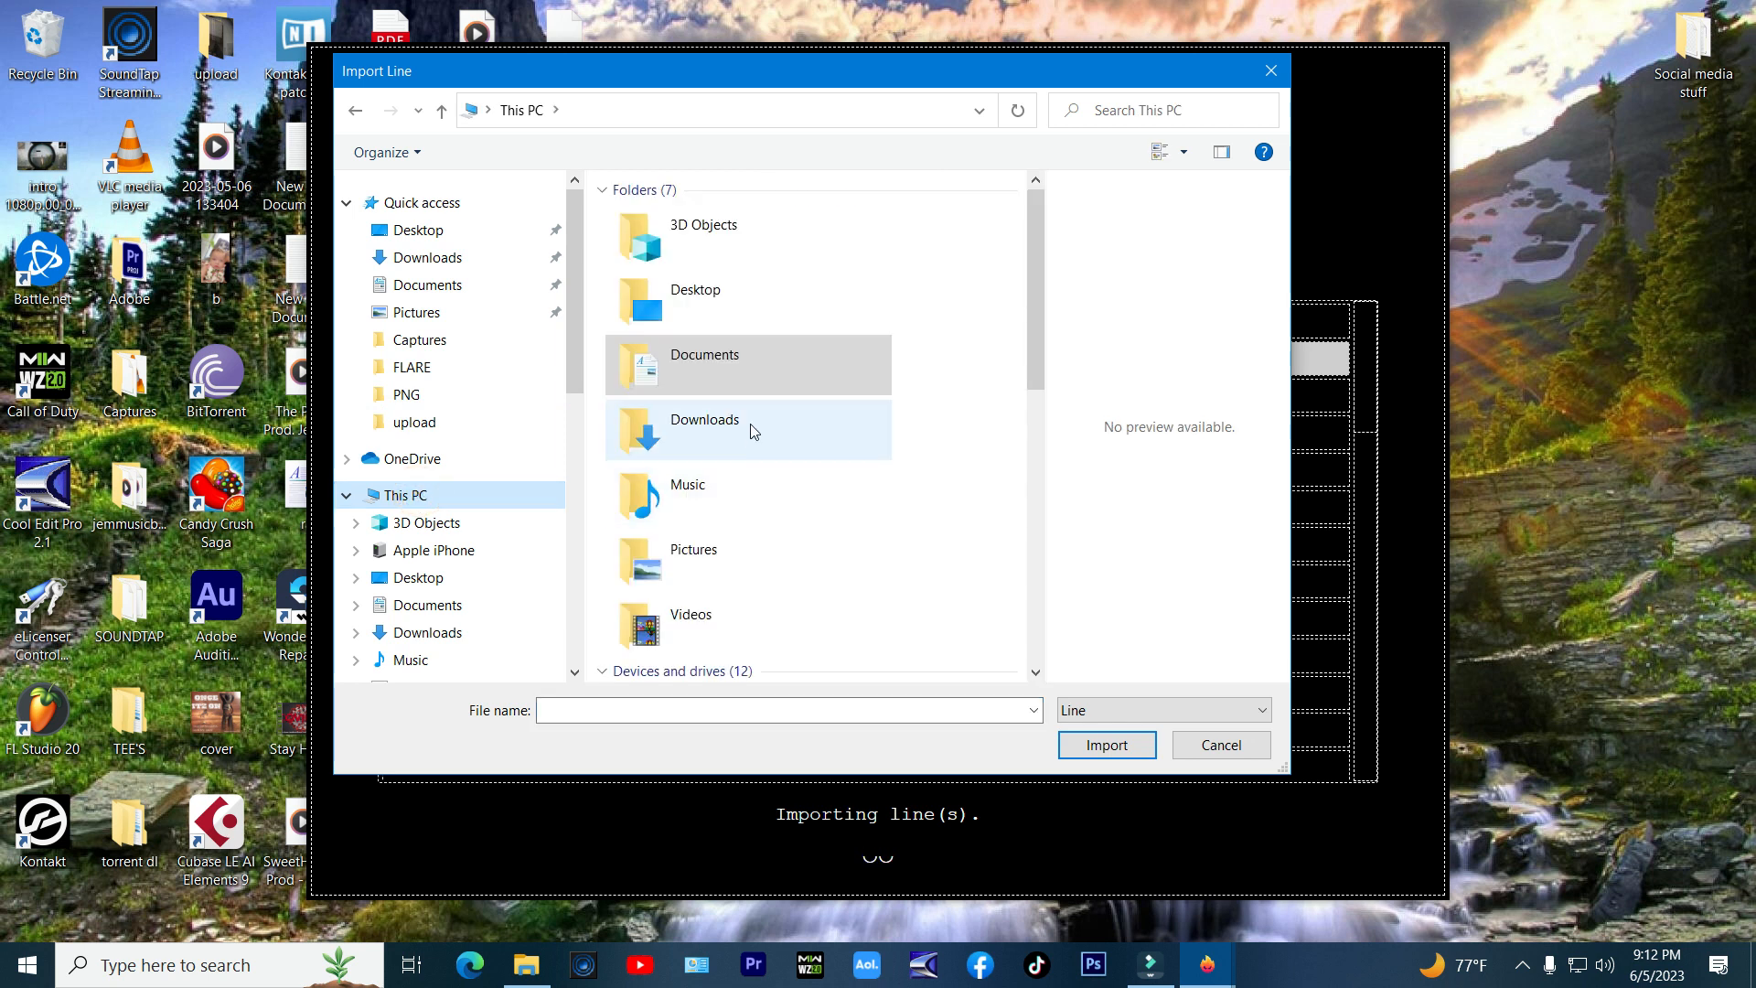
# Step: Import The 60s zip from BACK UP DRIVE (J:) > MUSIC APPS > Arcade Content Zips
pyautogui.click(450, 668)
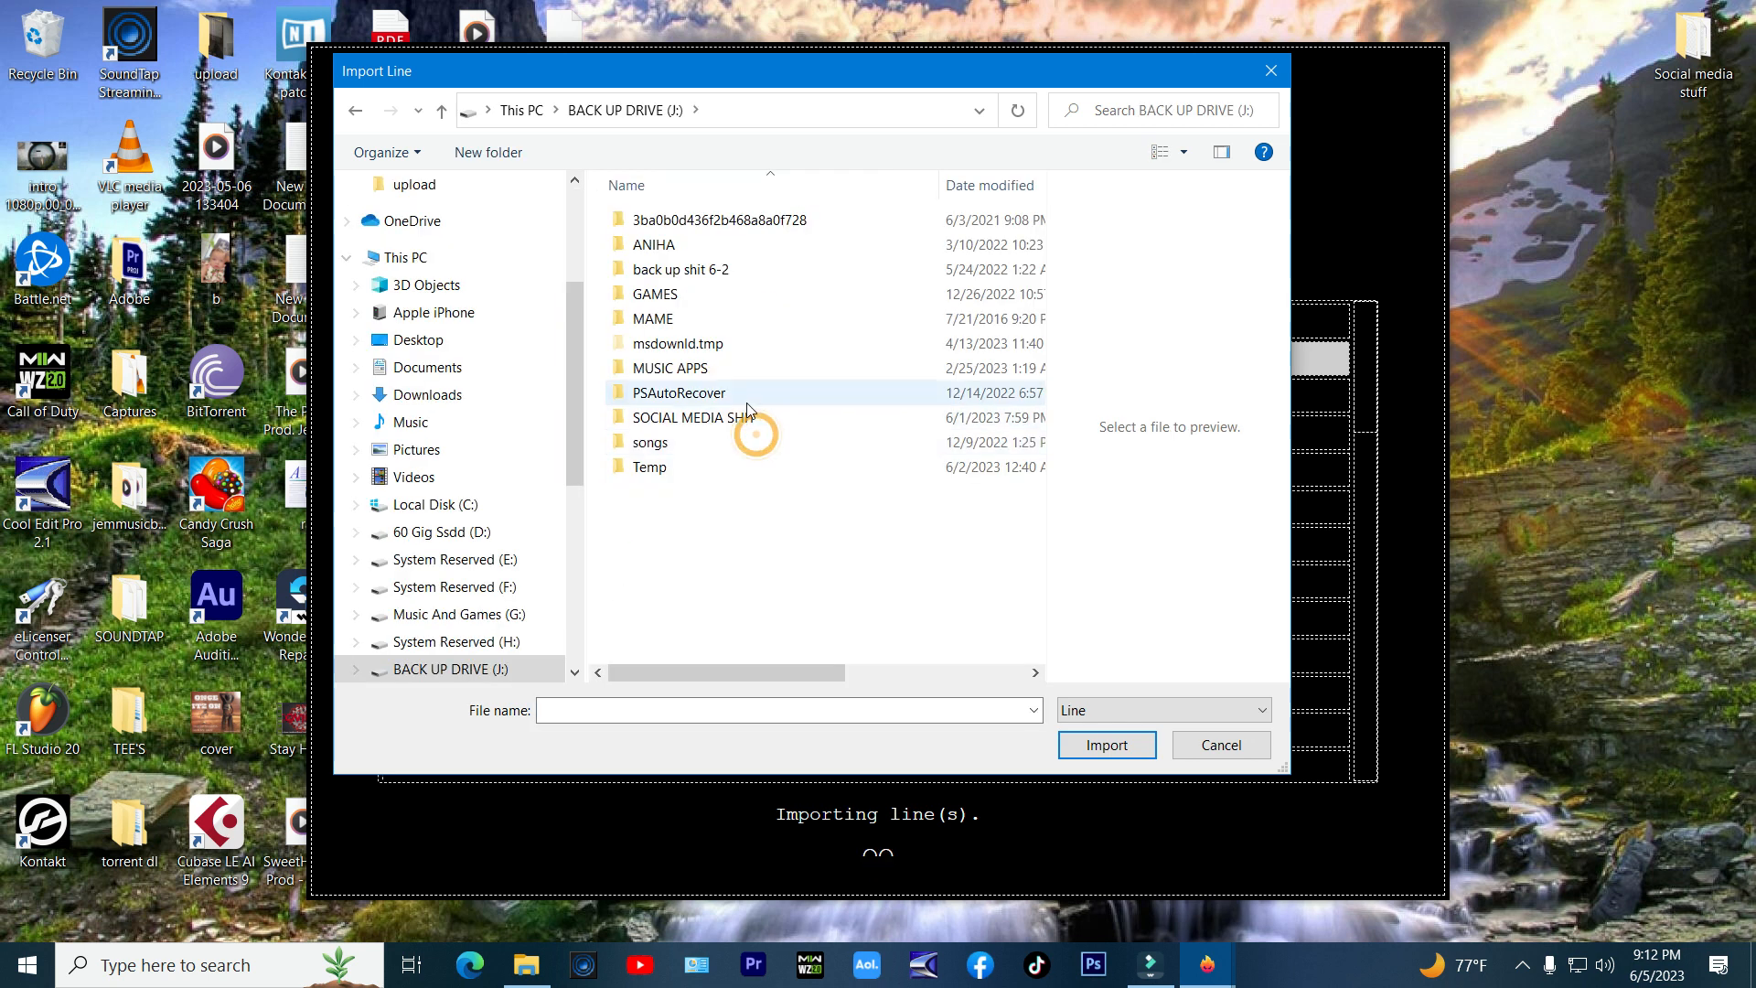
pyautogui.doubleClick(669, 367)
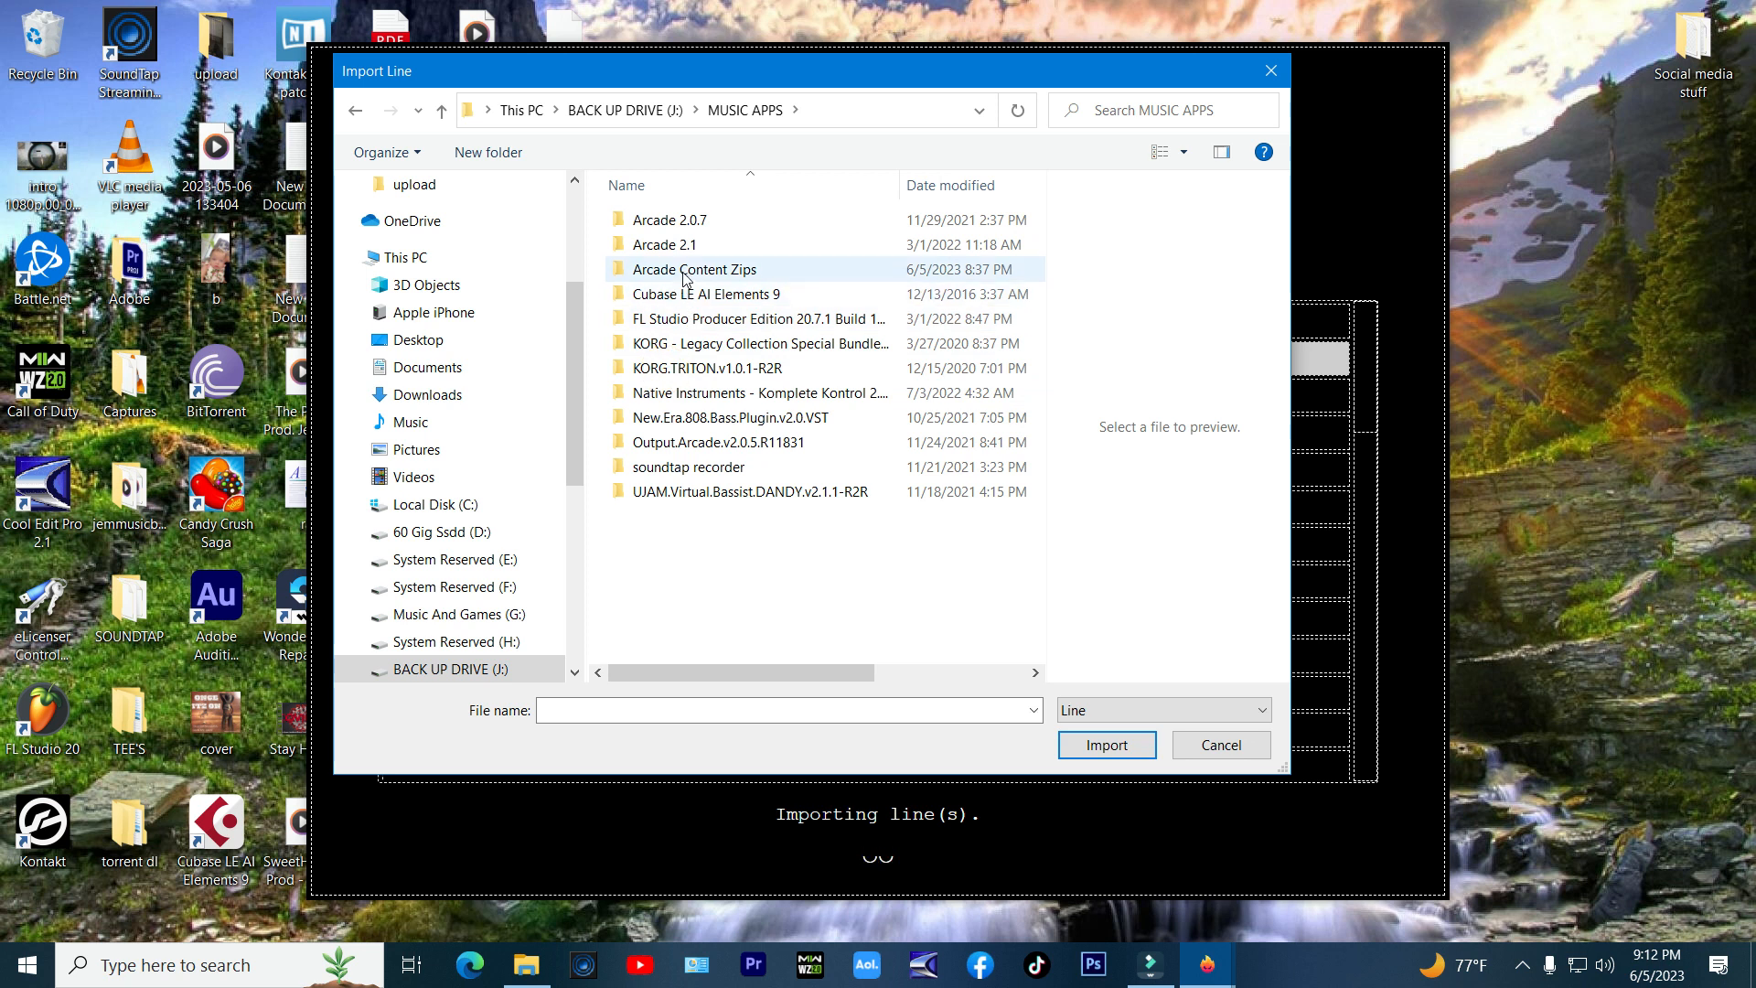
pyautogui.click(694, 269)
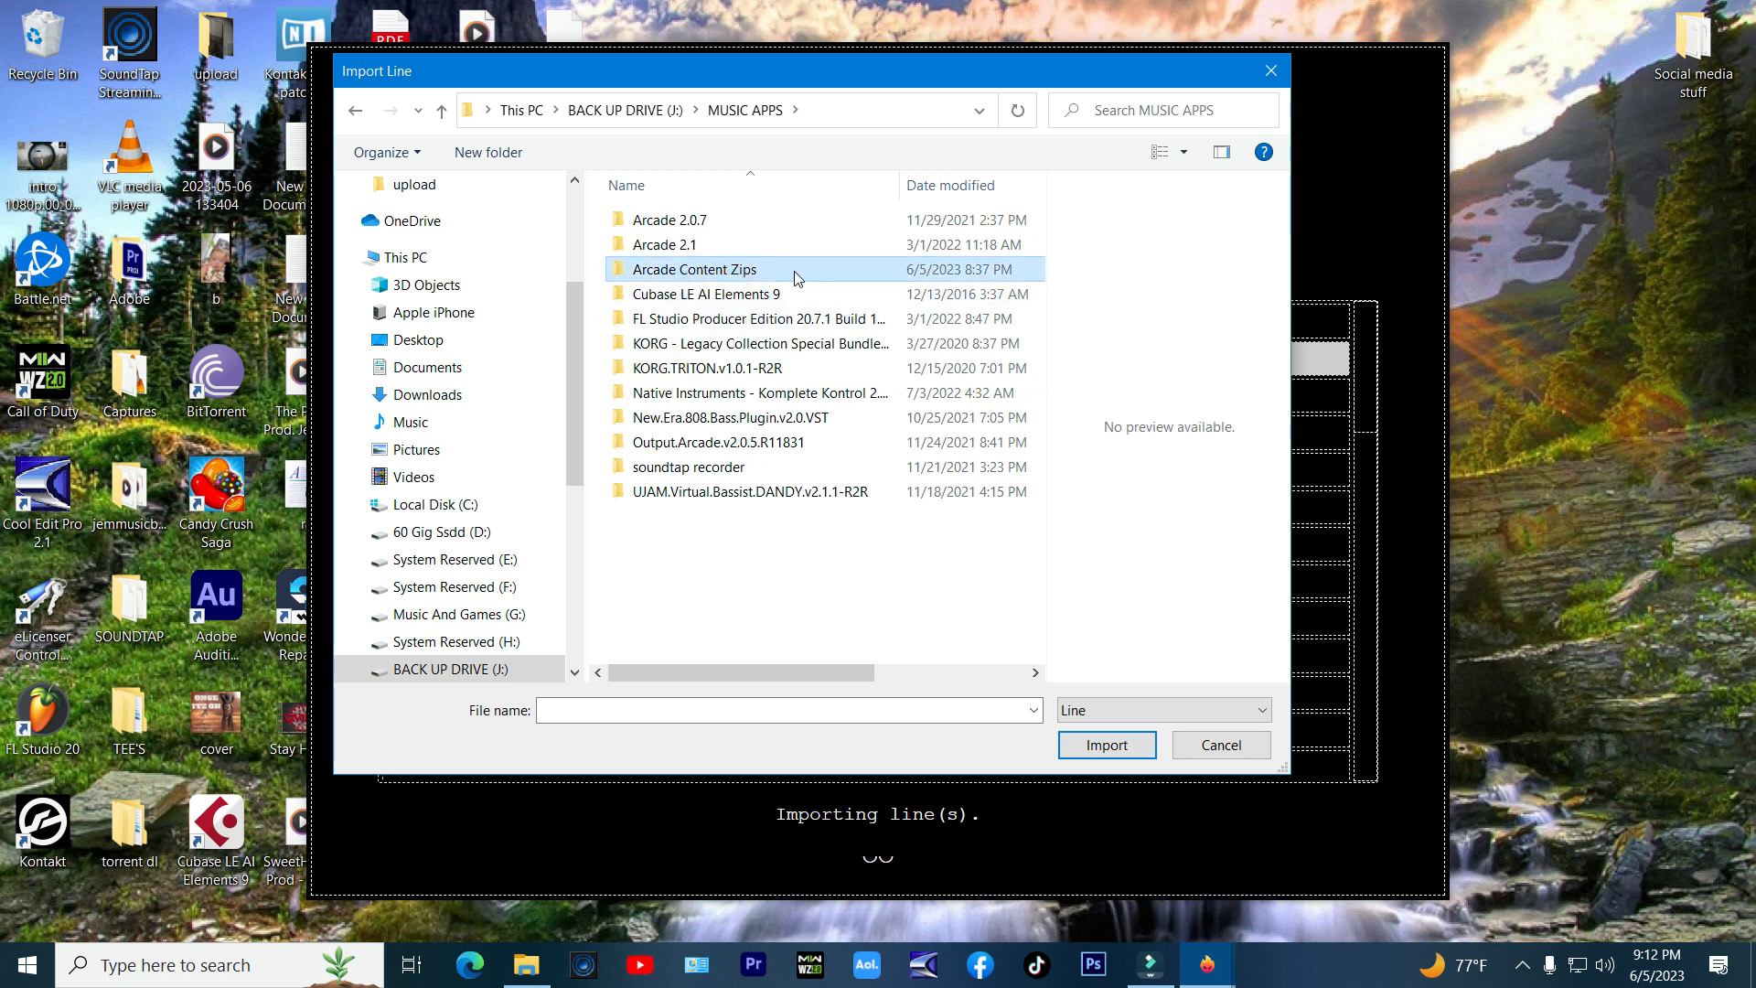
pyautogui.doubleClick(699, 269)
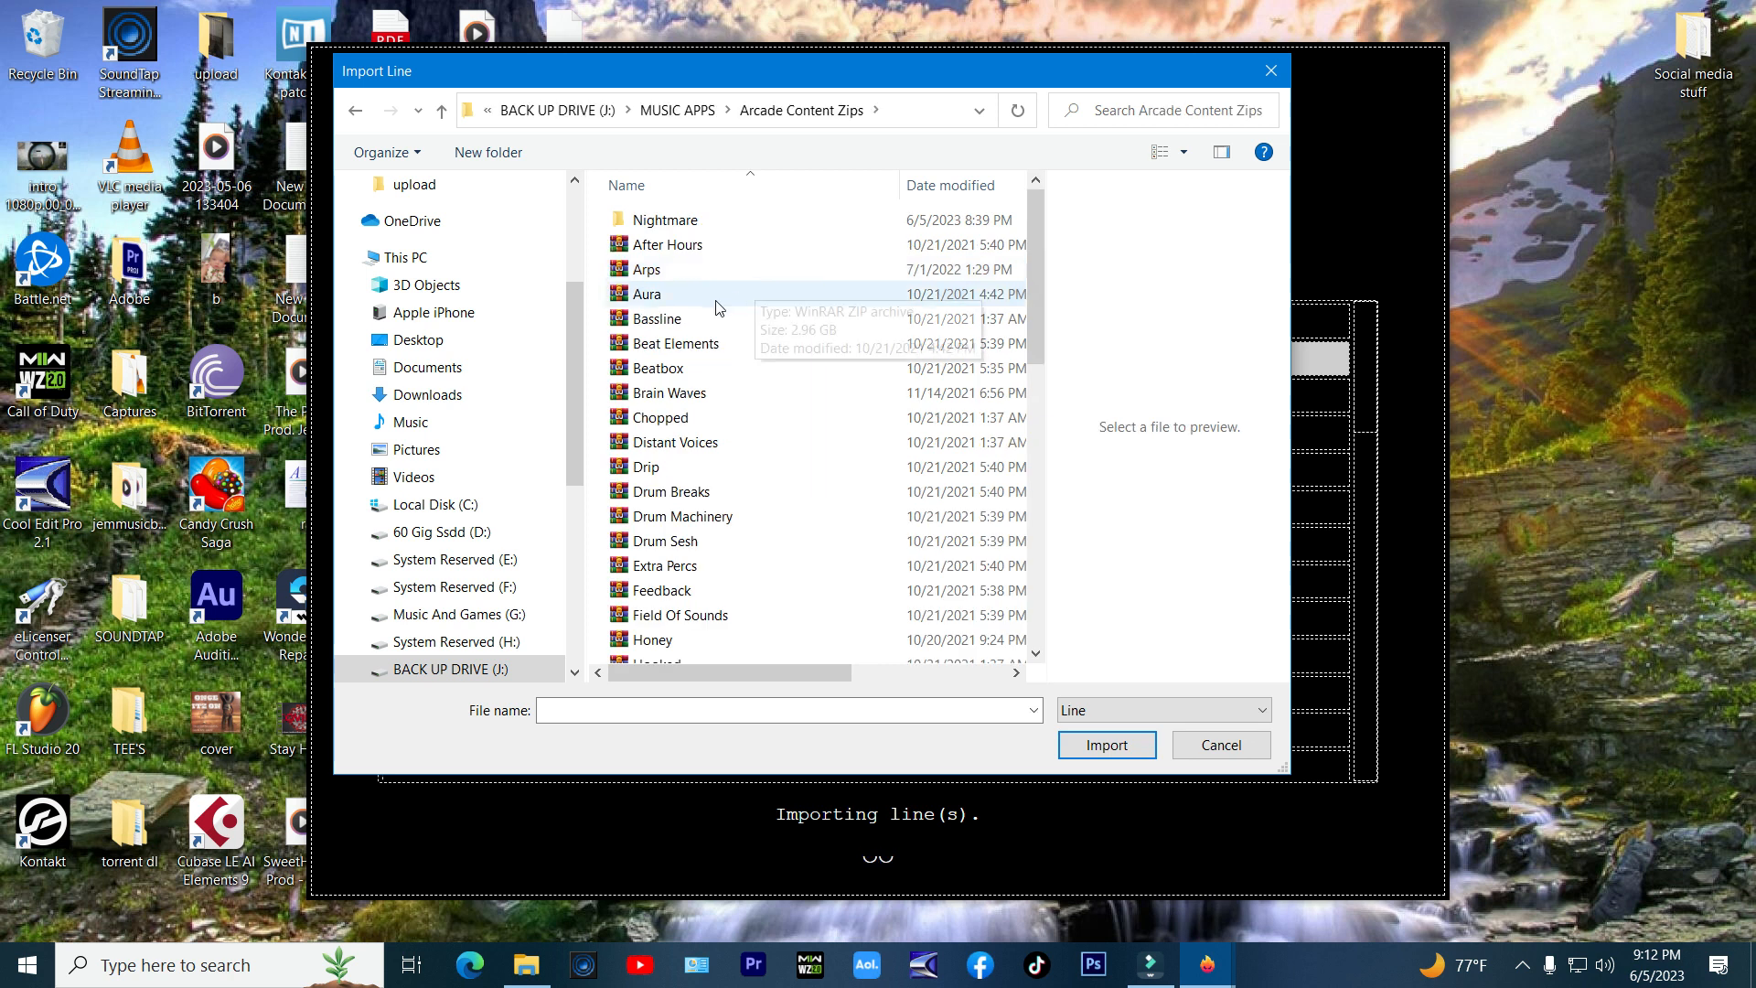
pyautogui.scroll(-3)
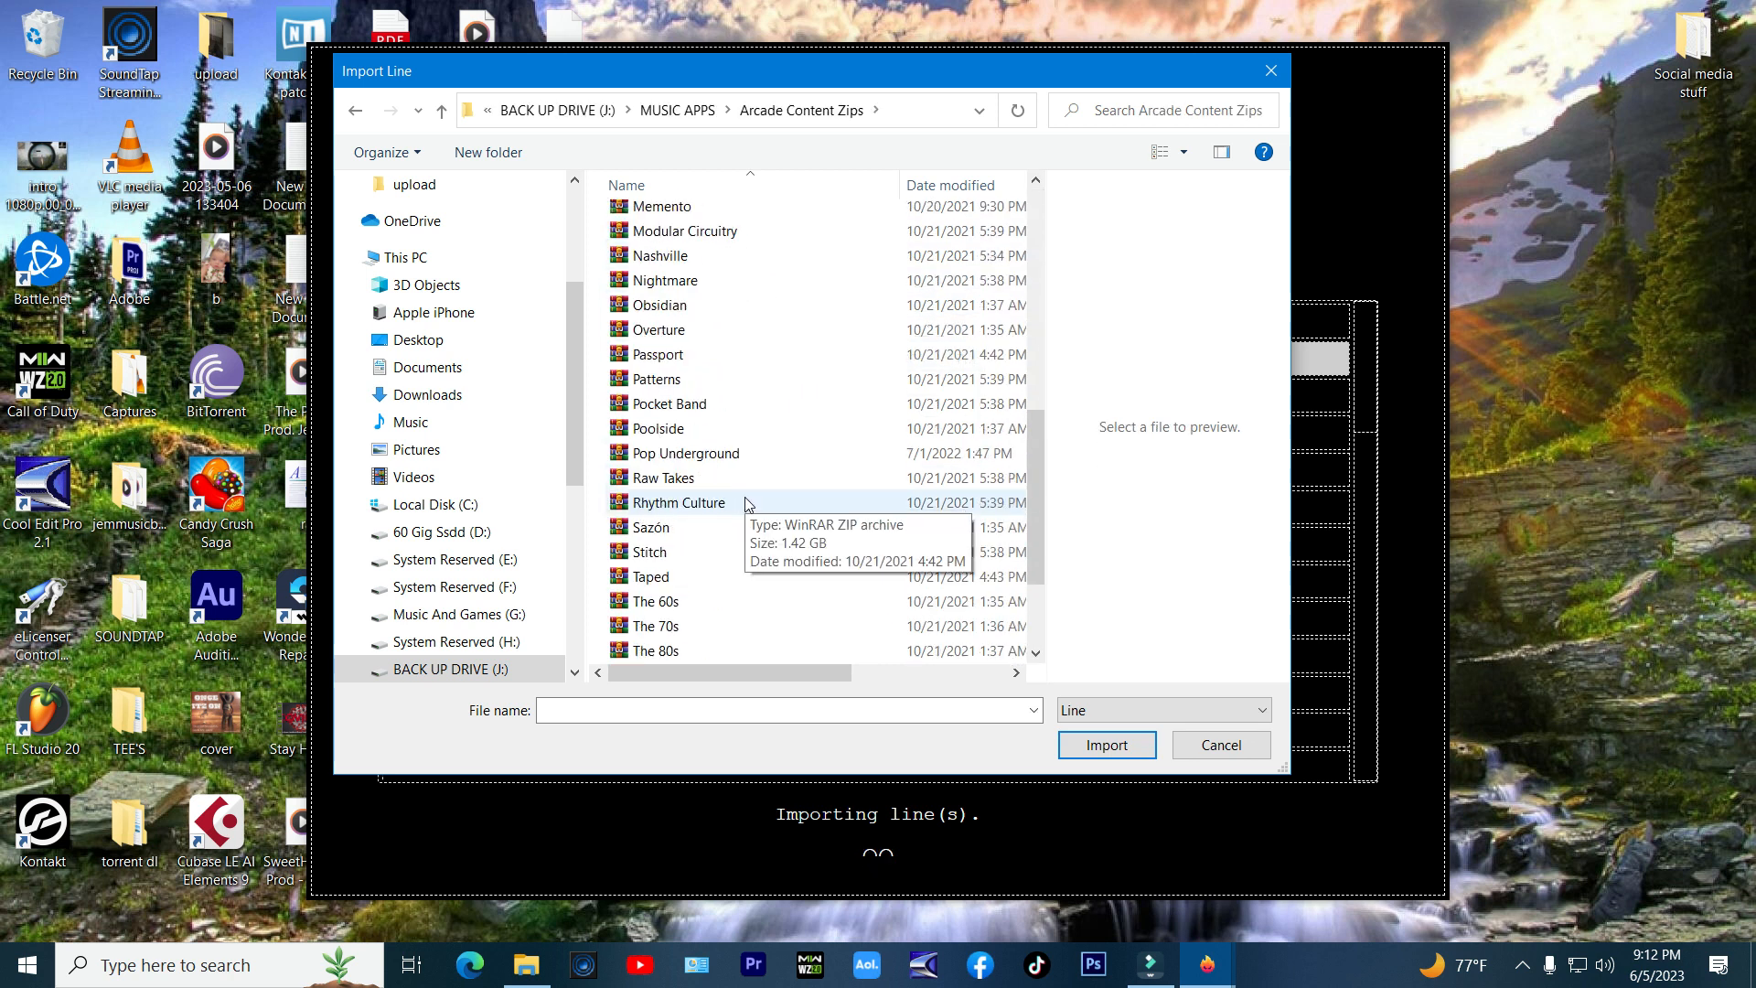
pyautogui.scroll(-3)
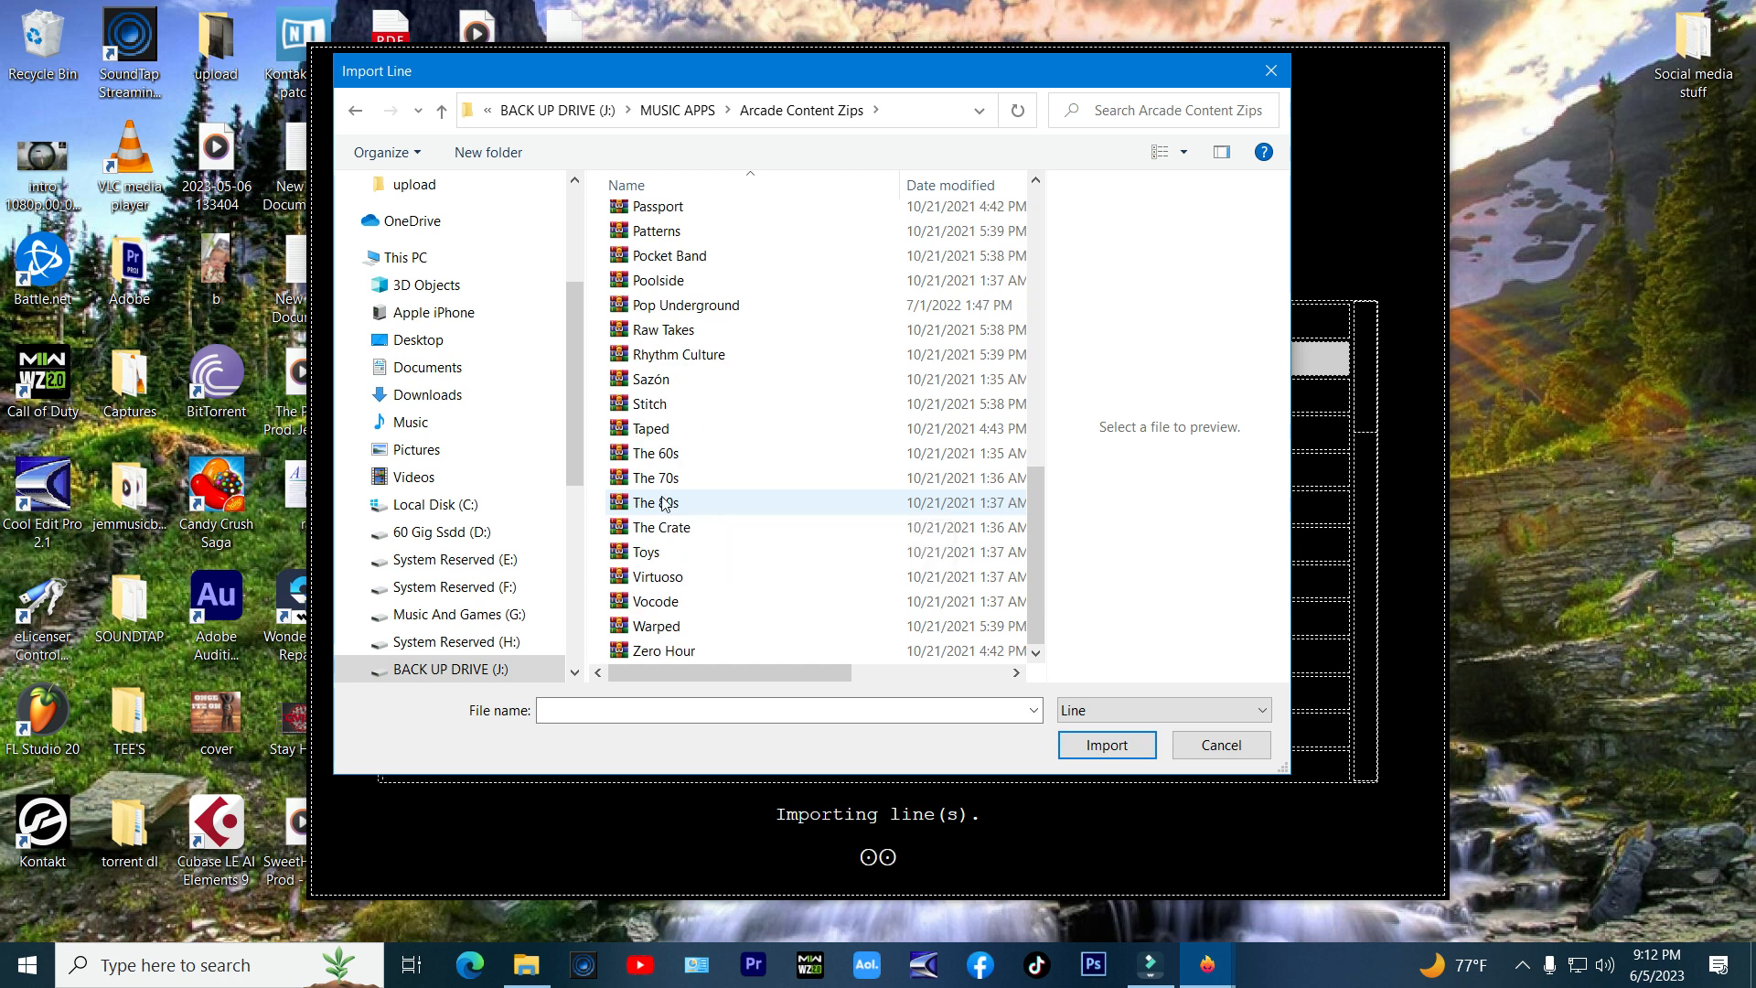
pyautogui.click(656, 453)
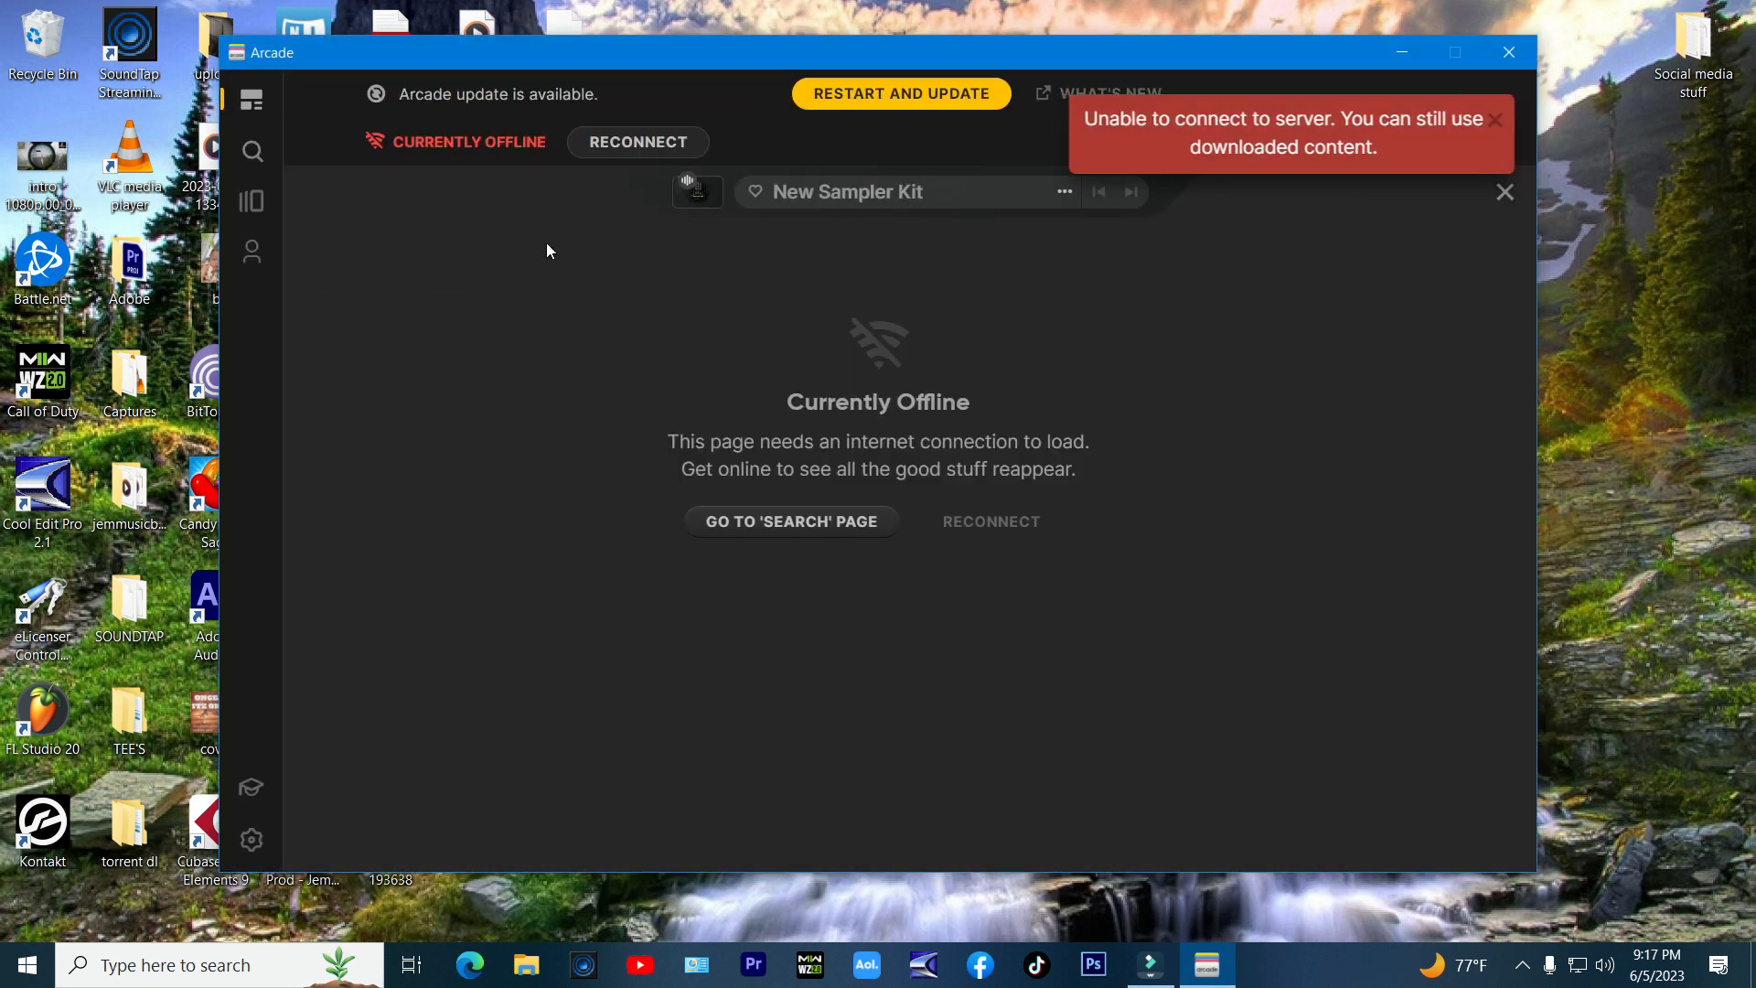
# Step: From the Search page's Sampler Kits grid, load The 60s Tic Tac Plucking kit
pyautogui.click(253, 151)
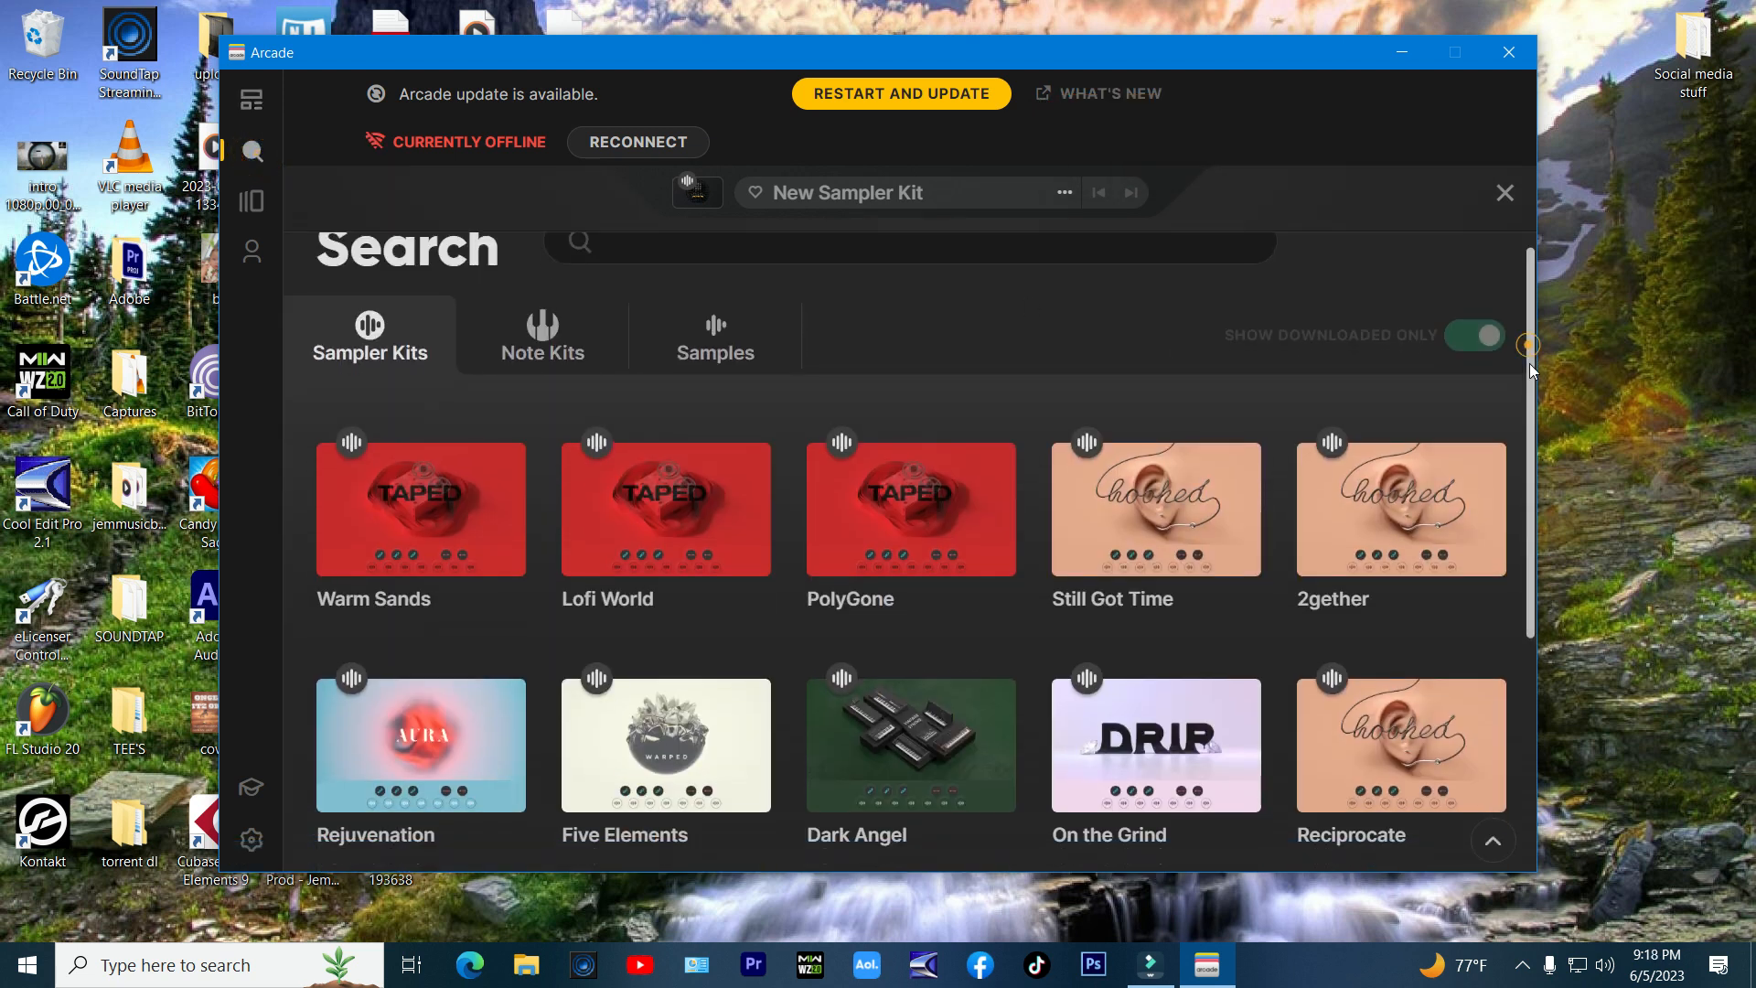
pyautogui.scroll(-3)
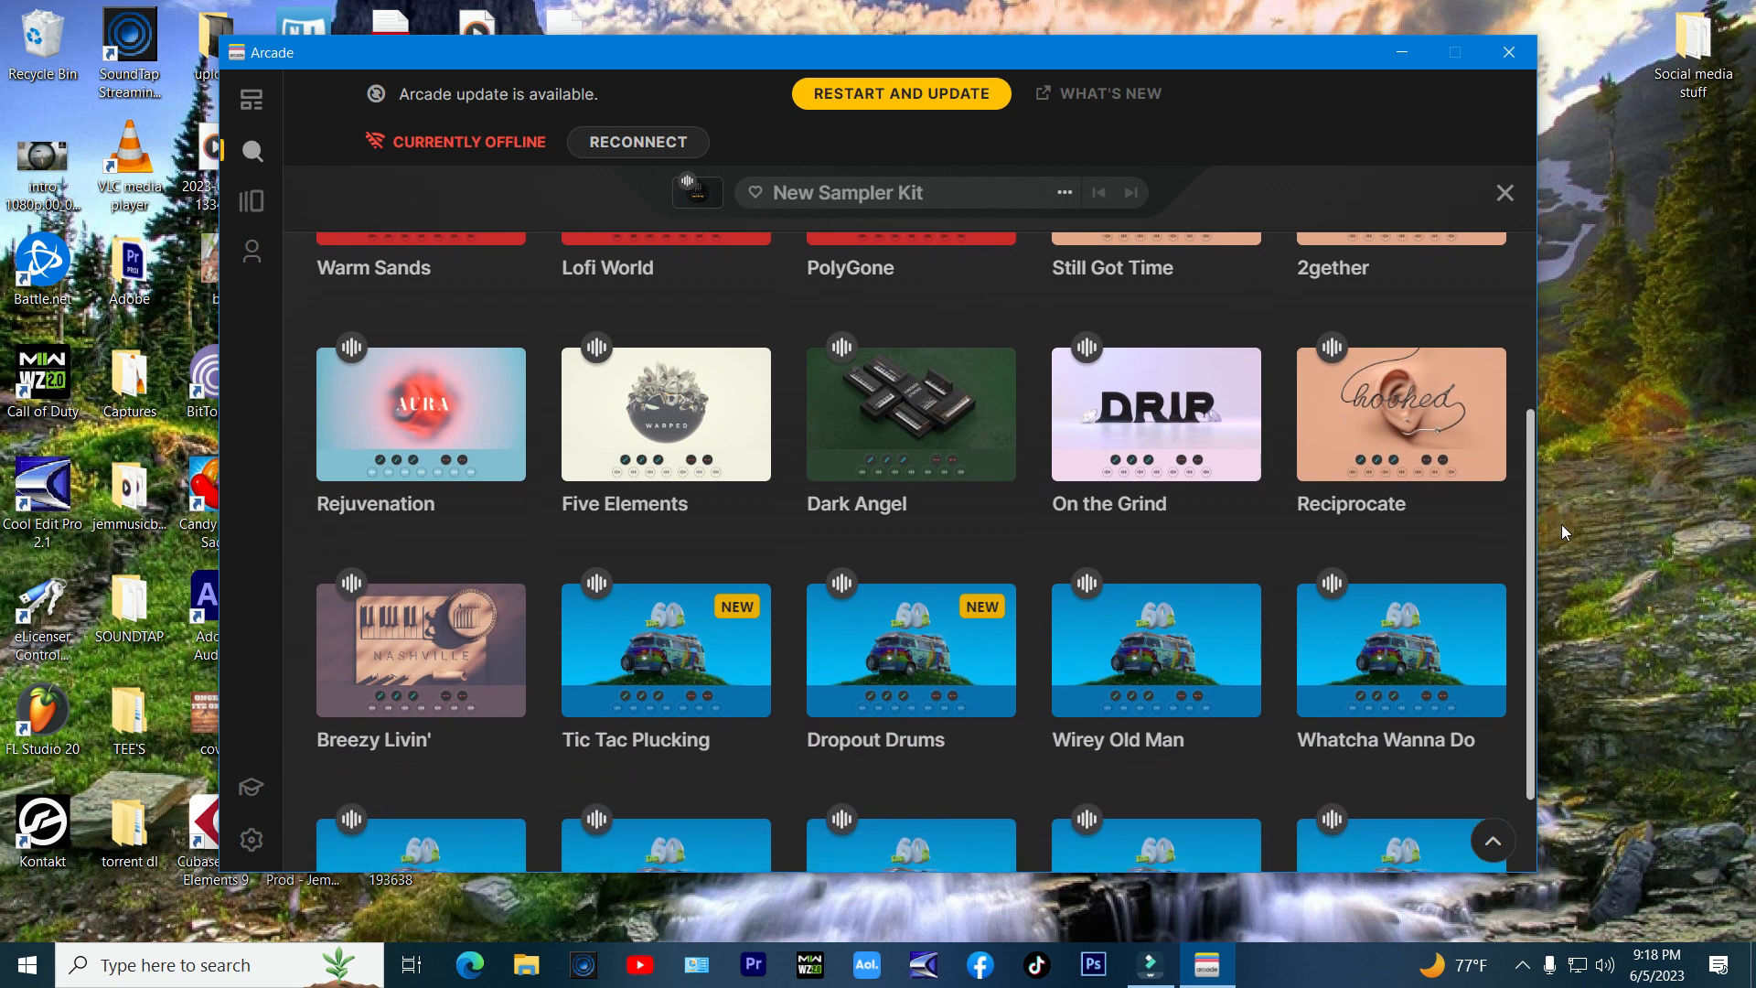
pyautogui.scroll(-3)
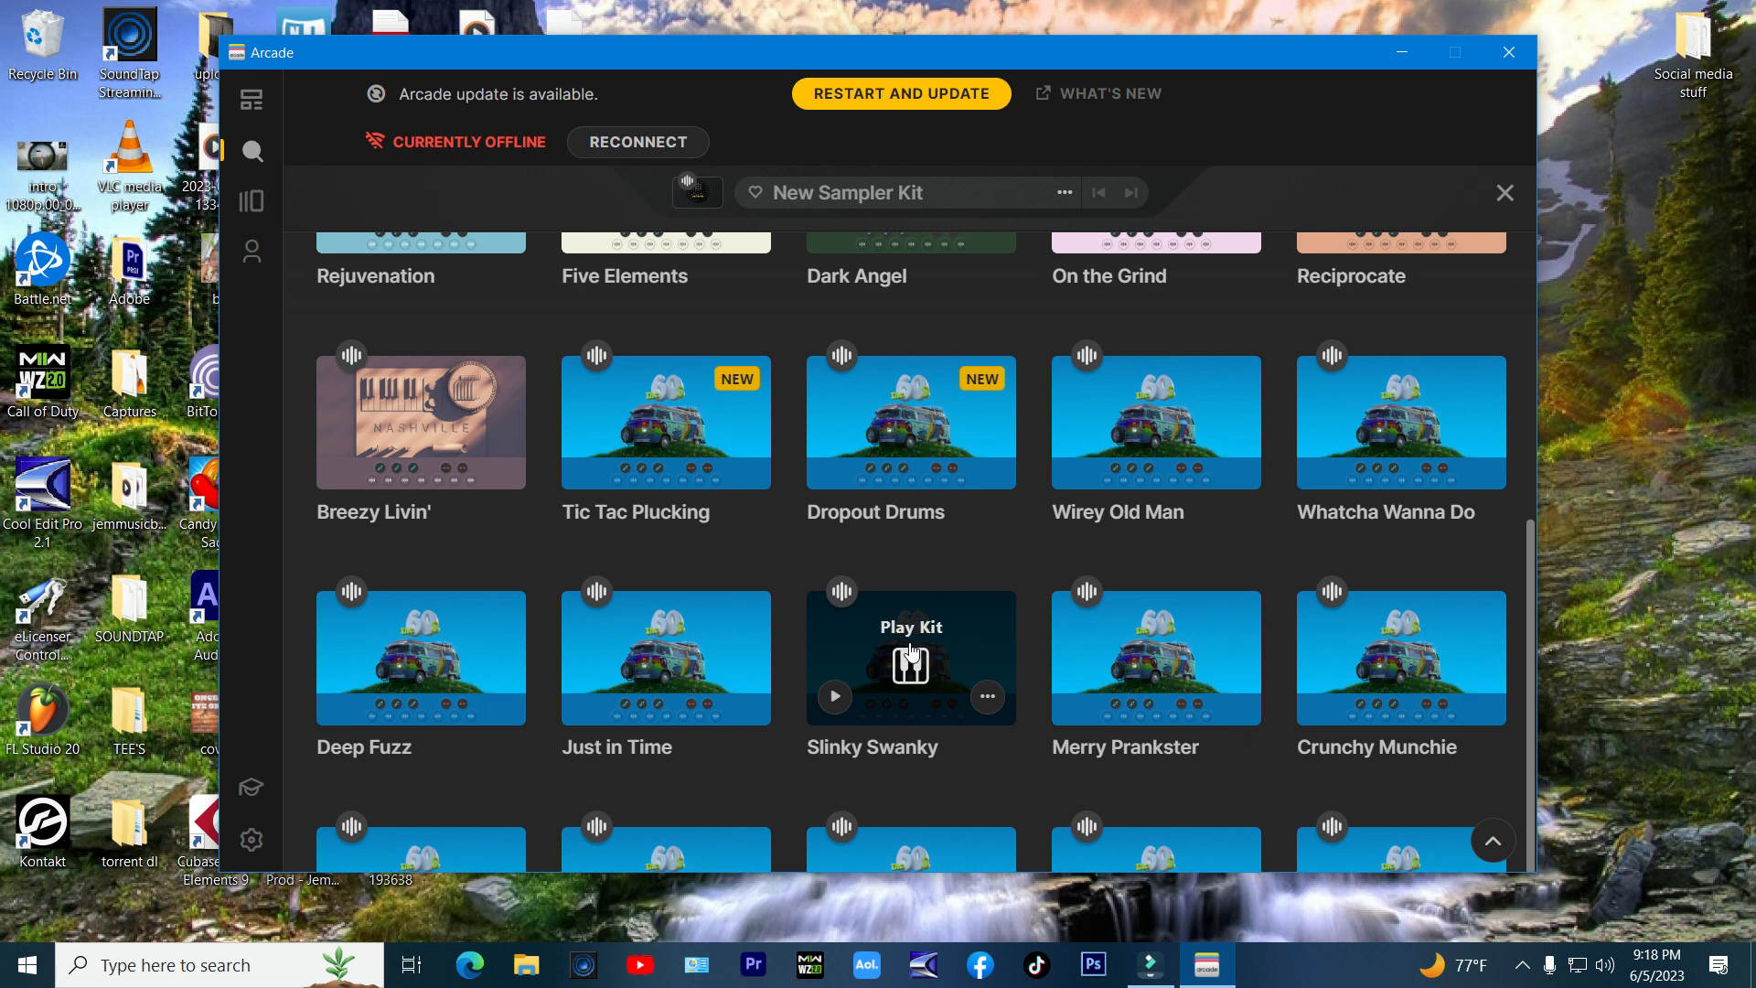
pyautogui.moveTo(1156, 832)
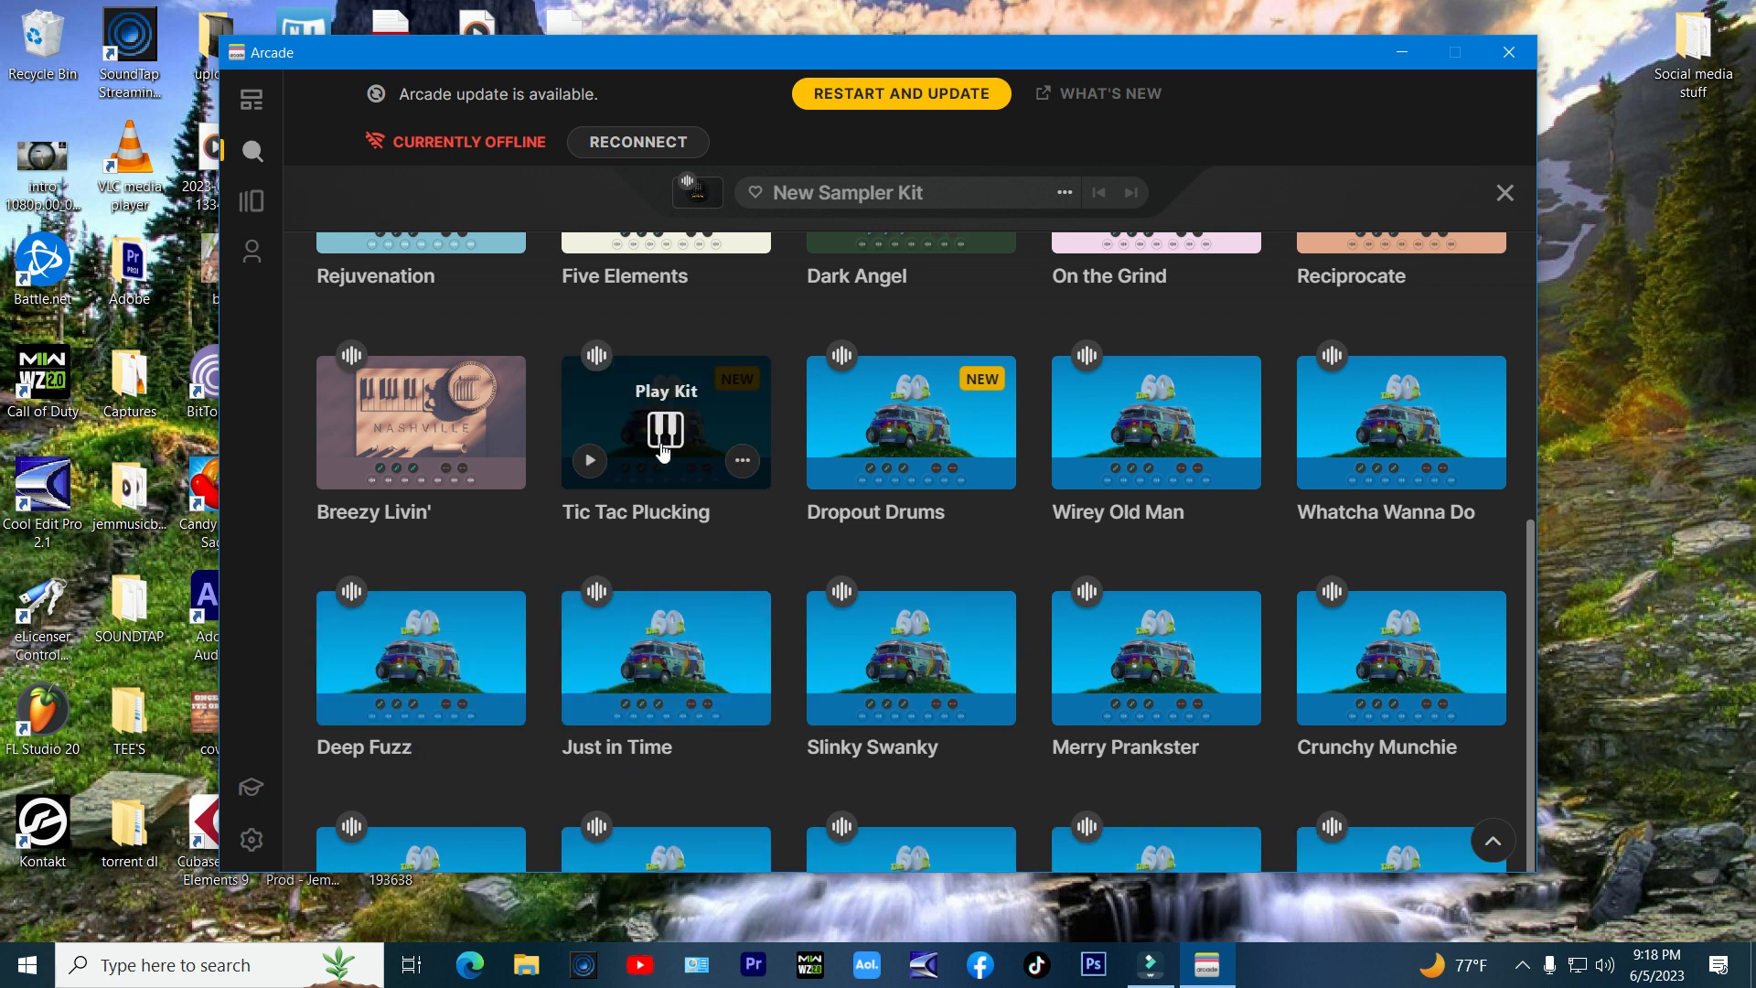
pyautogui.click(665, 422)
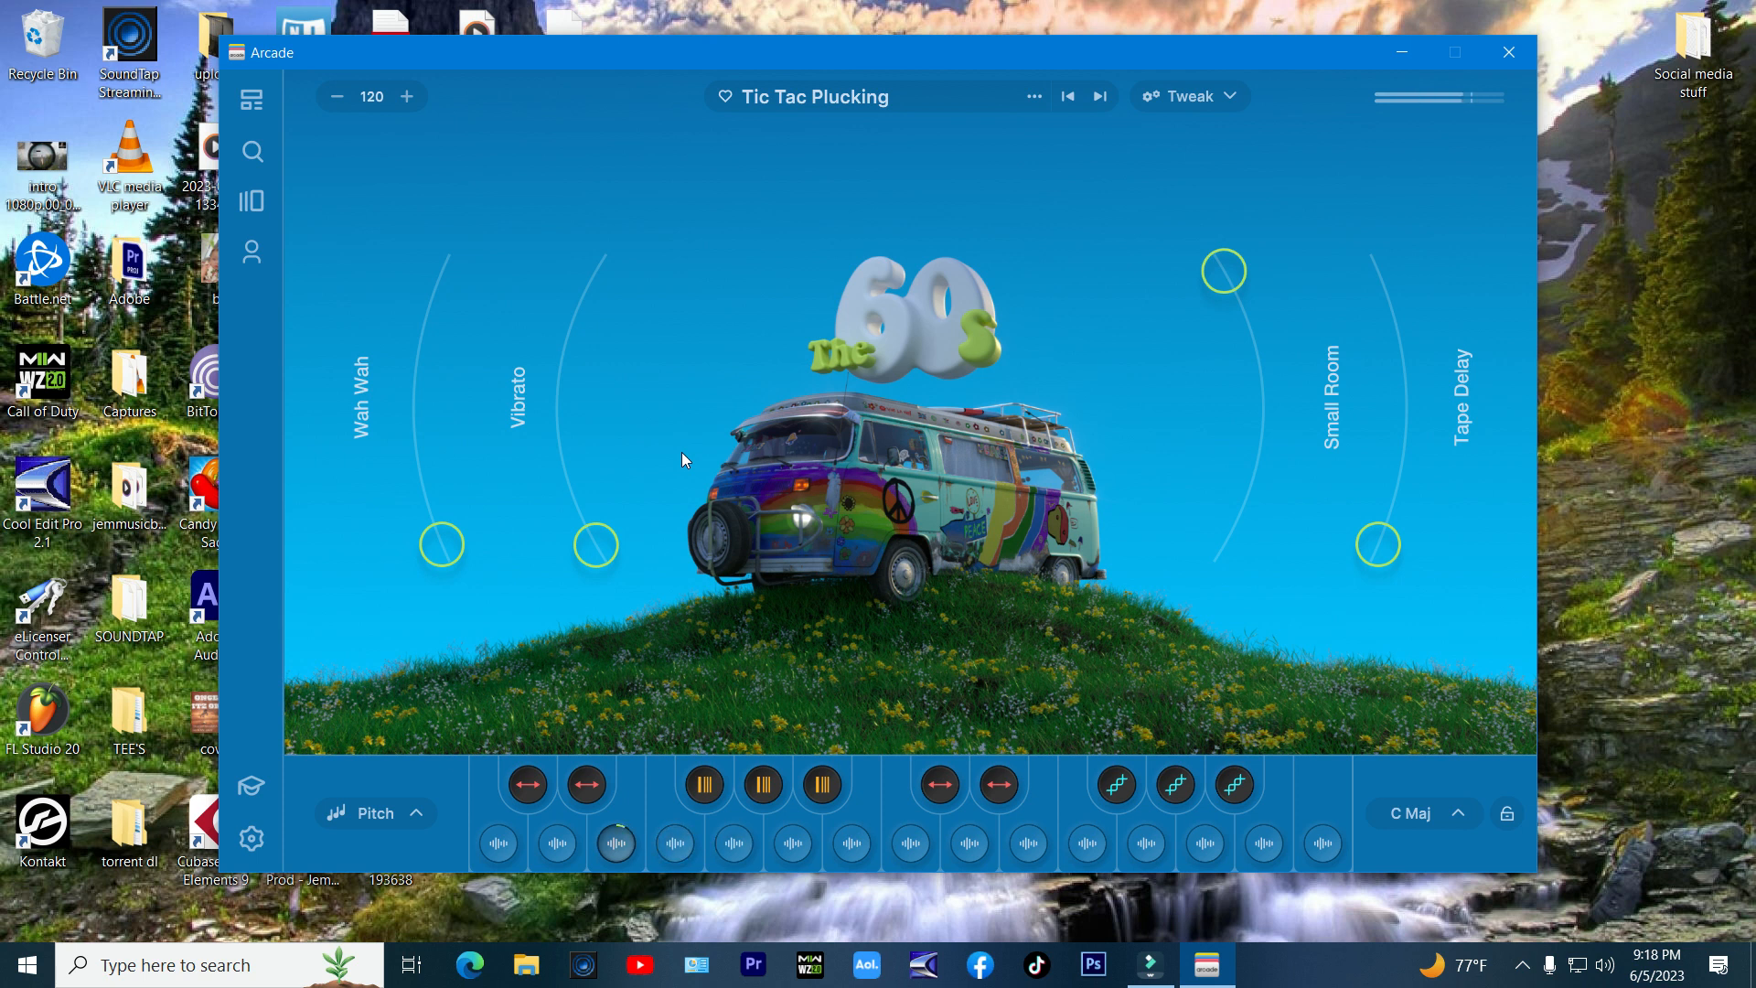
# Step: Trigger two notes from the Tic Tac Plucking kit's bottom keyboard row
pyautogui.click(733, 843)
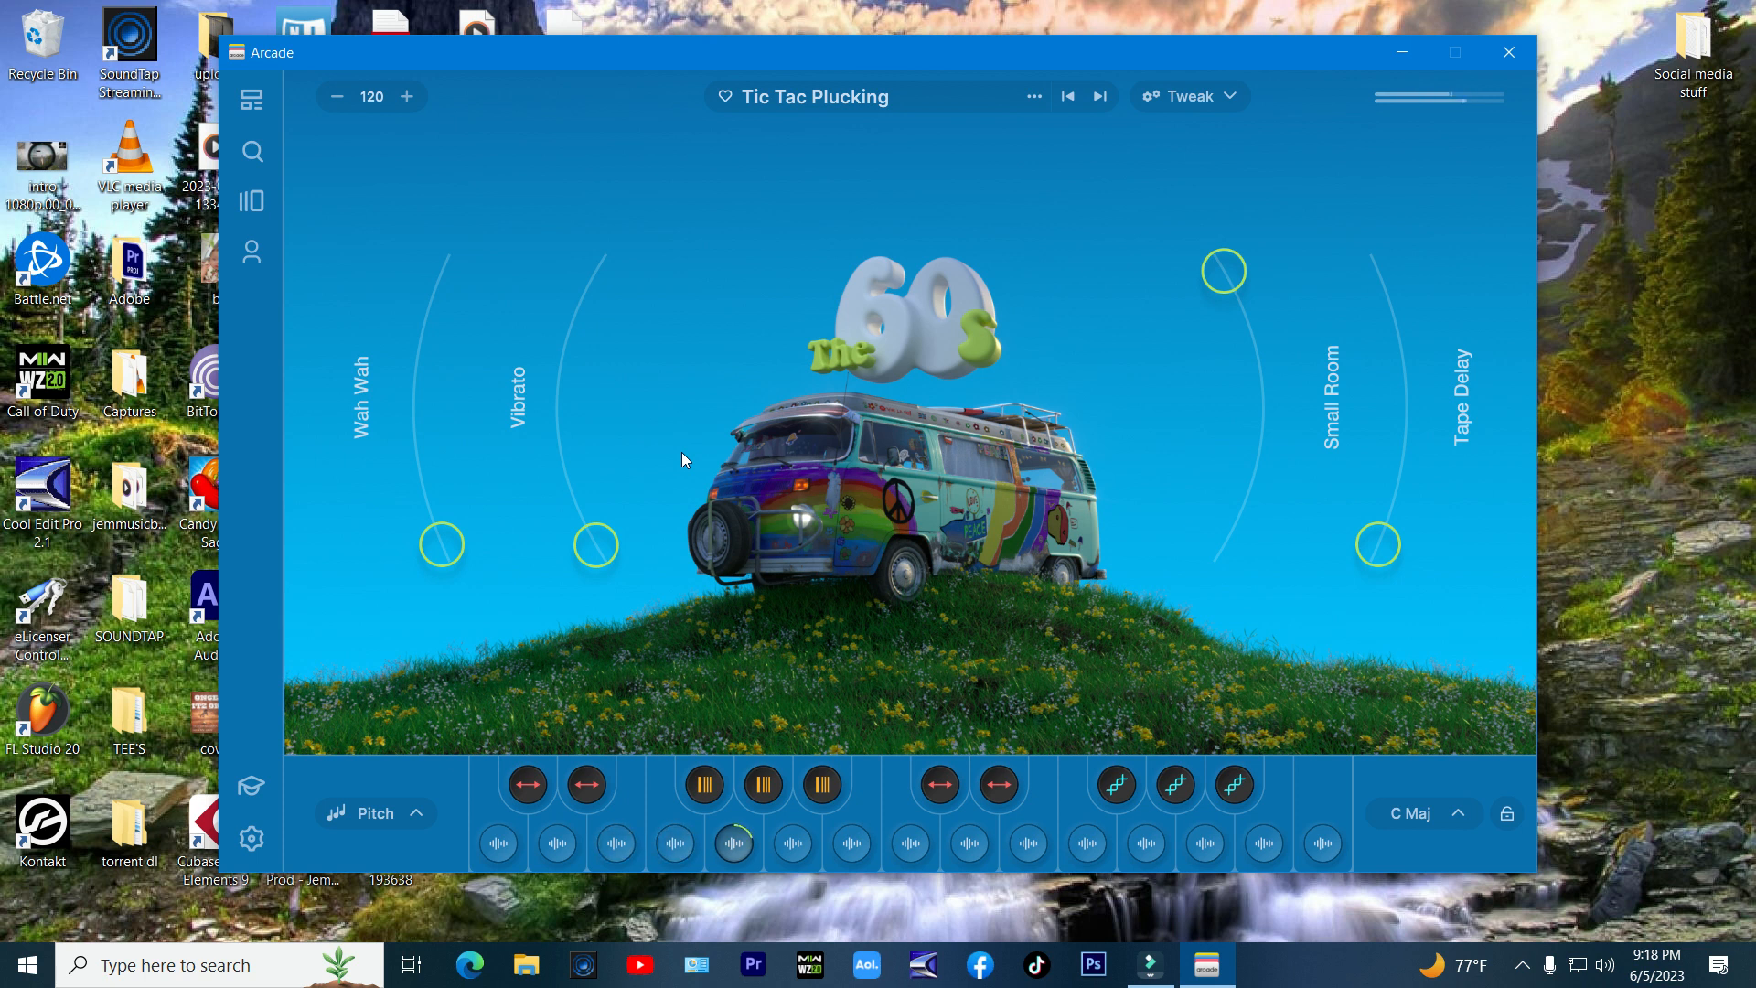
pyautogui.click(673, 842)
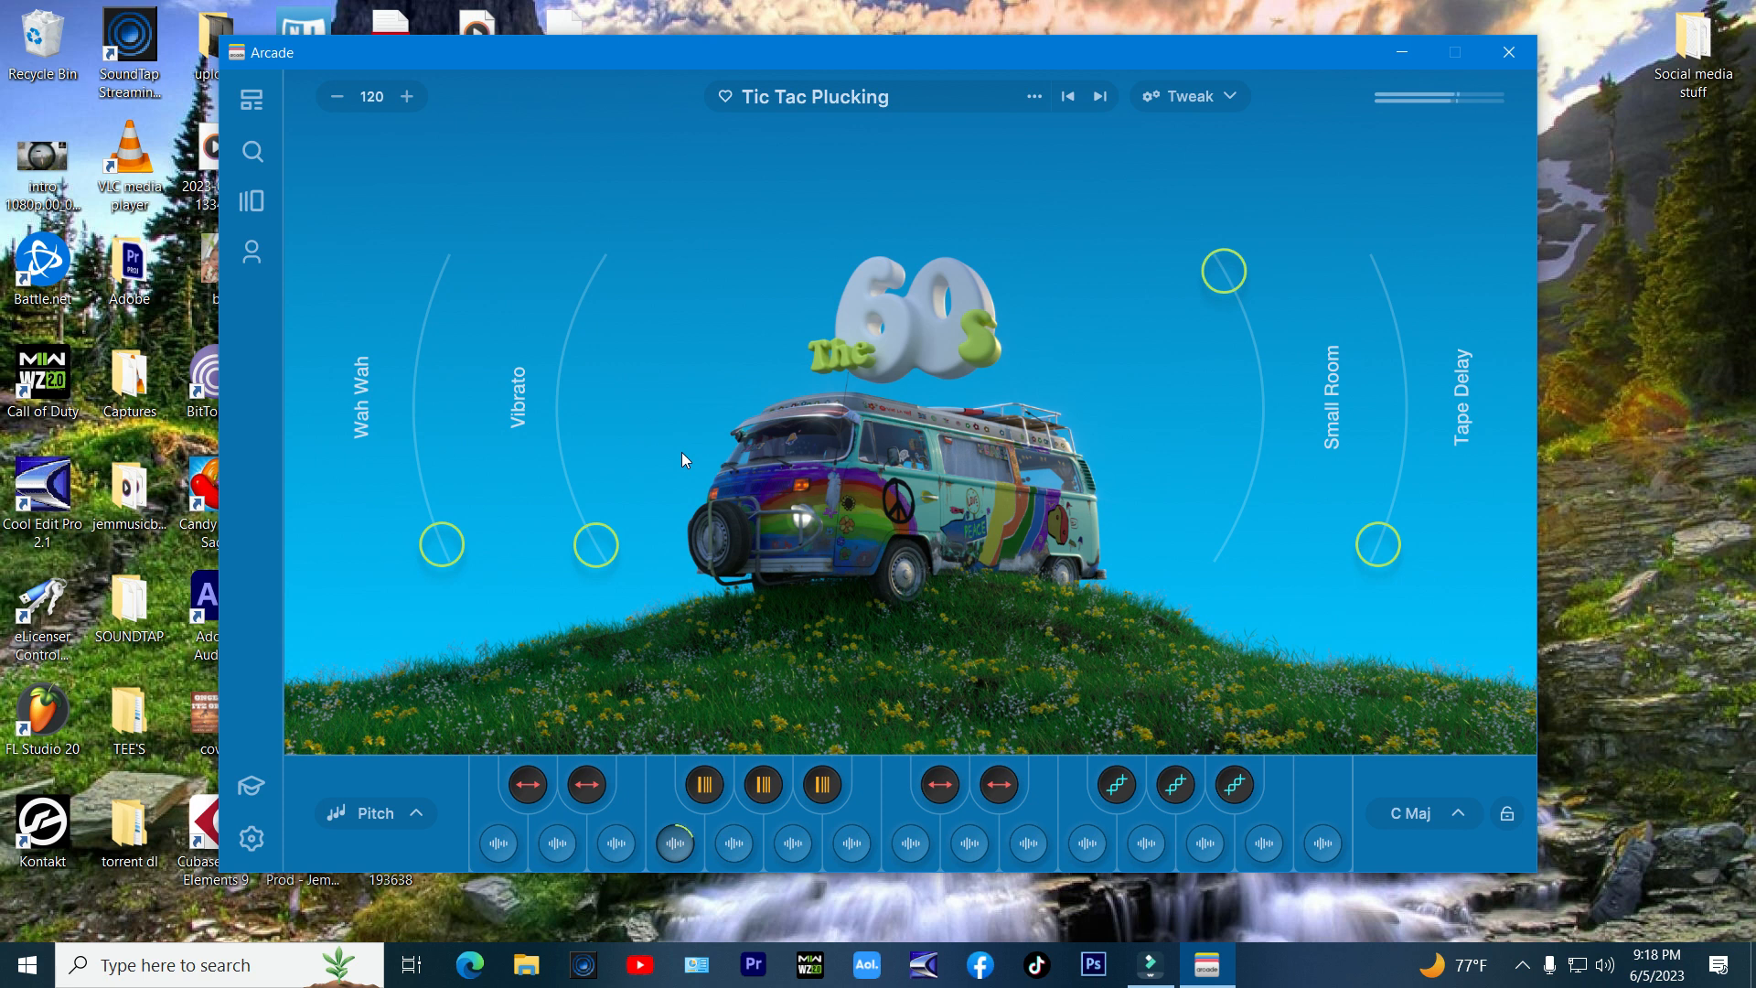